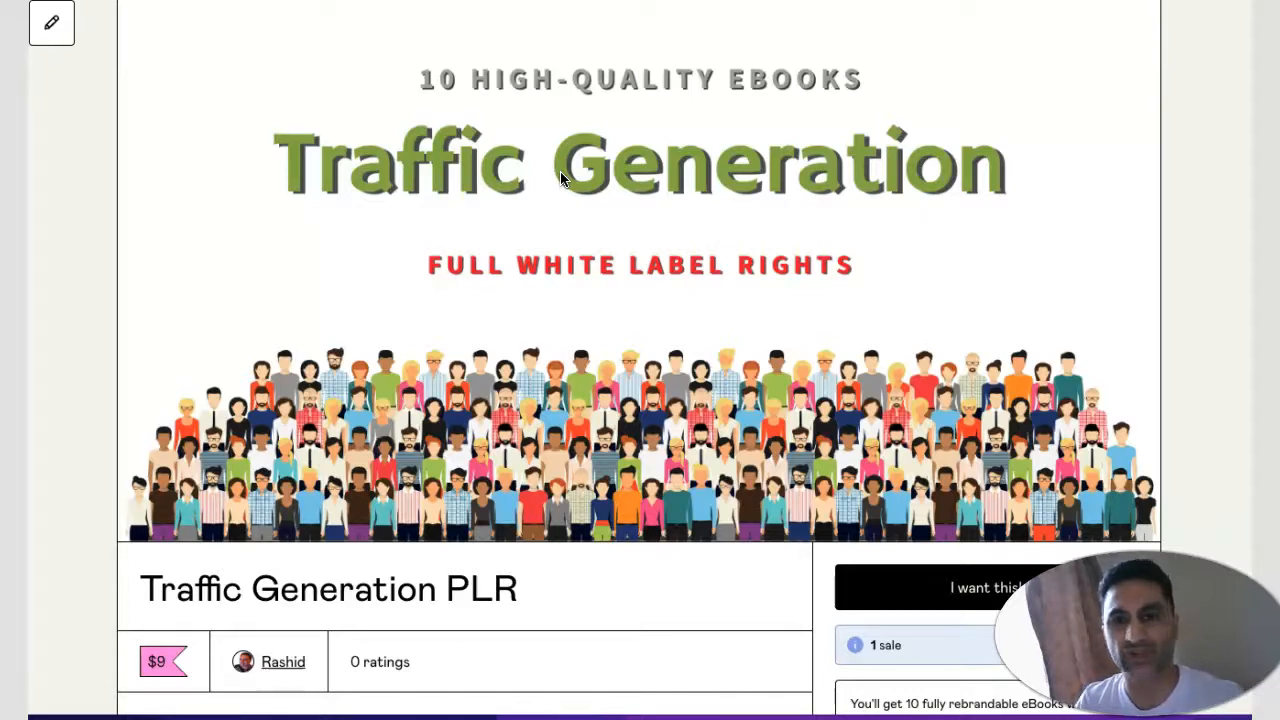
{"action": "mouse_move", "coordinate": [465, 220]}
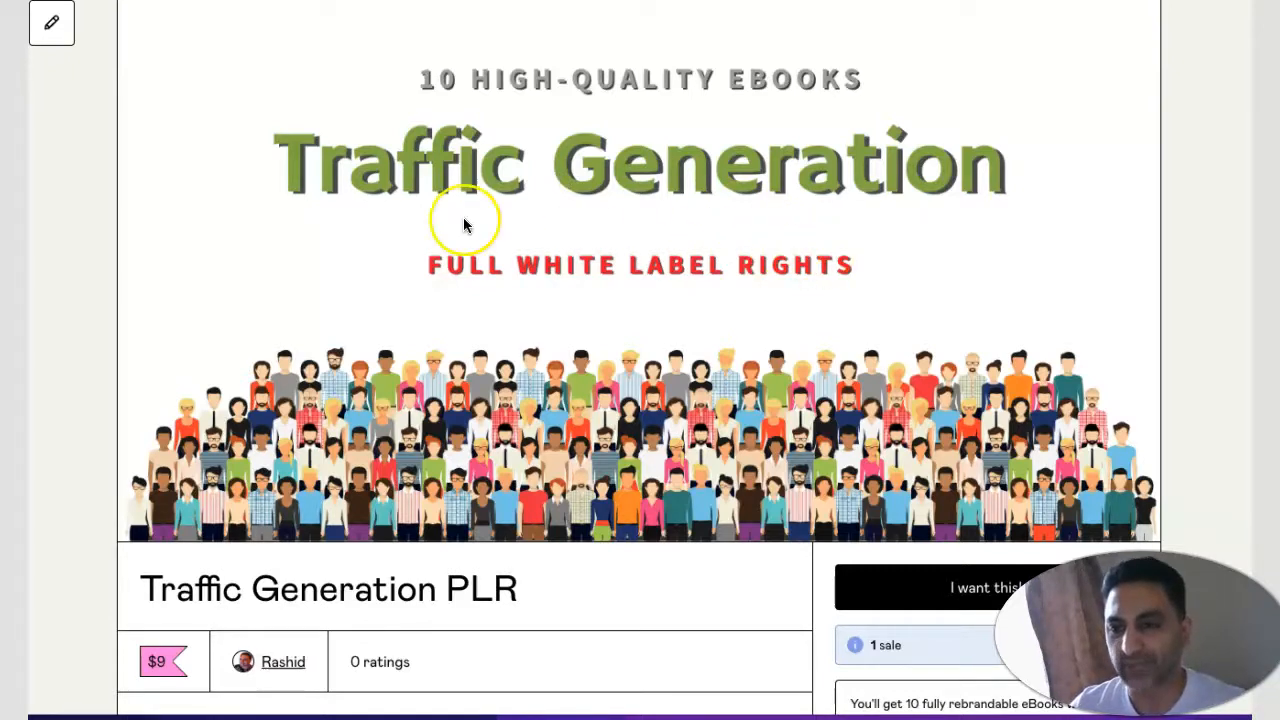
Step: Scroll through the Canva home page to review recent designs
{"action": "scroll", "scroll_direction": "down", "scroll_amount": 3}
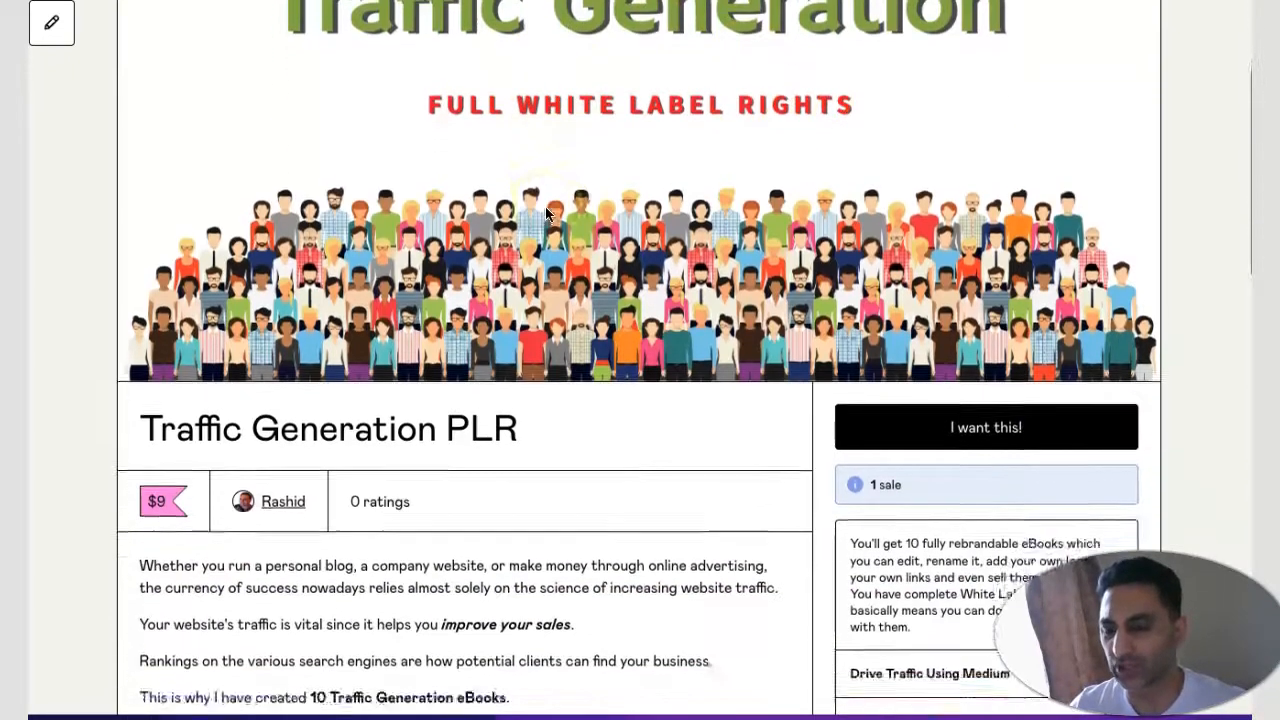
{"action": "scroll", "scroll_direction": "up", "scroll_amount": 3}
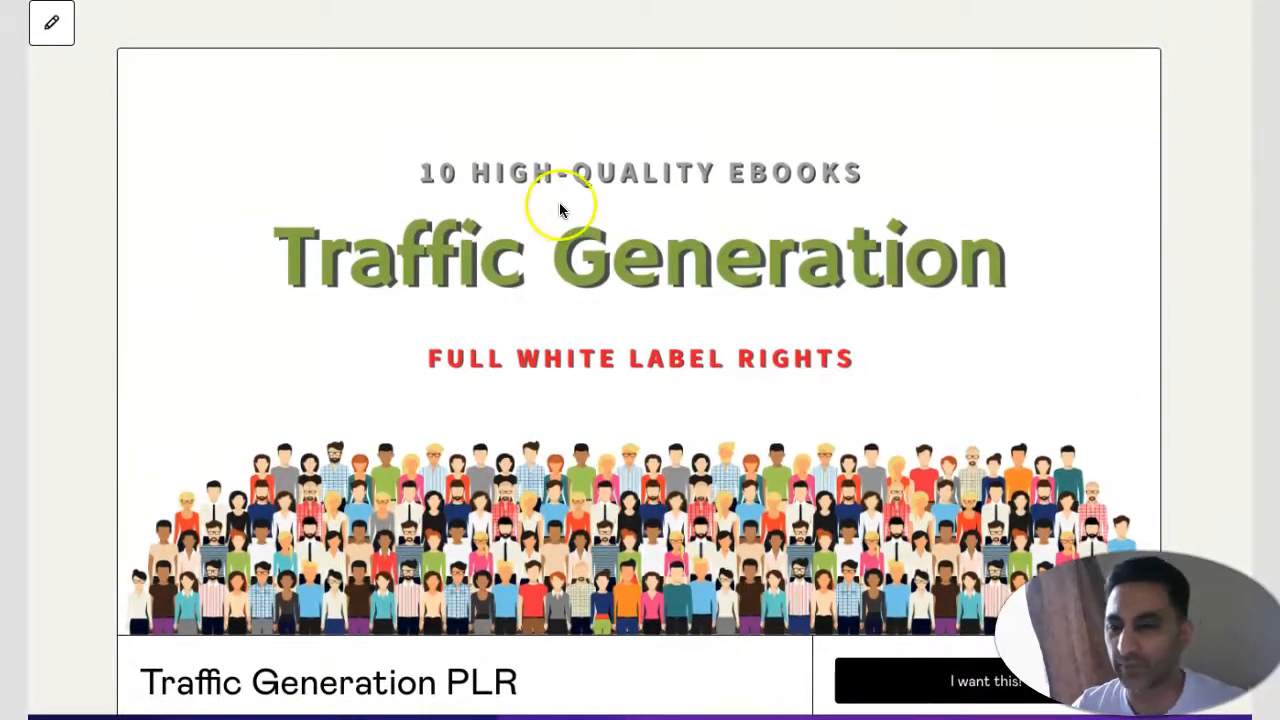
{"action": "scroll", "scroll_direction": "down", "scroll_amount": 3}
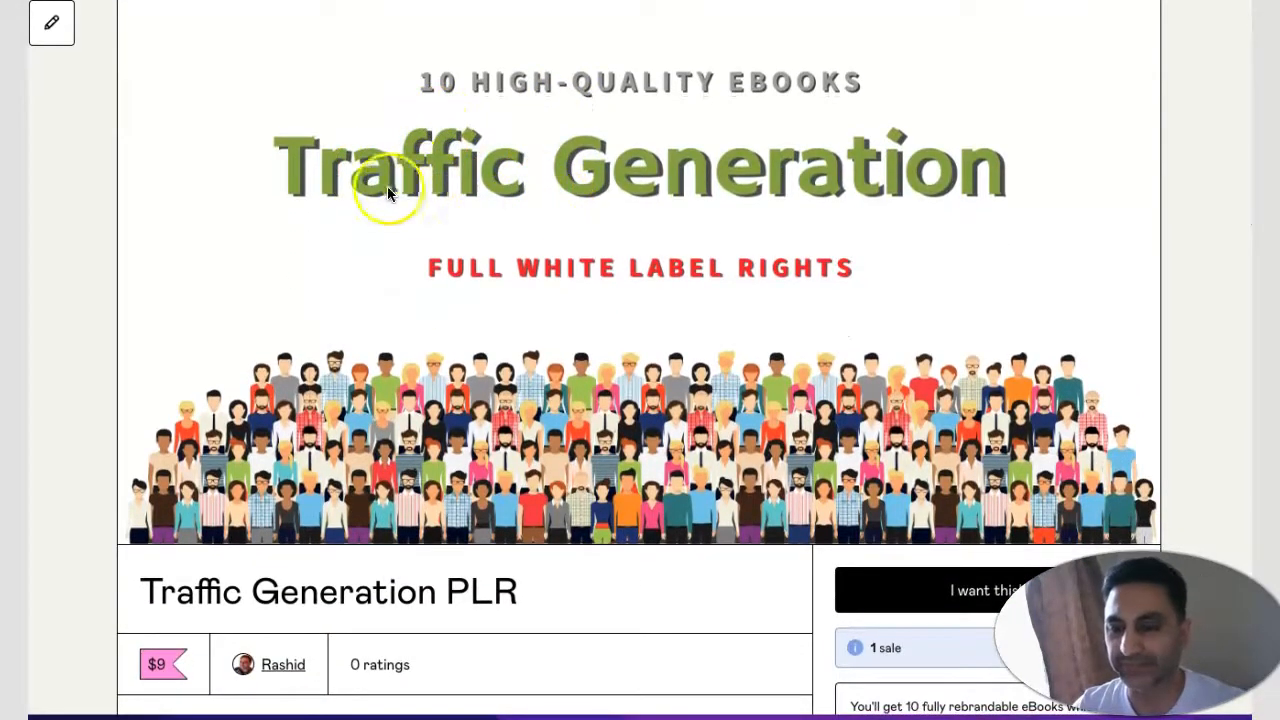
{"action": "mouse_move", "coordinate": [440, 190]}
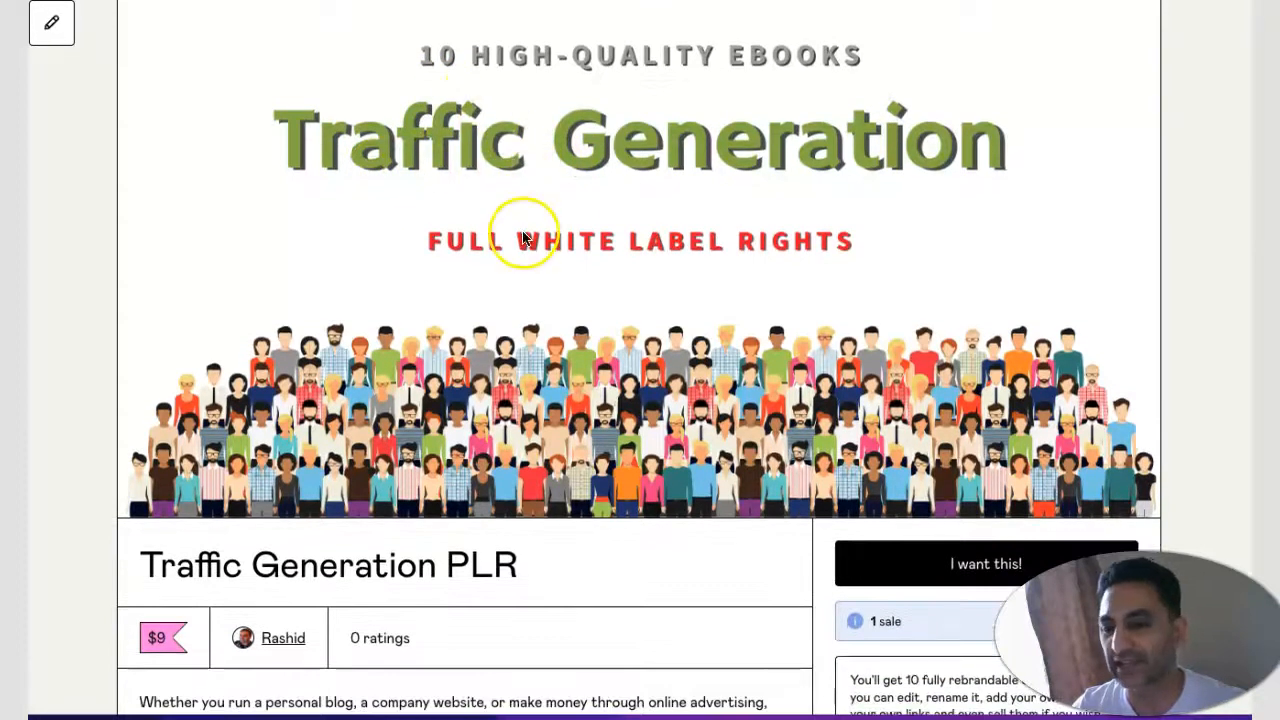
{"action": "scroll", "scroll_direction": "down", "scroll_amount": 3}
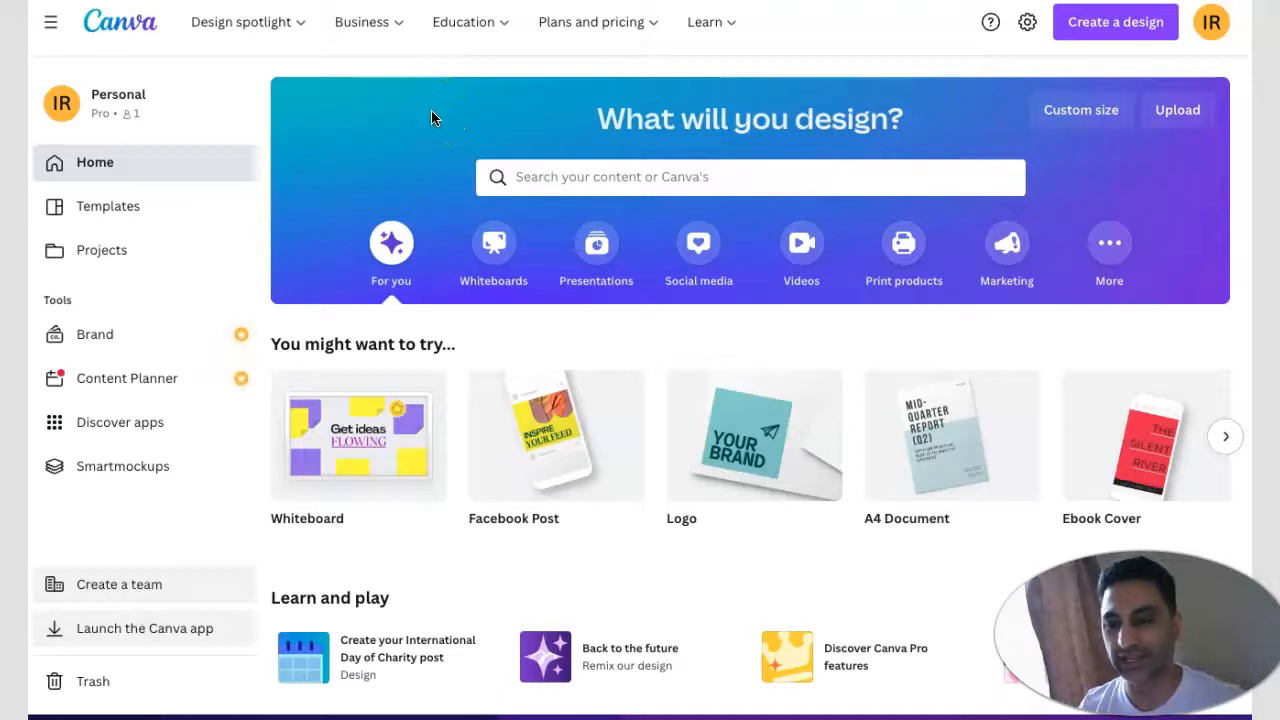
{"action": "scroll", "scroll_direction": "down", "scroll_amount": 3}
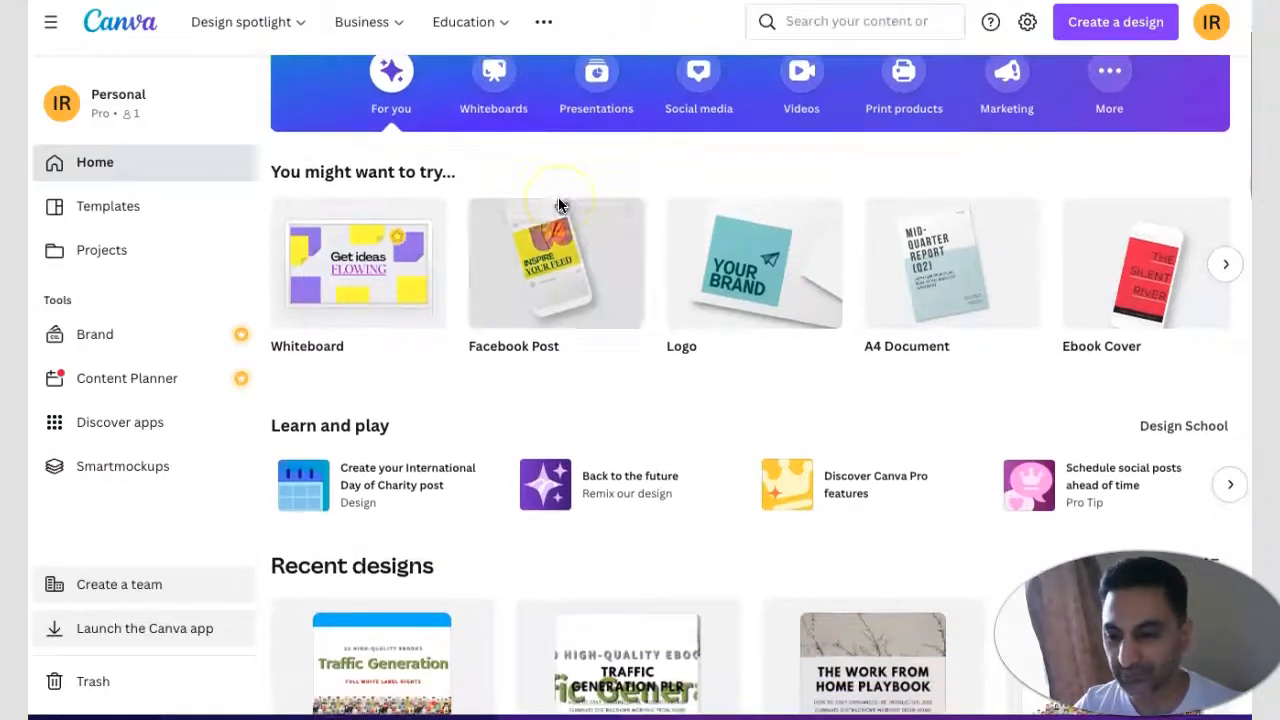
{"action": "scroll", "scroll_direction": "down", "scroll_amount": 3}
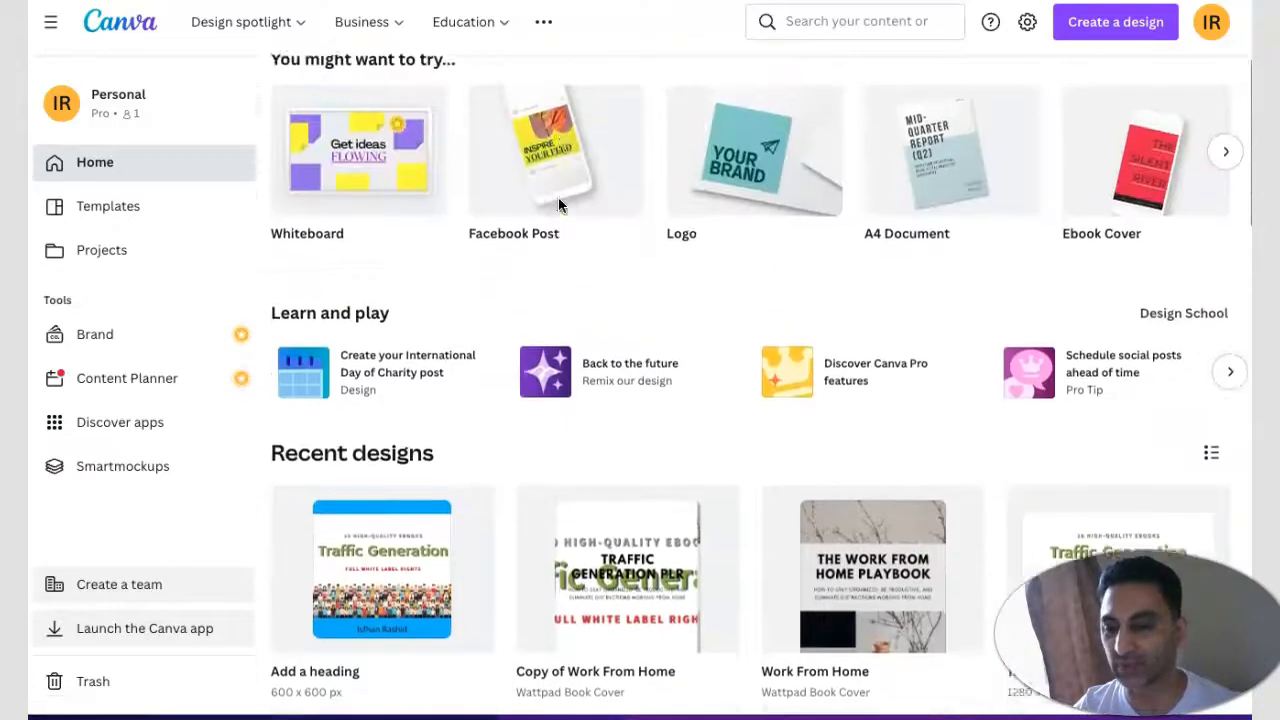
{"action": "scroll", "scroll_direction": "up", "scroll_amount": 3}
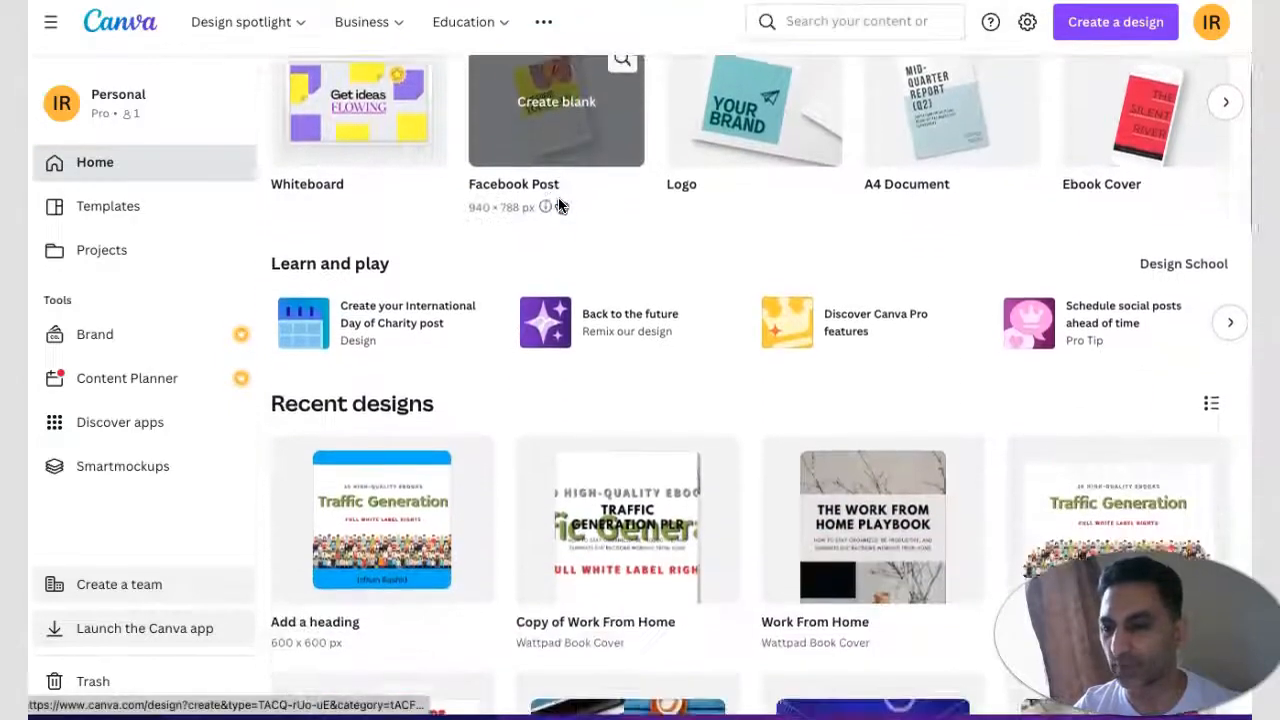
{"action": "scroll", "scroll_direction": "down", "scroll_amount": 3}
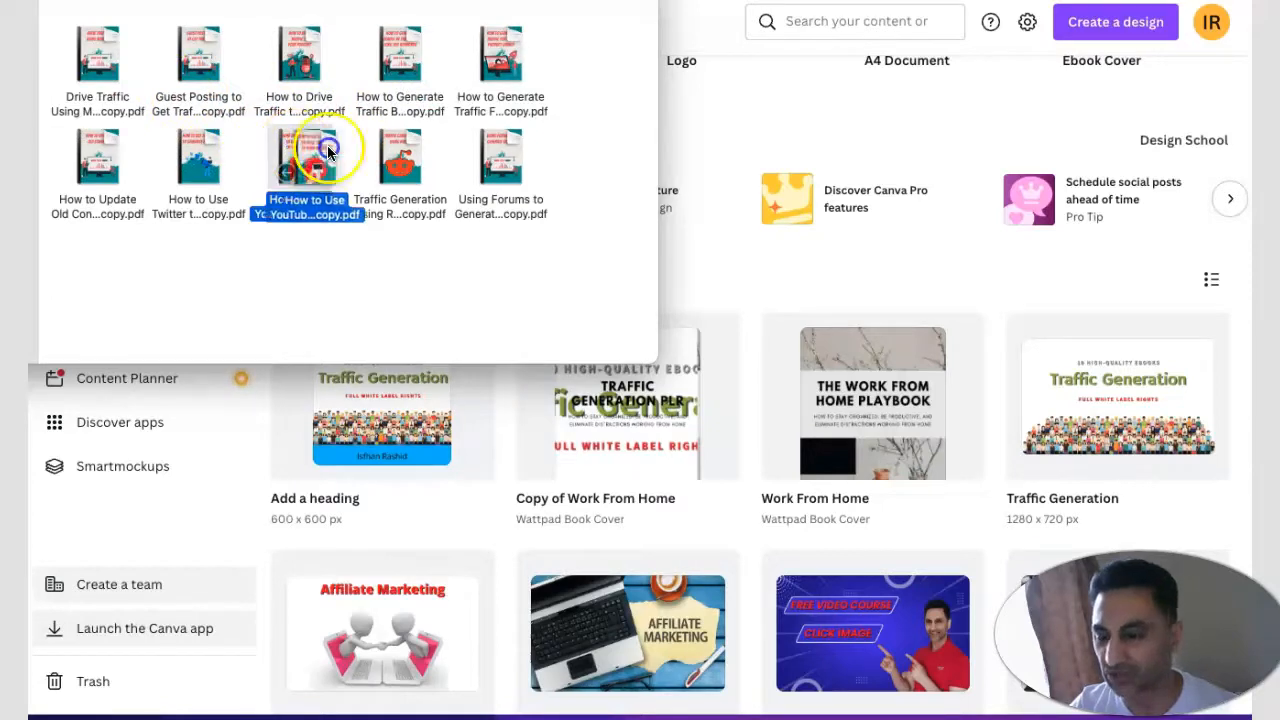
Step: Upload 'How to Use YouTube copy.pdf' and wait for it in Recent designs
{"action": "left_click", "coordinate": [307, 155]}
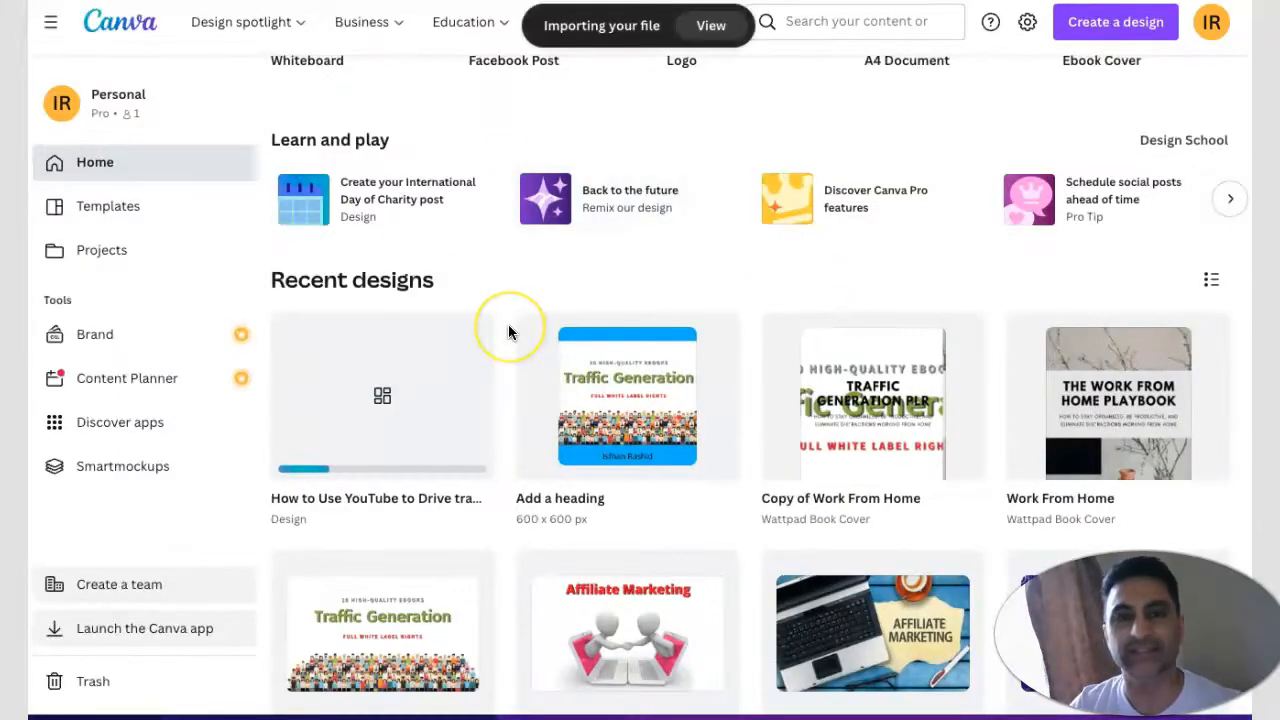
{"action": "mouse_move", "coordinate": [315, 470]}
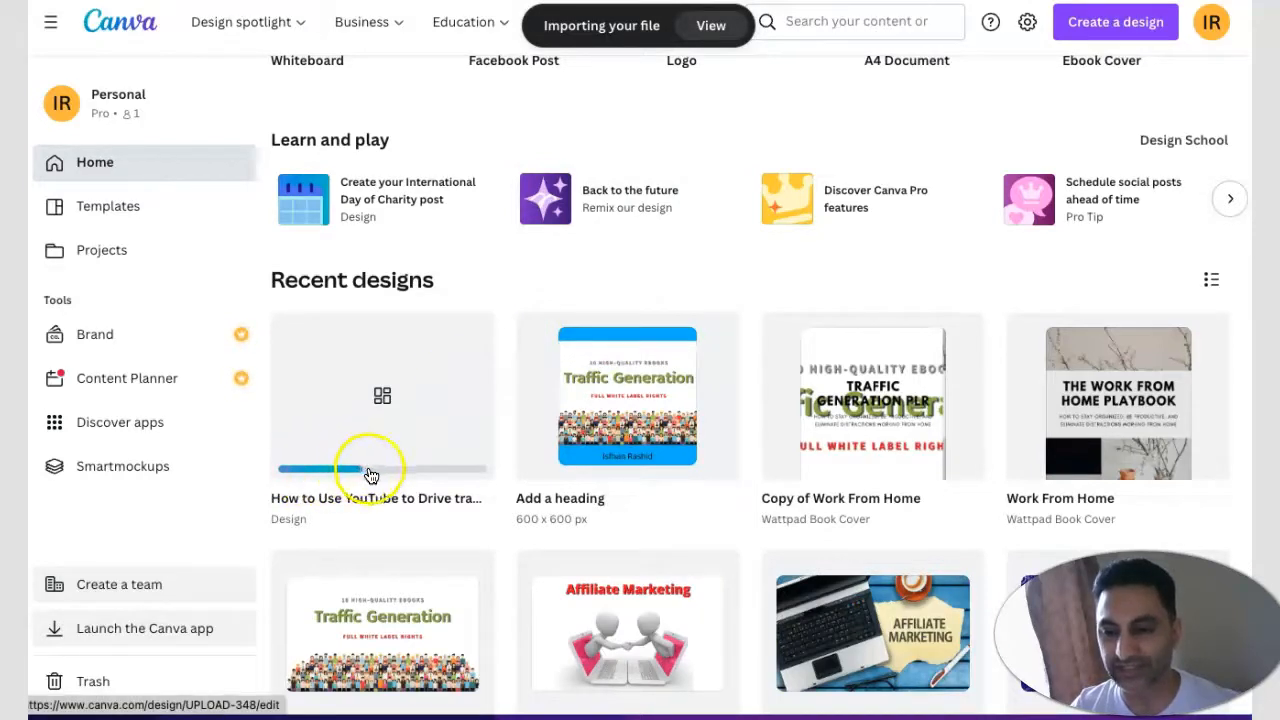
{"action": "scroll", "scroll_direction": "down", "scroll_amount": 3}
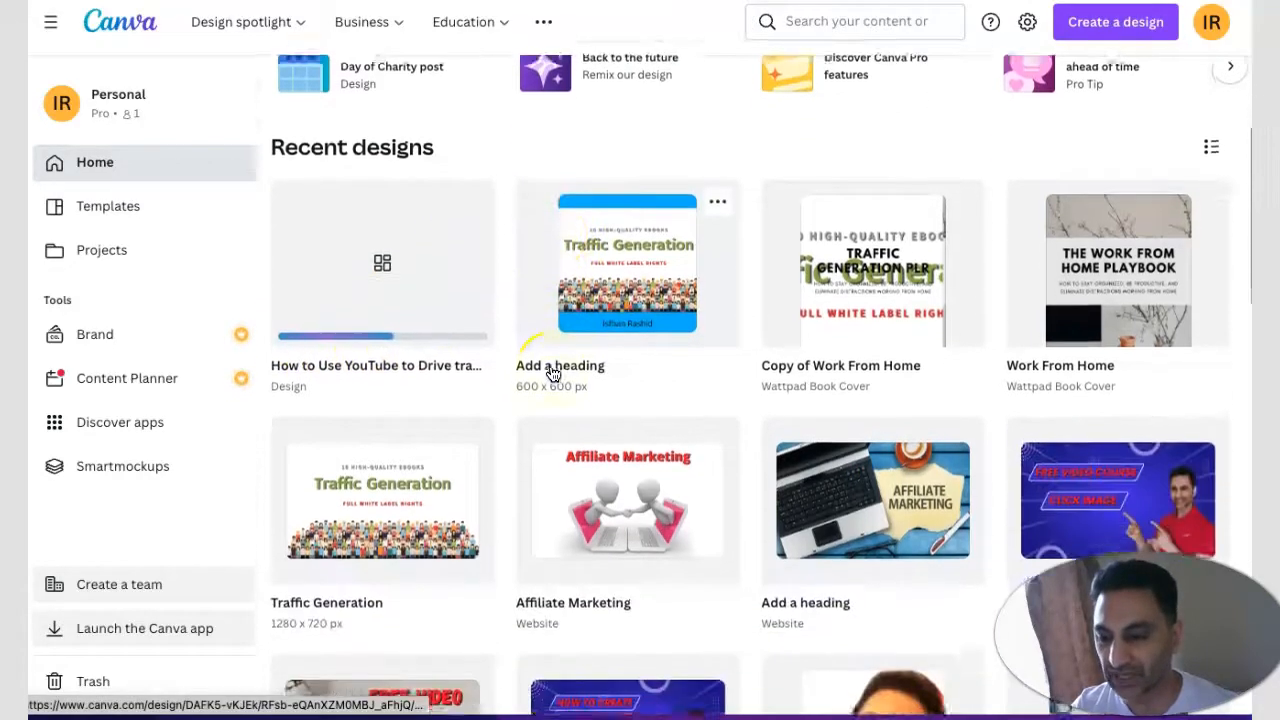
{"action": "scroll", "scroll_direction": "down", "scroll_amount": 3}
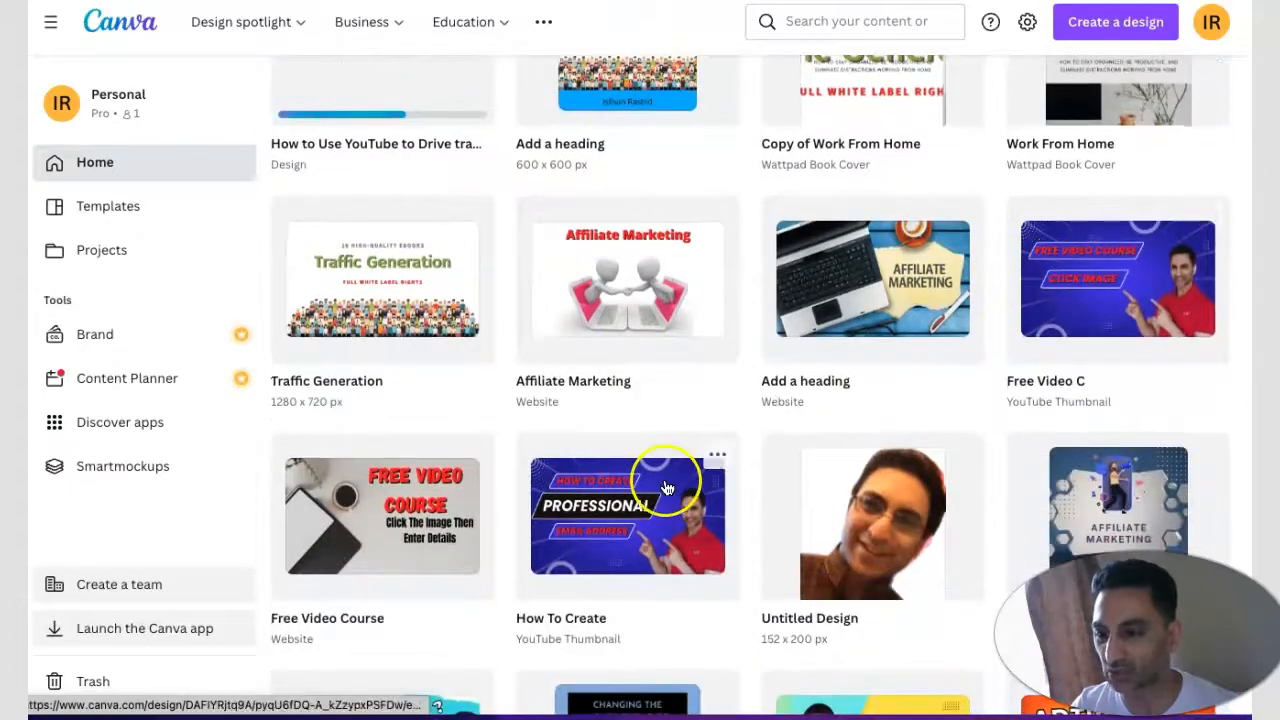
{"action": "scroll", "scroll_direction": "down", "scroll_amount": 3}
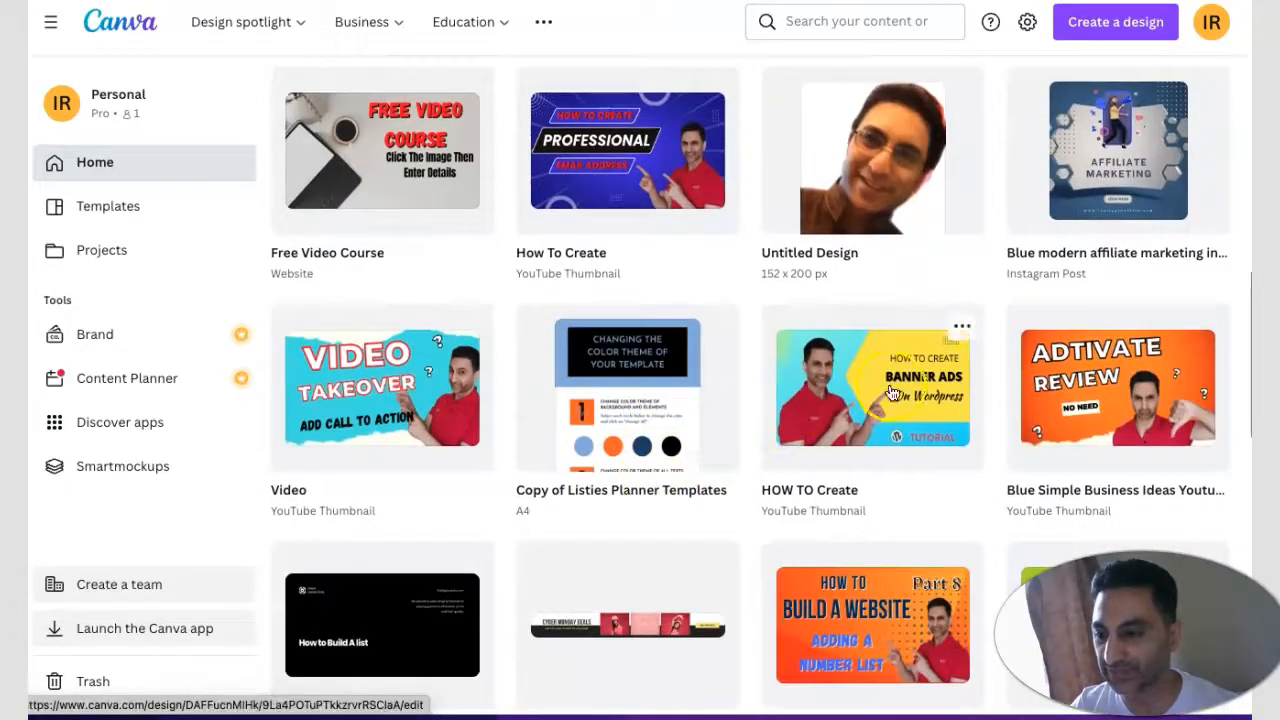
{"action": "scroll", "scroll_direction": "down", "scroll_amount": 3}
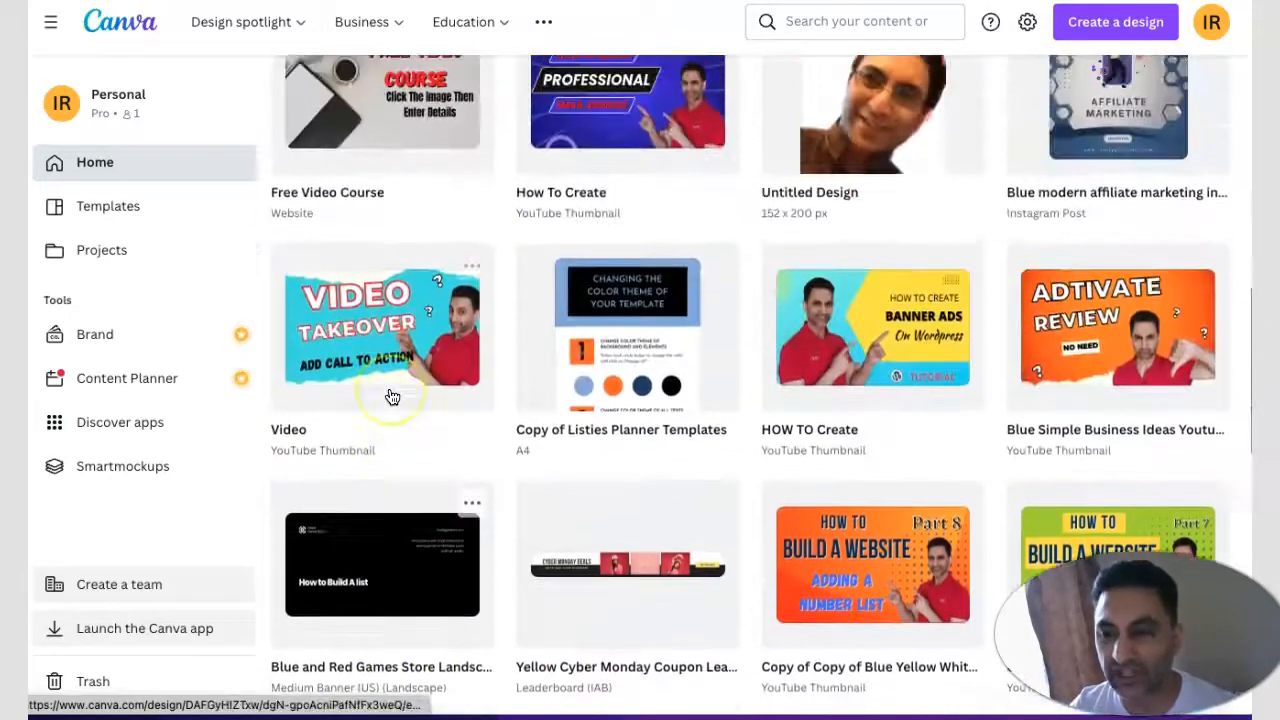
{"action": "scroll", "scroll_direction": "up", "scroll_amount": 3}
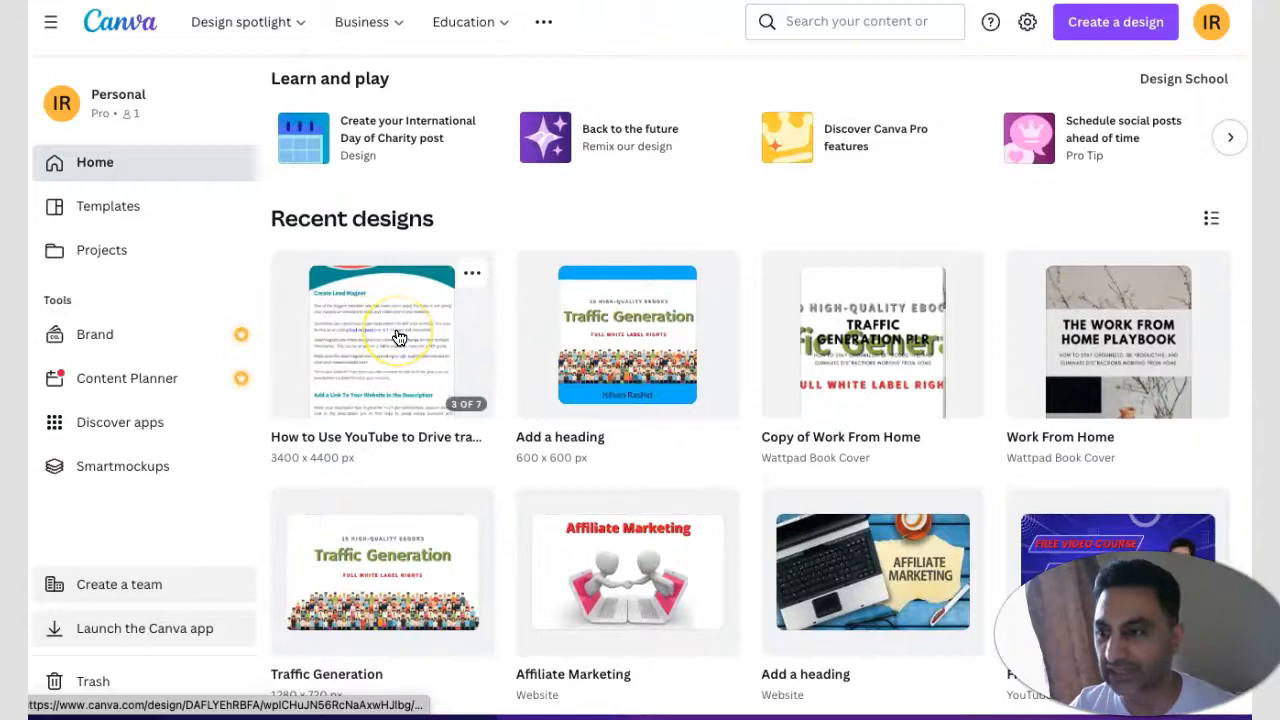
Step: Open the imported YouTube ebook and submit five-star graphics and text import feedback
{"action": "left_click", "coordinate": [381, 335]}
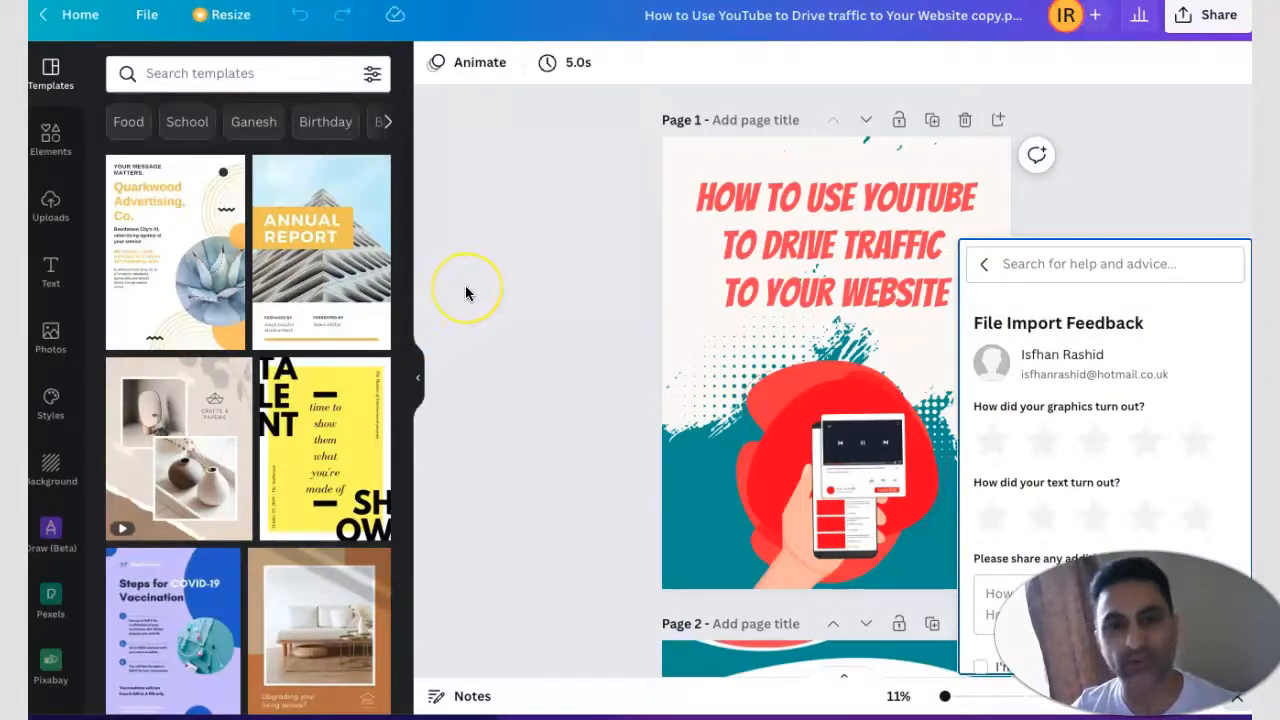
{"action": "mouse_move", "coordinate": [1035, 408]}
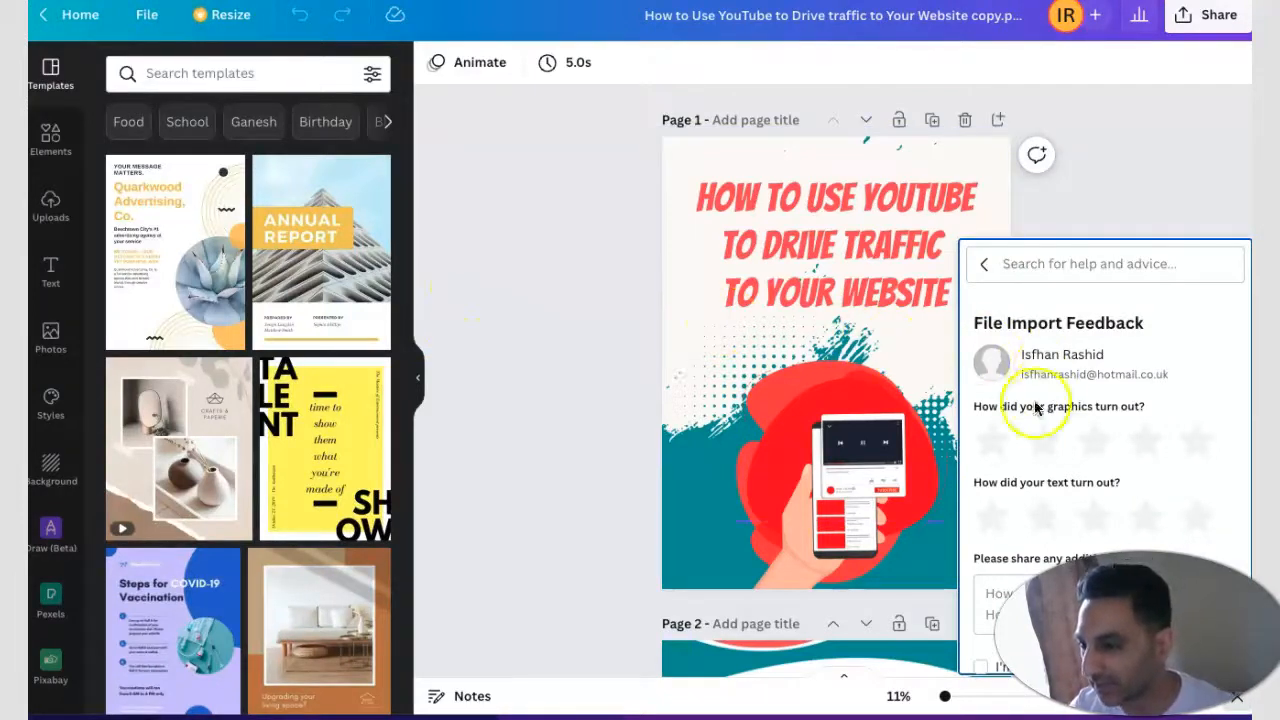
{"action": "mouse_move", "coordinate": [1018, 335]}
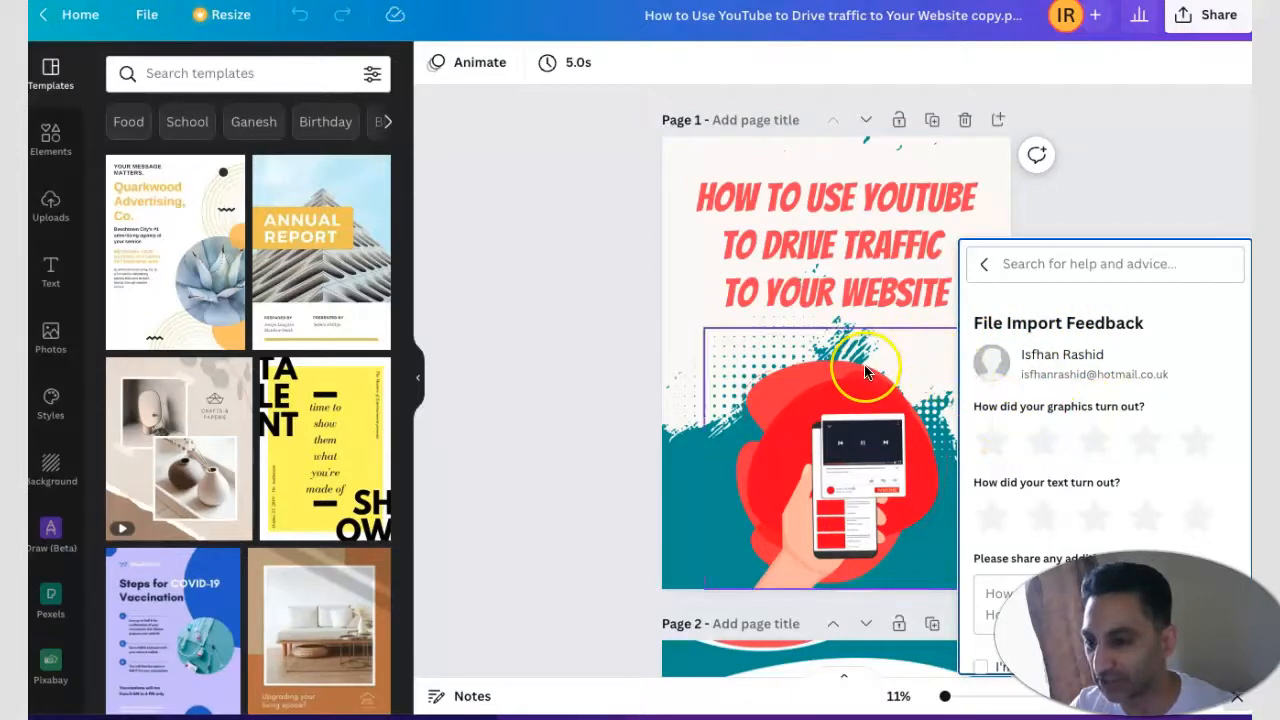
{"action": "scroll", "scroll_direction": "down", "scroll_amount": 3}
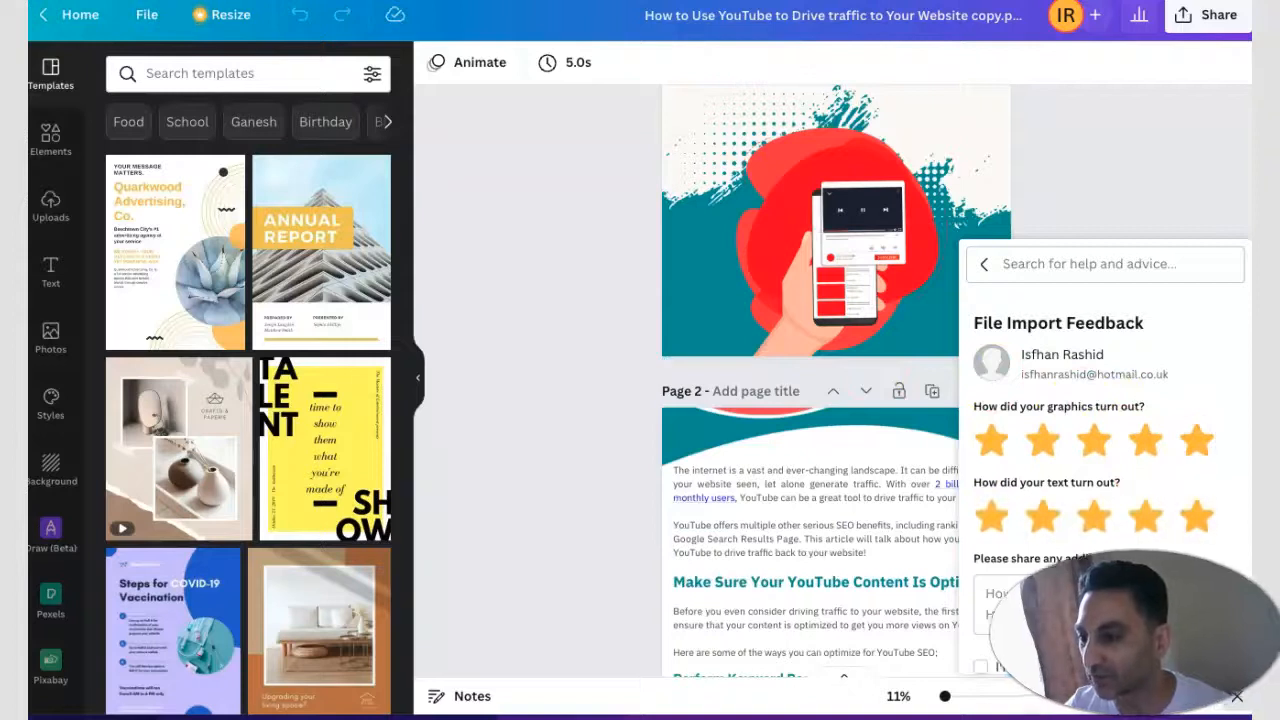
{"action": "scroll", "scroll_direction": "down", "scroll_amount": 3}
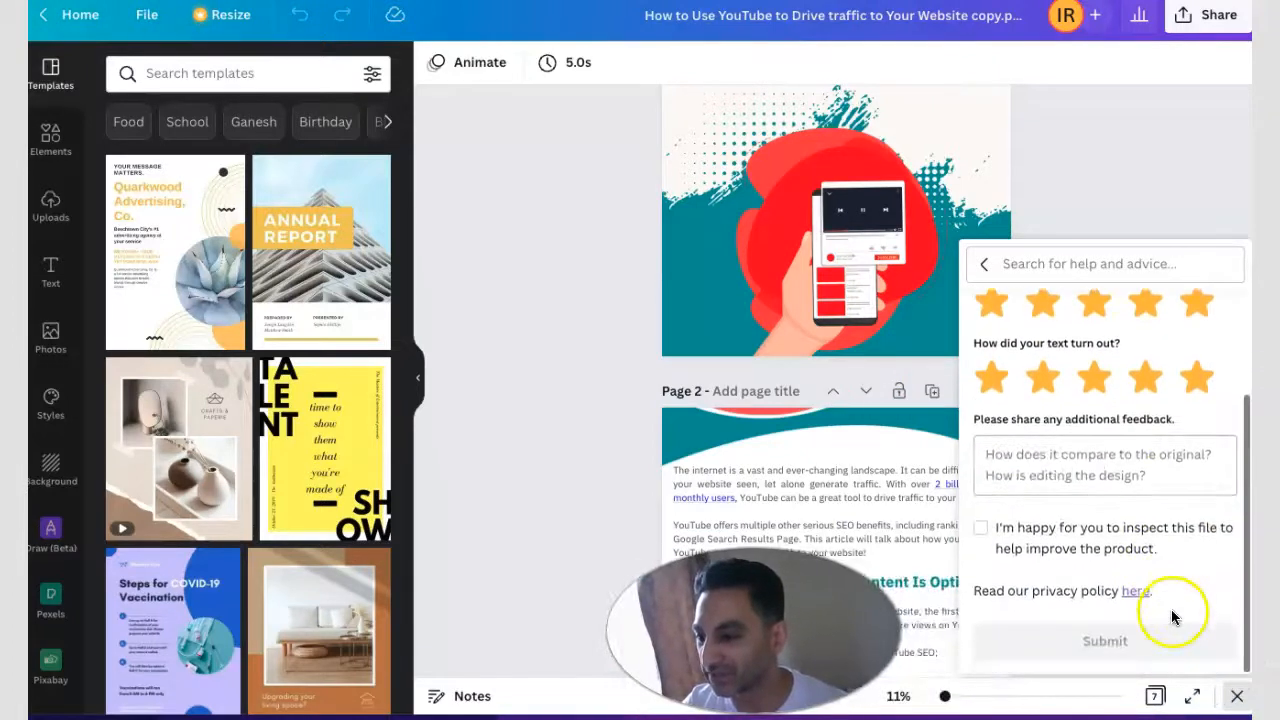
{"action": "left_click", "coordinate": [1237, 696]}
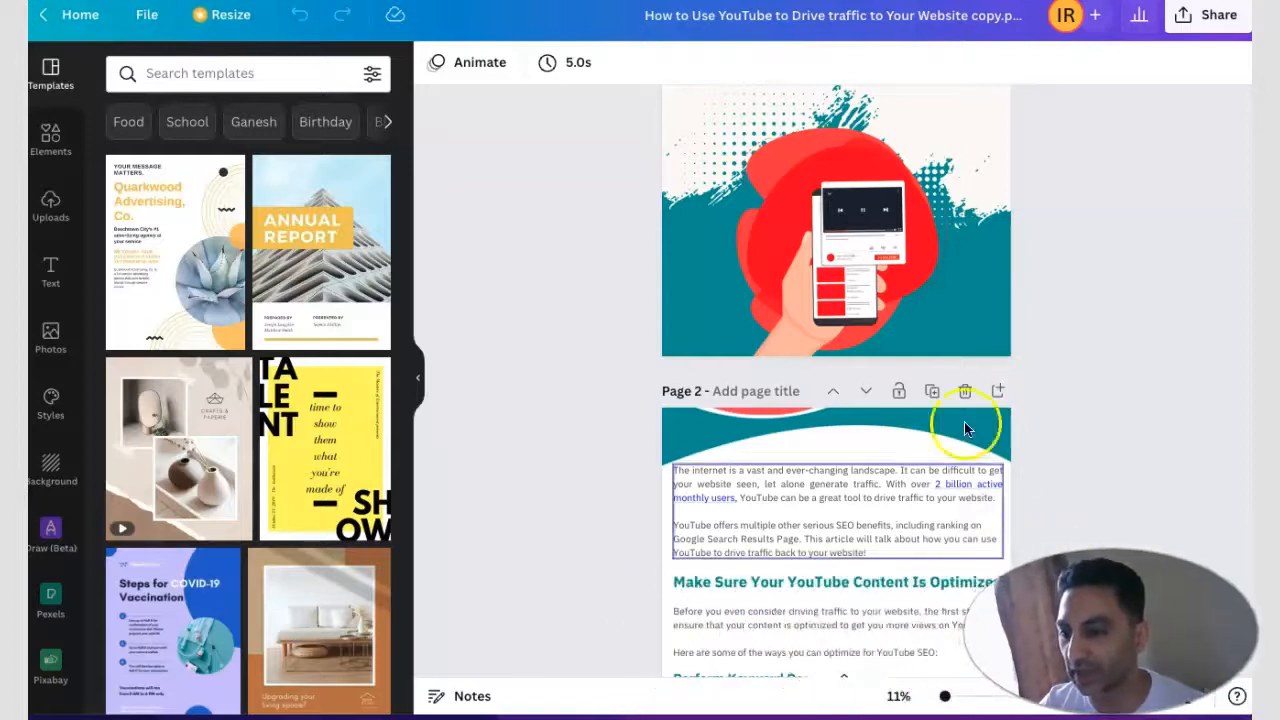
{"action": "scroll", "scroll_direction": "up", "scroll_amount": 3}
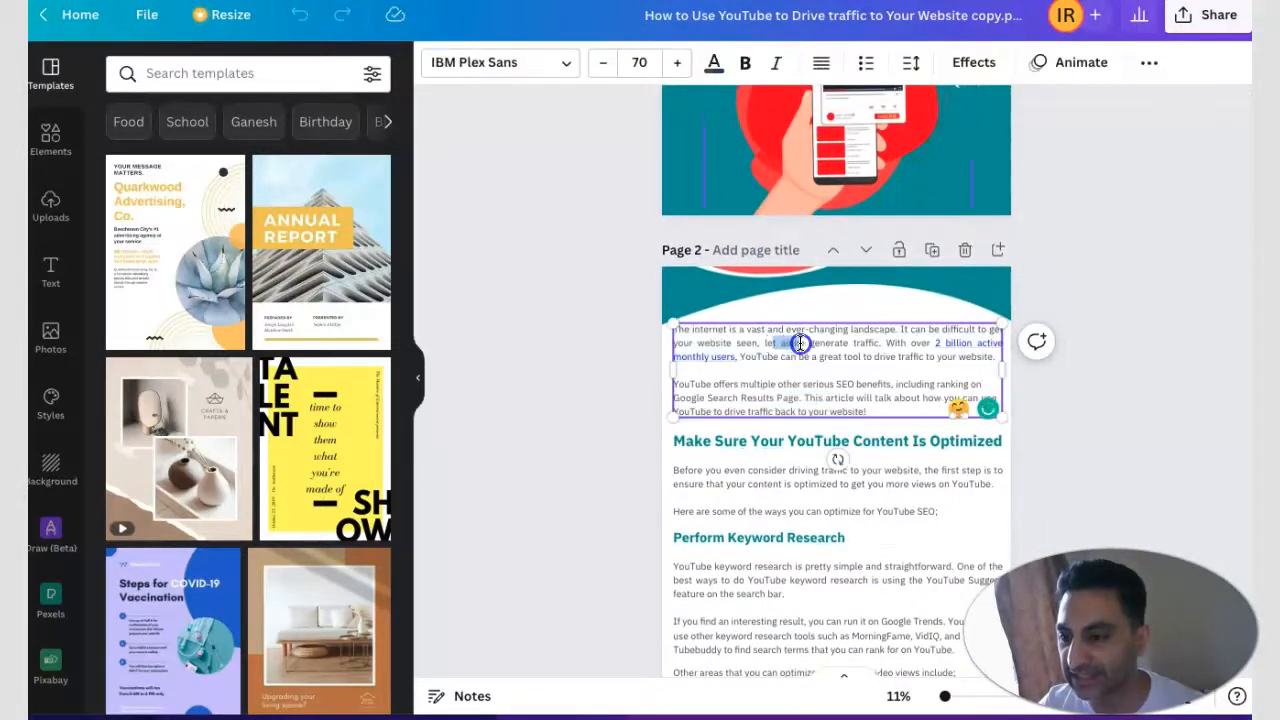
{"action": "scroll", "scroll_direction": "down", "scroll_amount": 3}
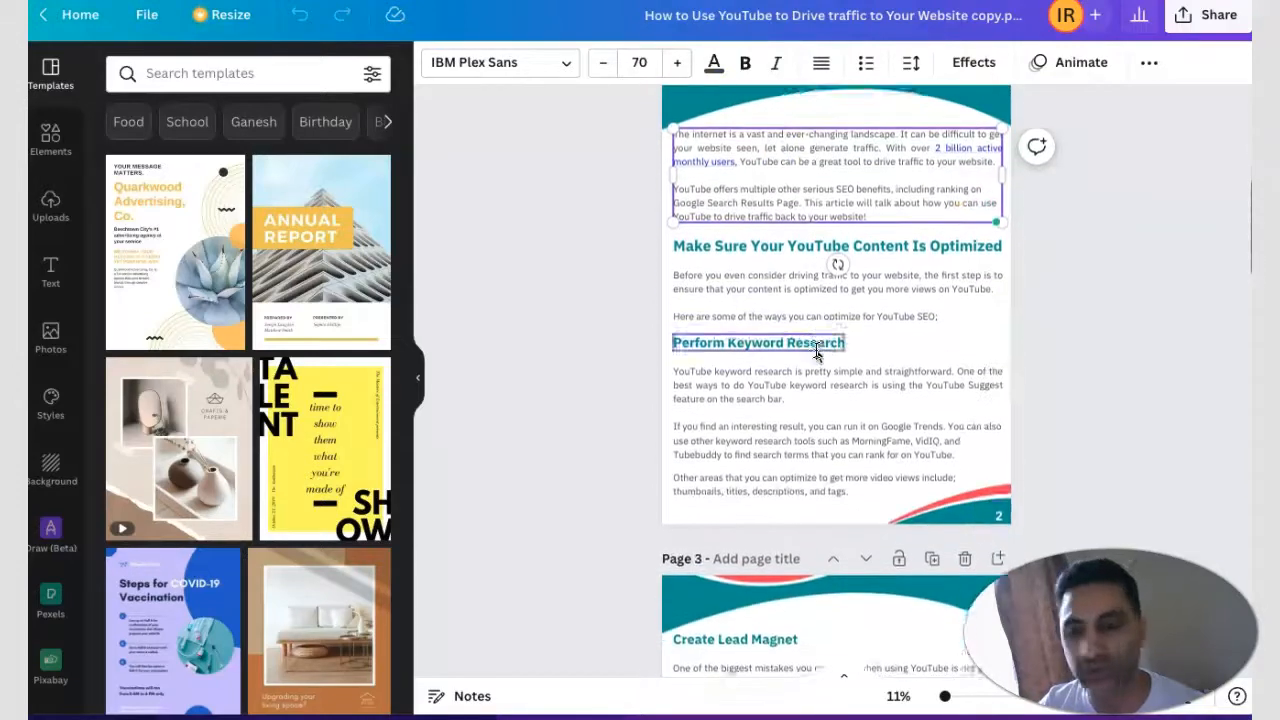
{"action": "scroll", "scroll_direction": "up", "scroll_amount": 3}
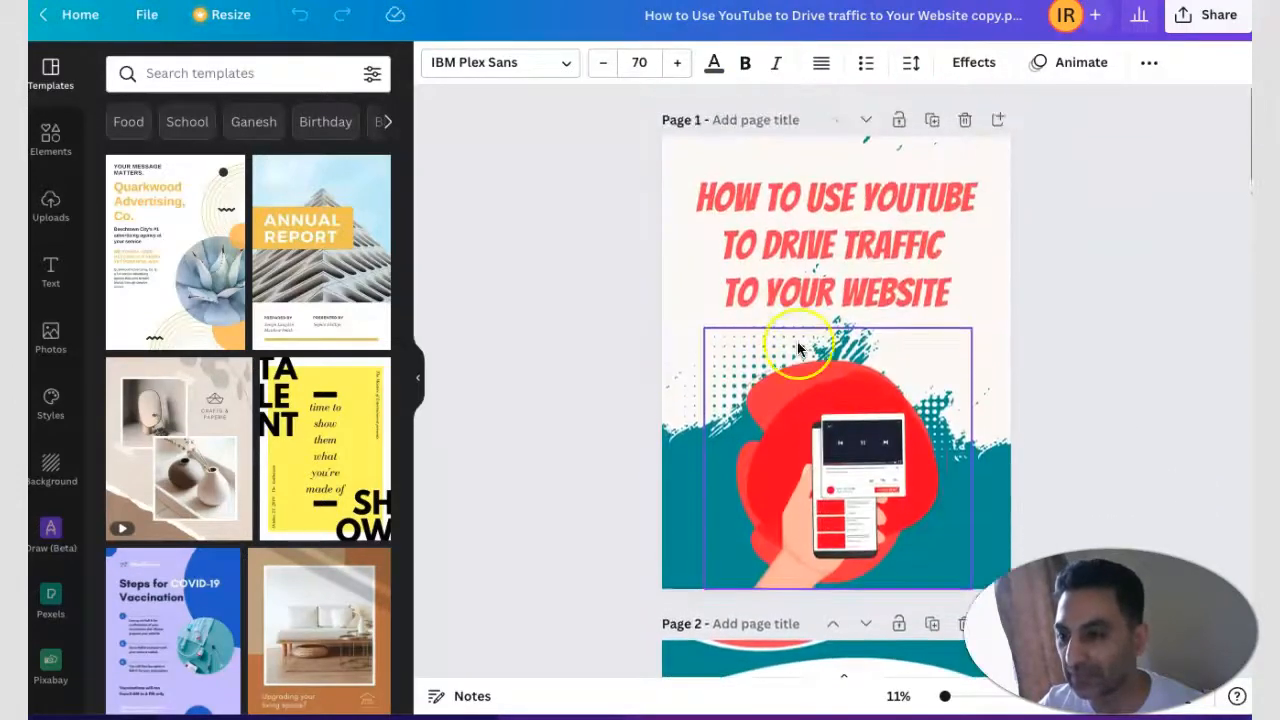
{"action": "mouse_move", "coordinate": [725, 333]}
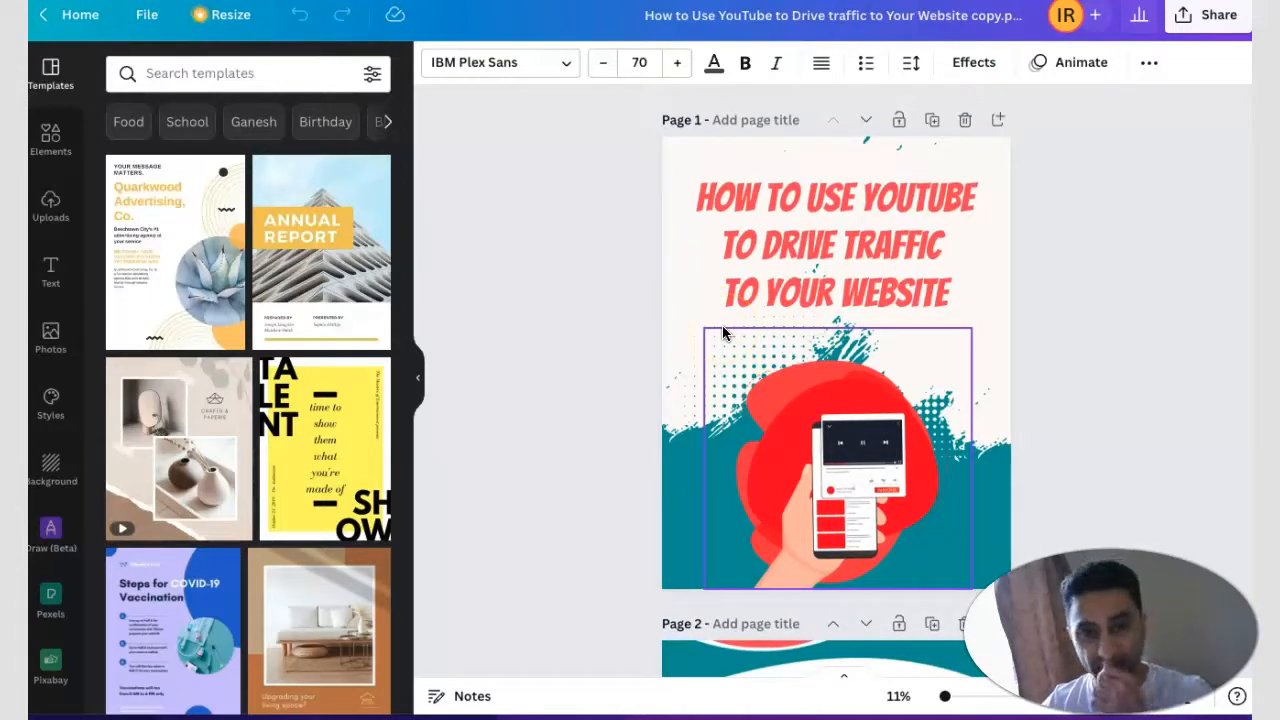
{"action": "left_click", "coordinate": [655, 308]}
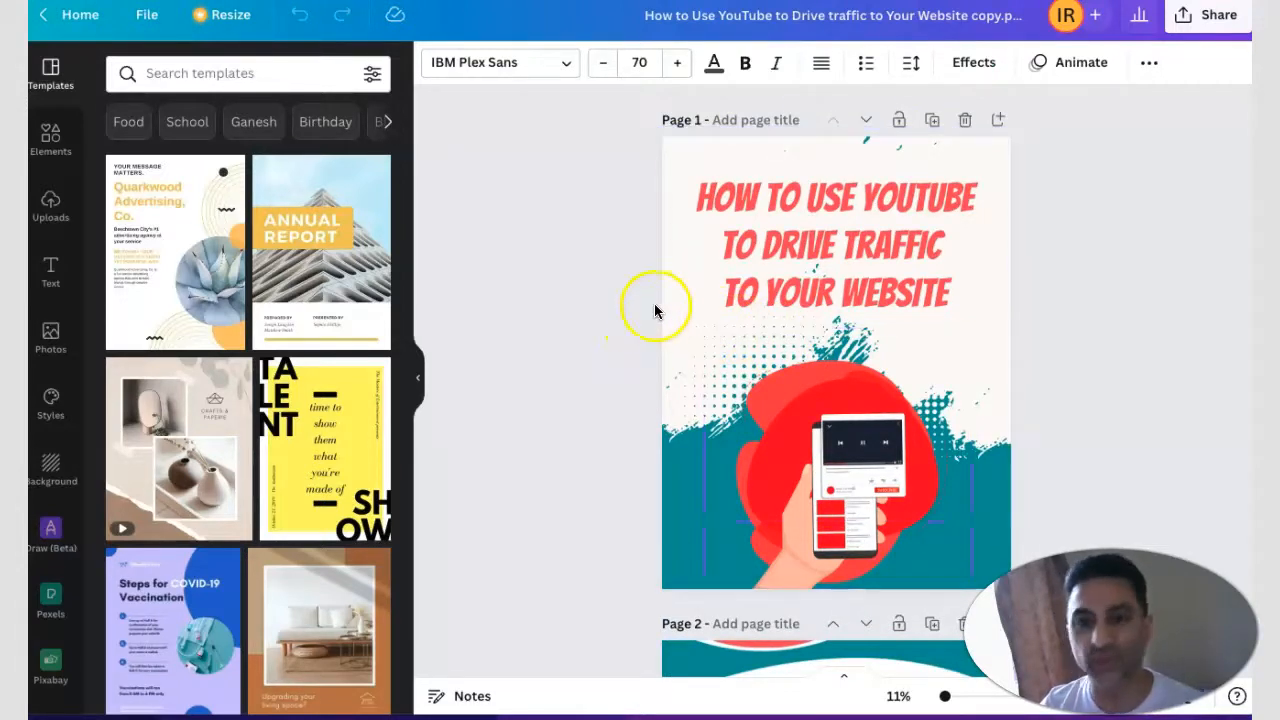
{"action": "mouse_move", "coordinate": [267, 305]}
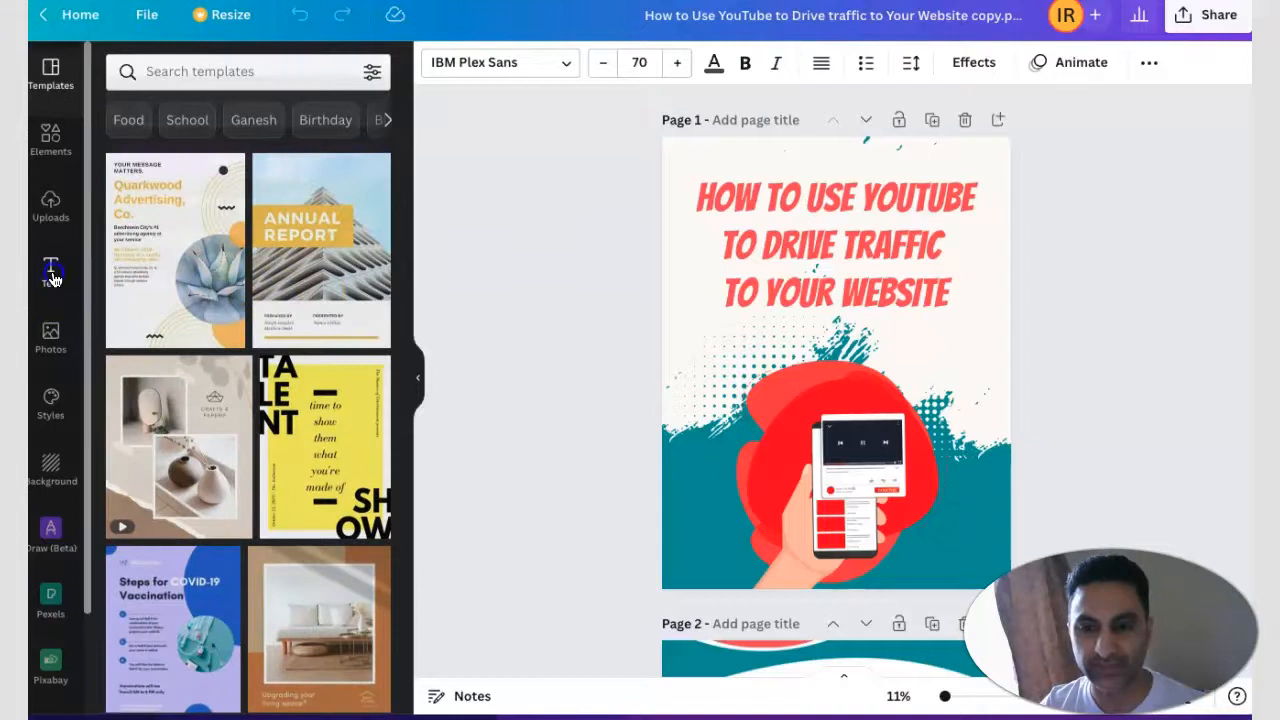
Step: Add a 'By Isfhan Rashid' text box and move it onto the cover's teal band
{"action": "left_click", "coordinate": [50, 270]}
{"action": "type", "text": "By Ishtiaq Rashid"}
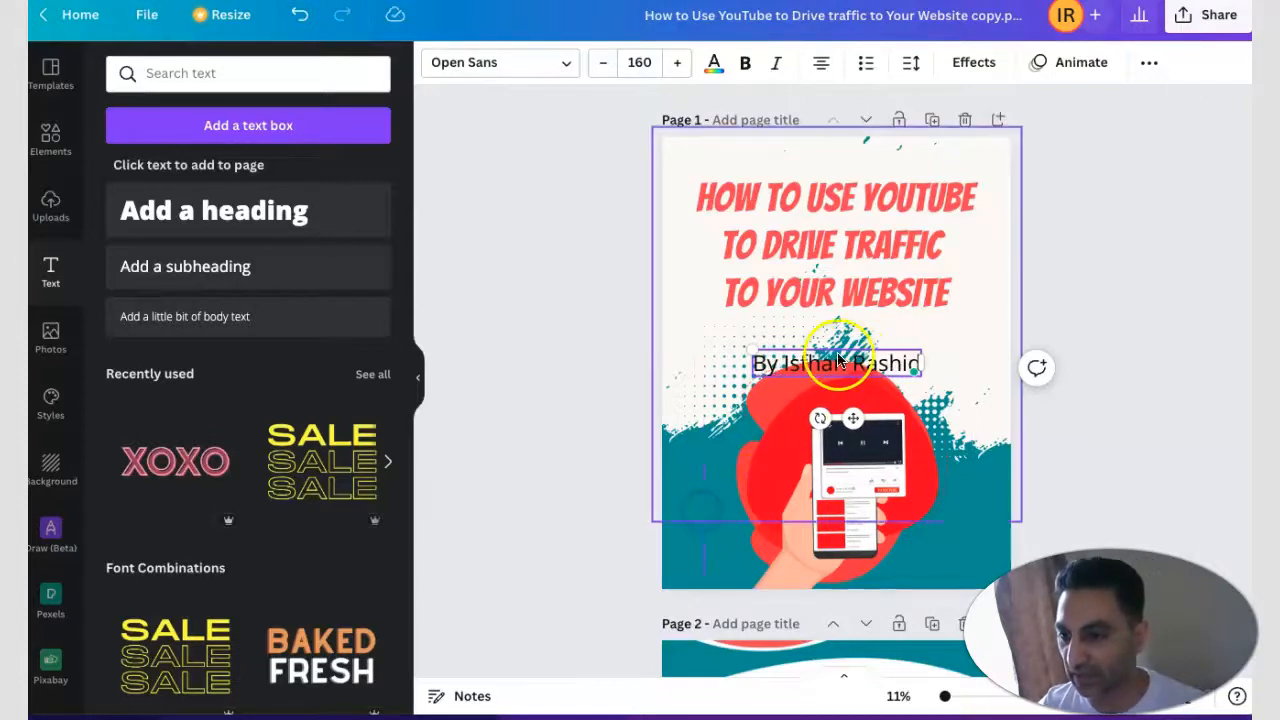
{"action": "left_click", "coordinate": [835, 460]}
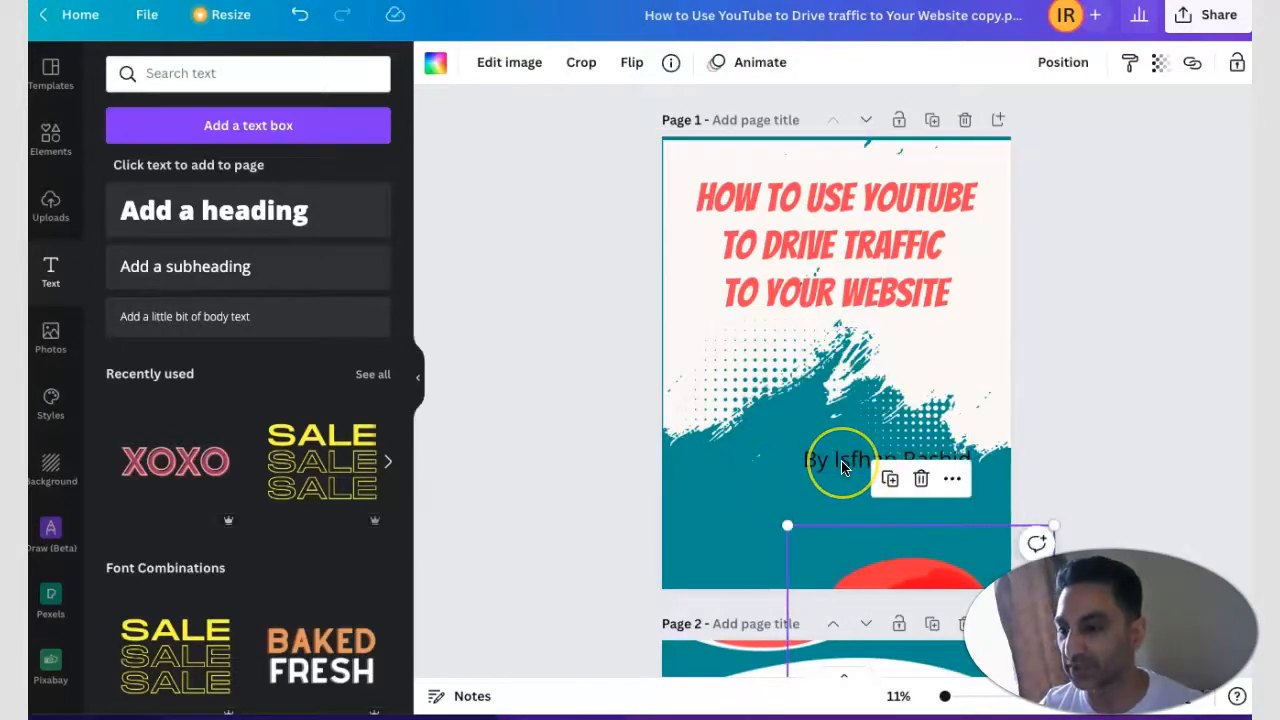
{"action": "left_click", "coordinate": [885, 459]}
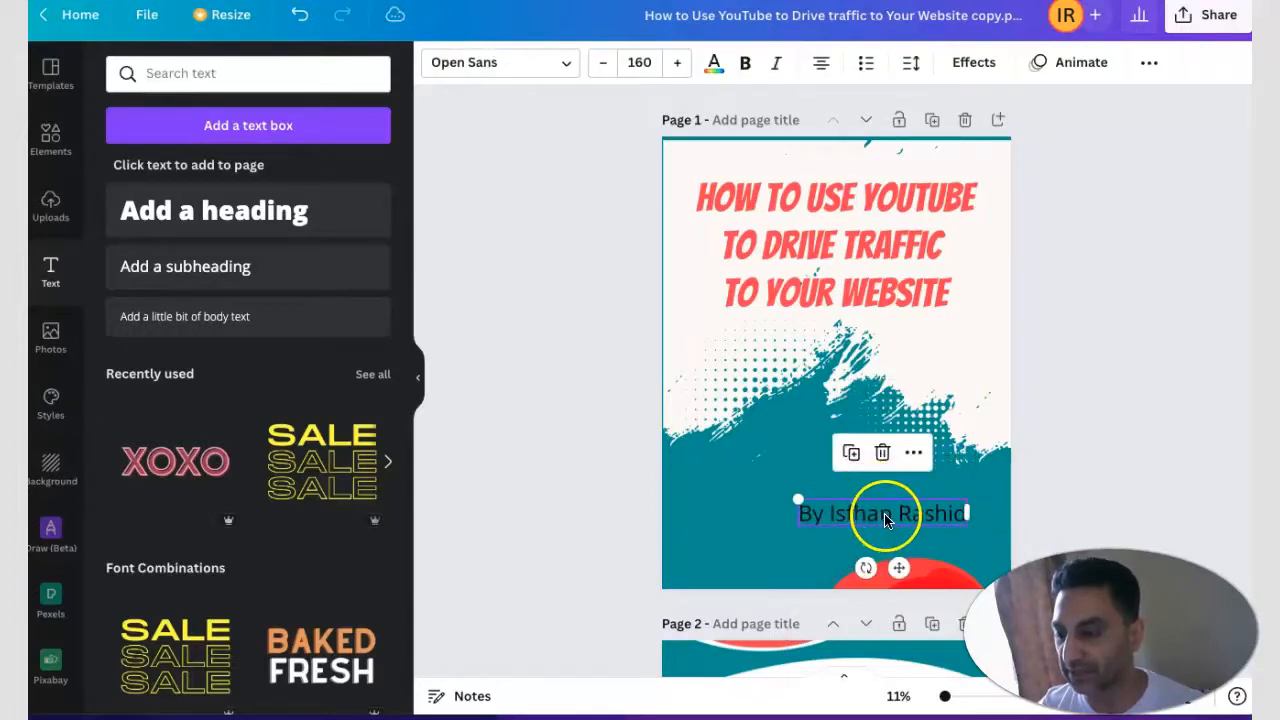
{"action": "scroll", "scroll_direction": "down", "scroll_amount": 3}
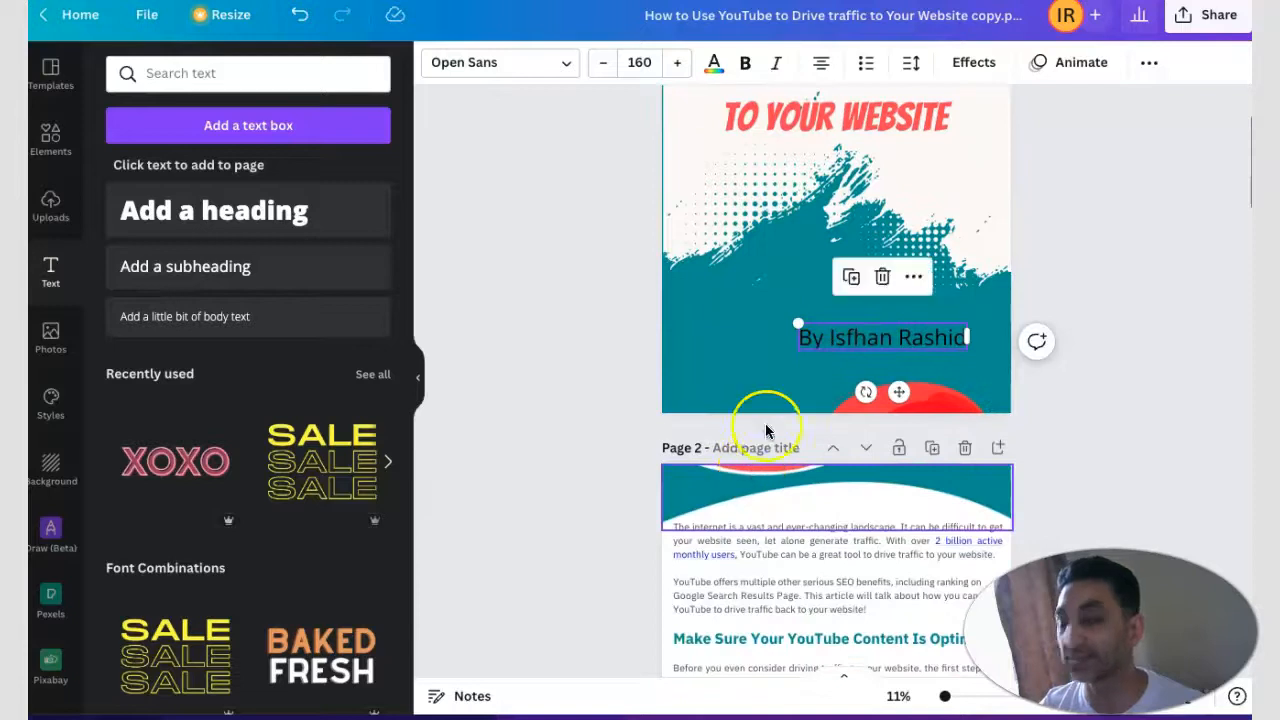
{"action": "scroll", "scroll_direction": "down", "scroll_amount": 3}
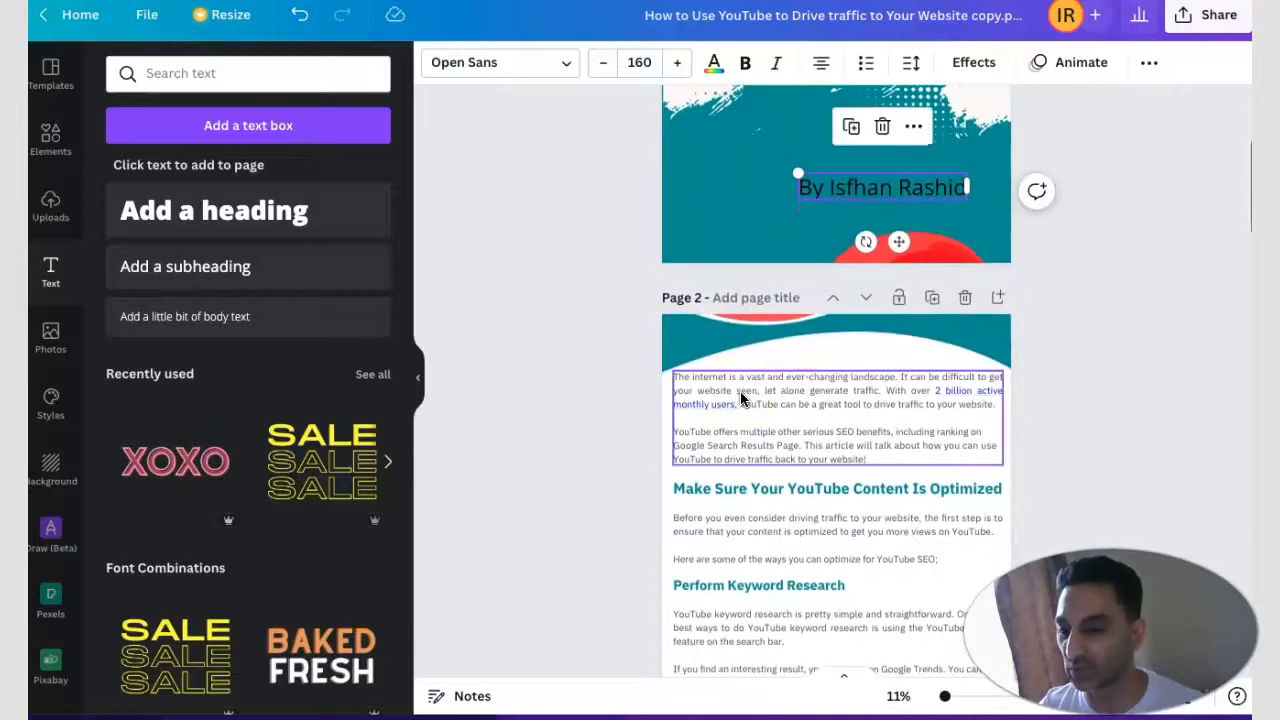
{"action": "scroll", "scroll_direction": "down", "scroll_amount": 3}
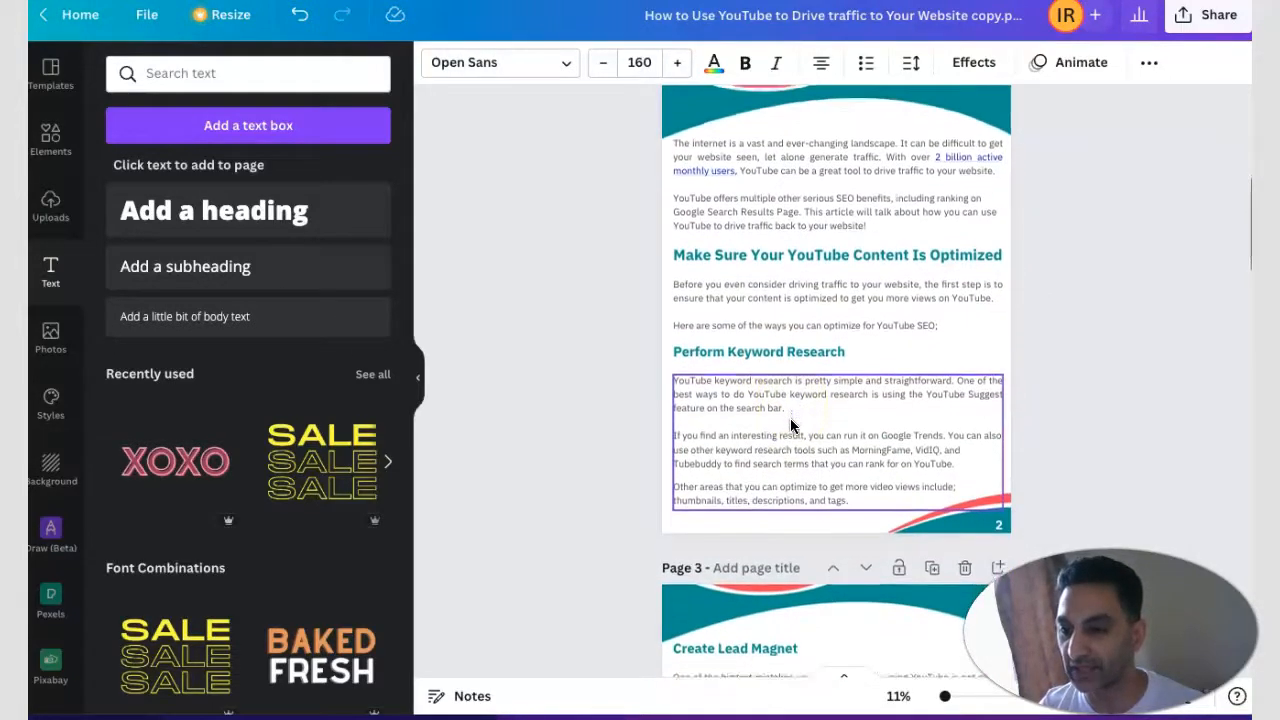
Step: Resize the 'Make Sure Your YouTube Content Is Optimized' heading to 107 and colour it blue
{"action": "left_click", "coordinate": [836, 255]}
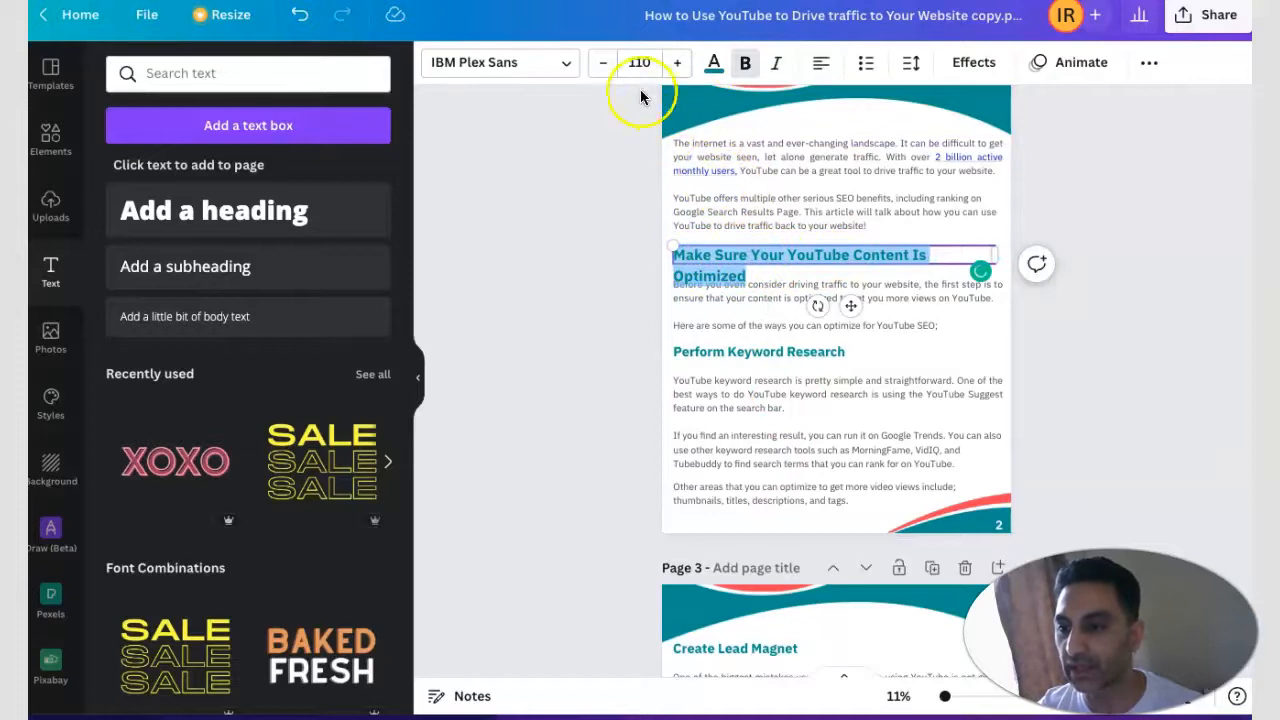
{"action": "left_click", "coordinate": [603, 62]}
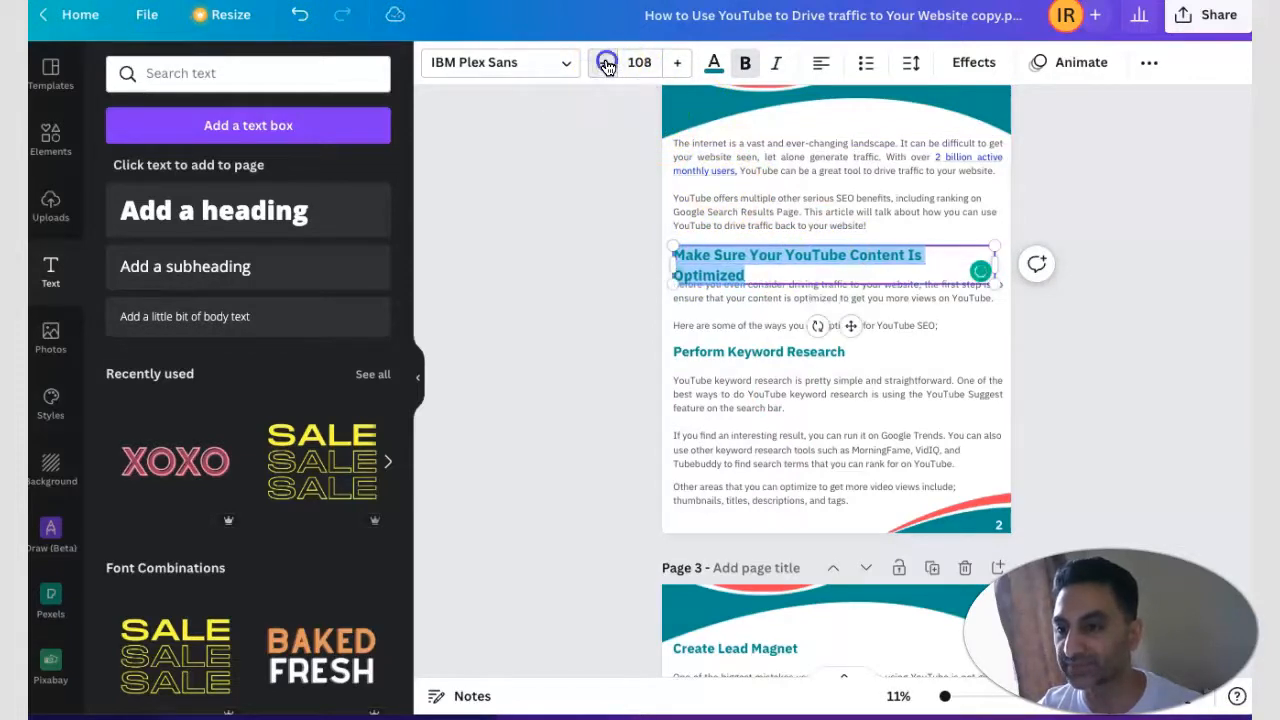
{"action": "left_click", "coordinate": [602, 62]}
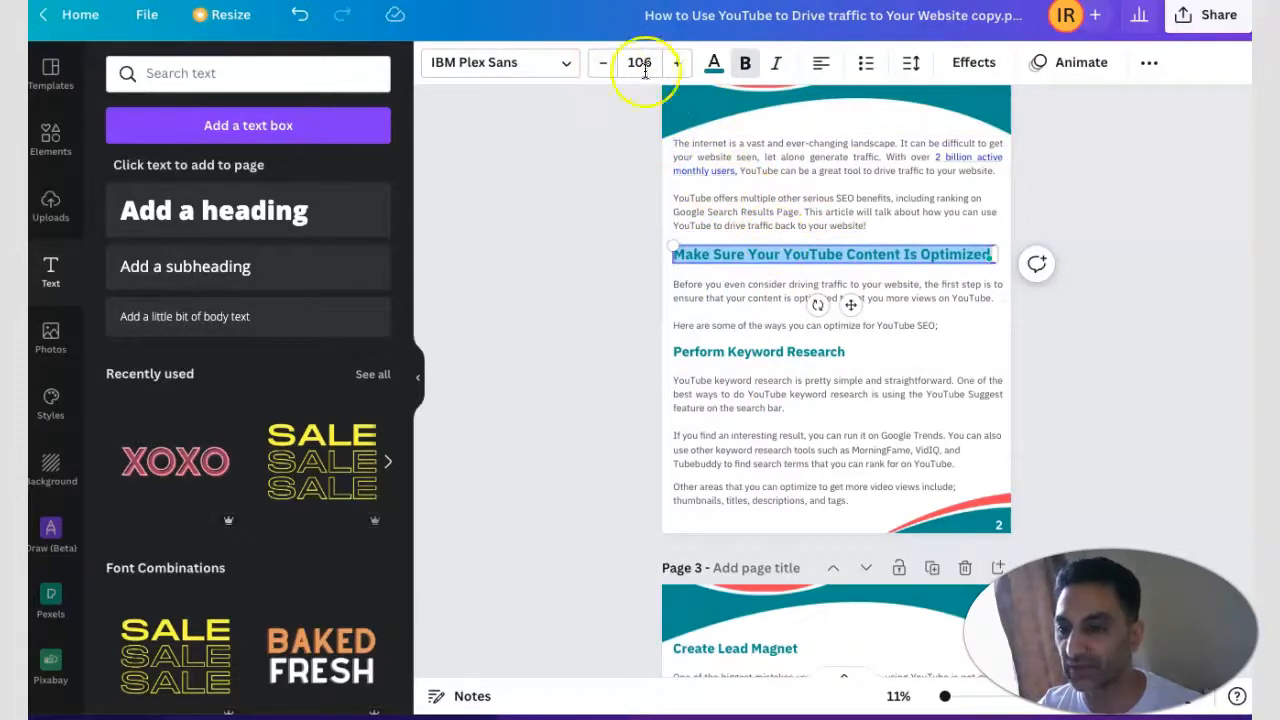
{"action": "left_click", "coordinate": [678, 63]}
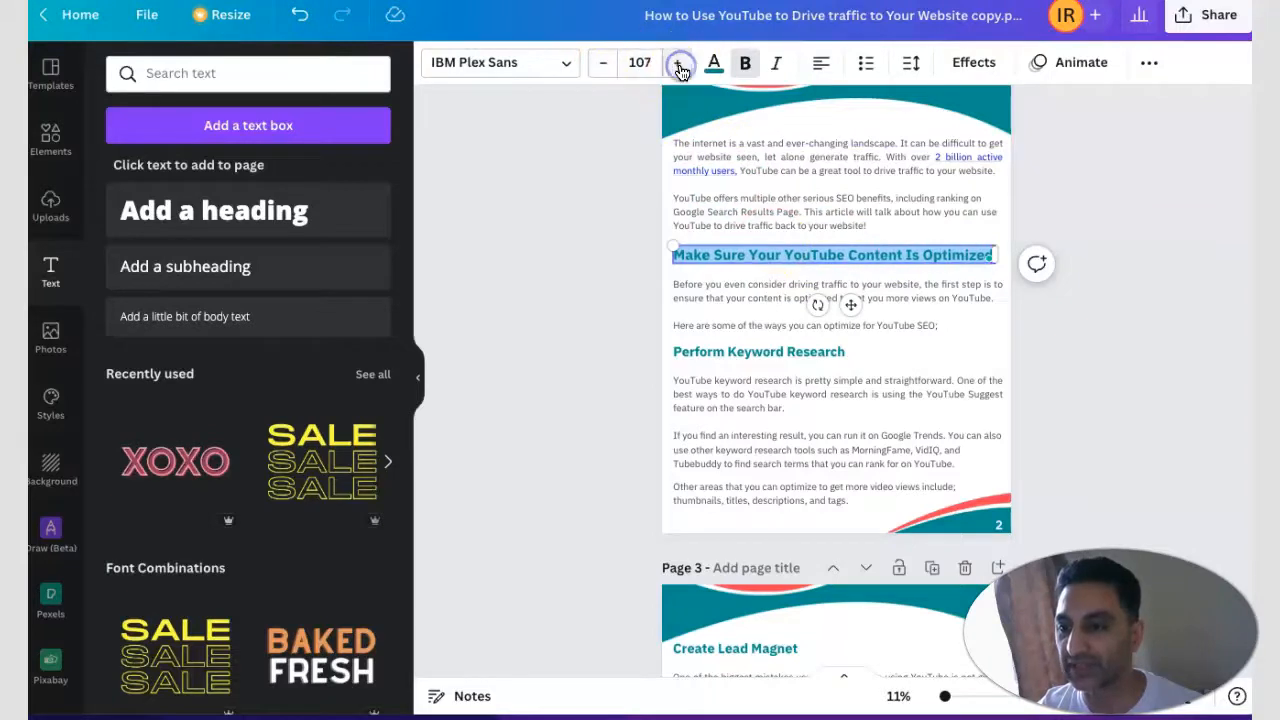
{"action": "left_click", "coordinate": [713, 62]}
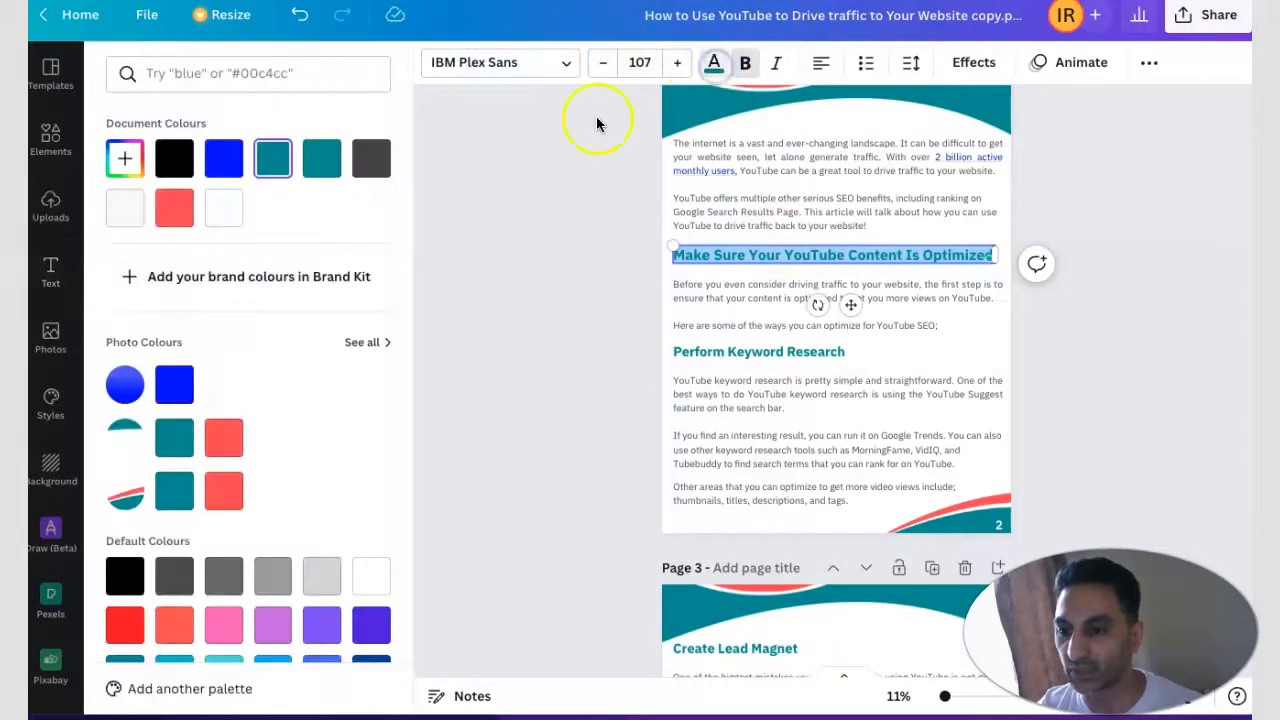
{"action": "left_click", "coordinate": [223, 158]}
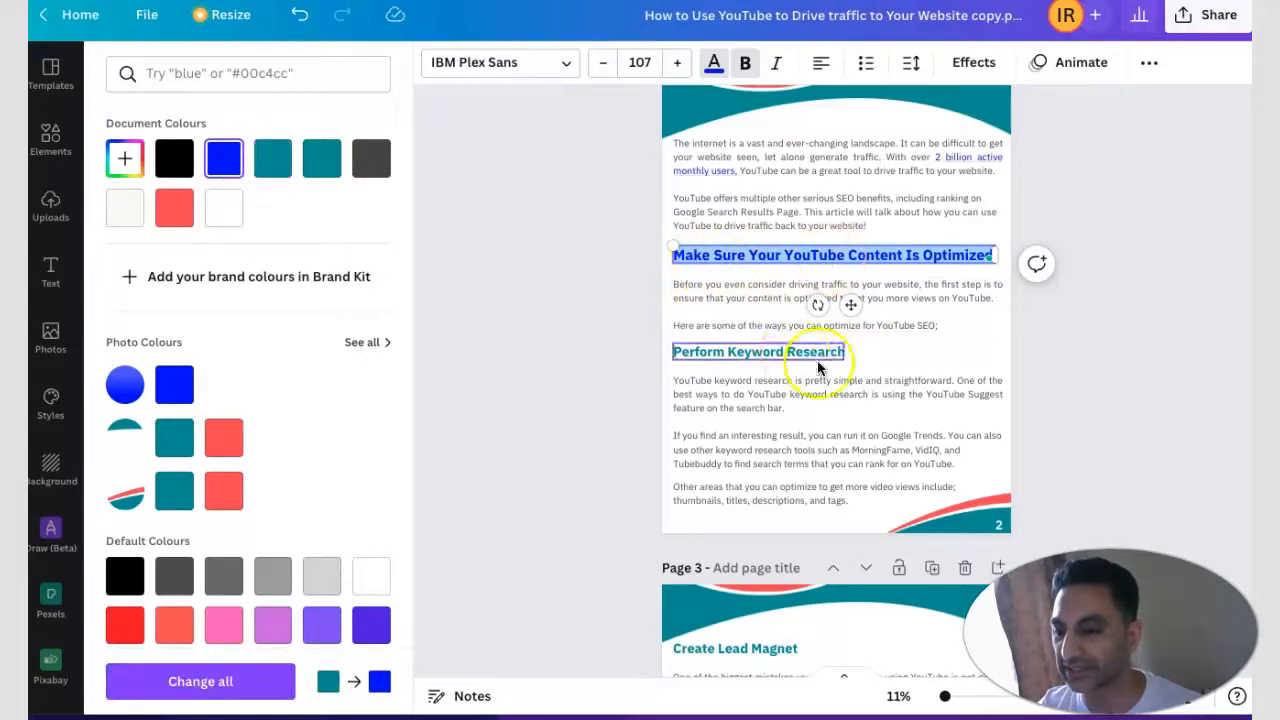
Step: Add a bold red 'Rashidreviews' text line at the bottom of page 2
{"action": "left_click", "coordinate": [50, 270]}
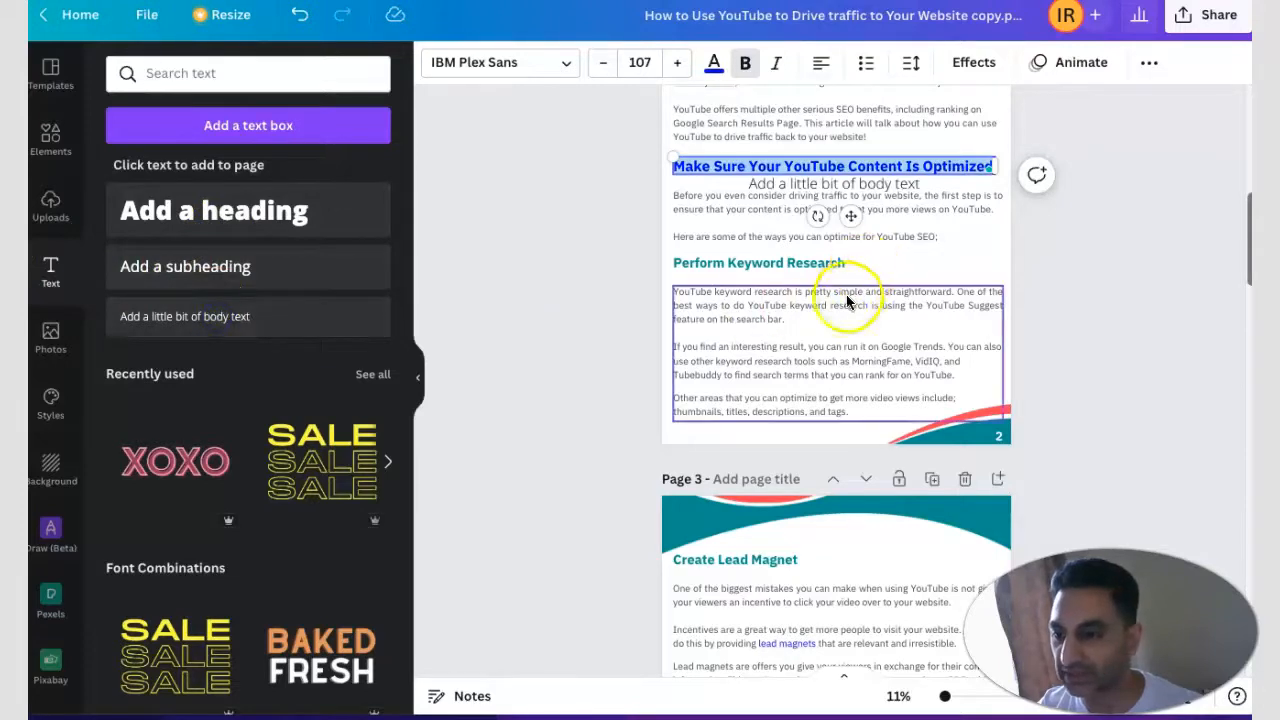
{"action": "scroll", "scroll_direction": "up", "scroll_amount": 3}
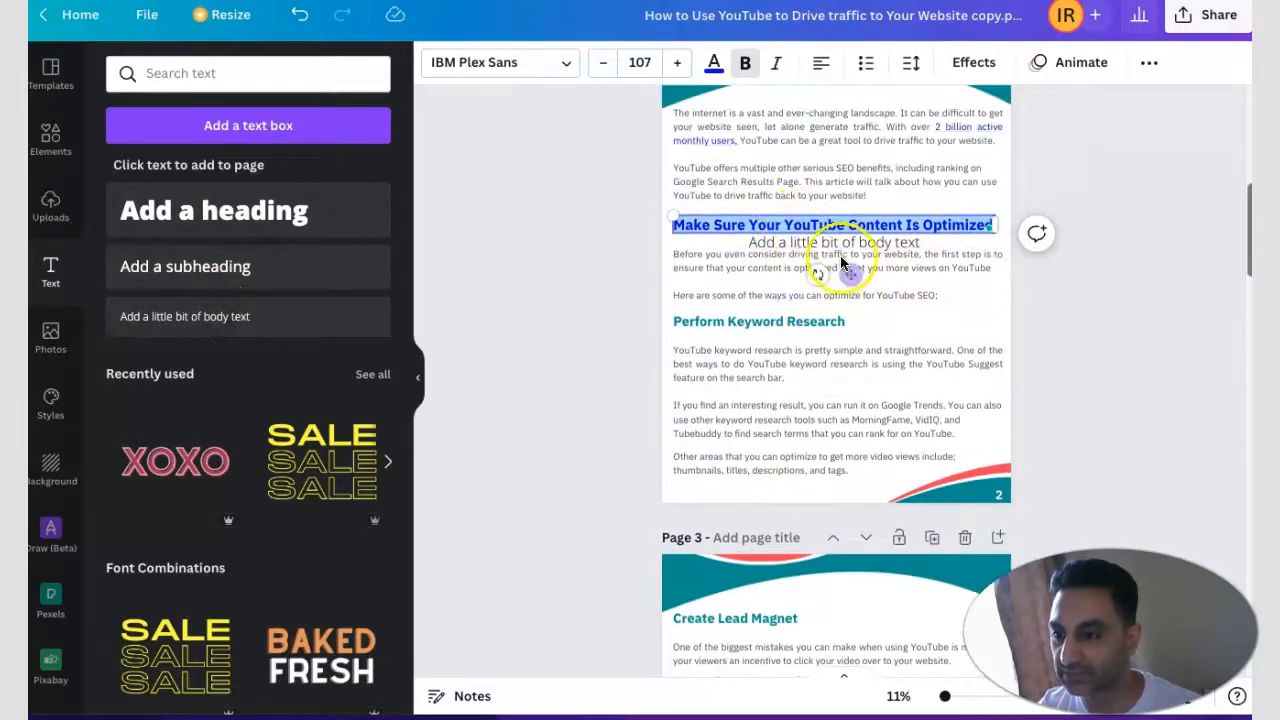
{"action": "left_click", "coordinate": [833, 242]}
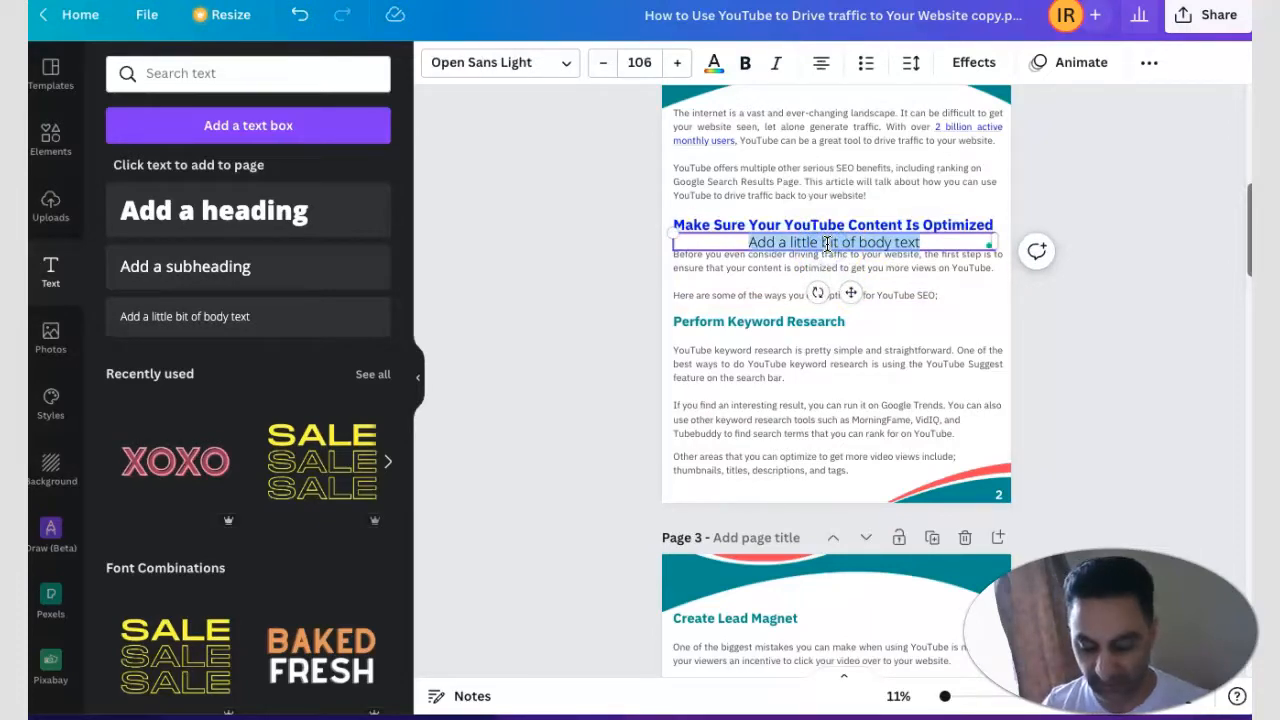
{"action": "type", "text": "Rashidreviews"}
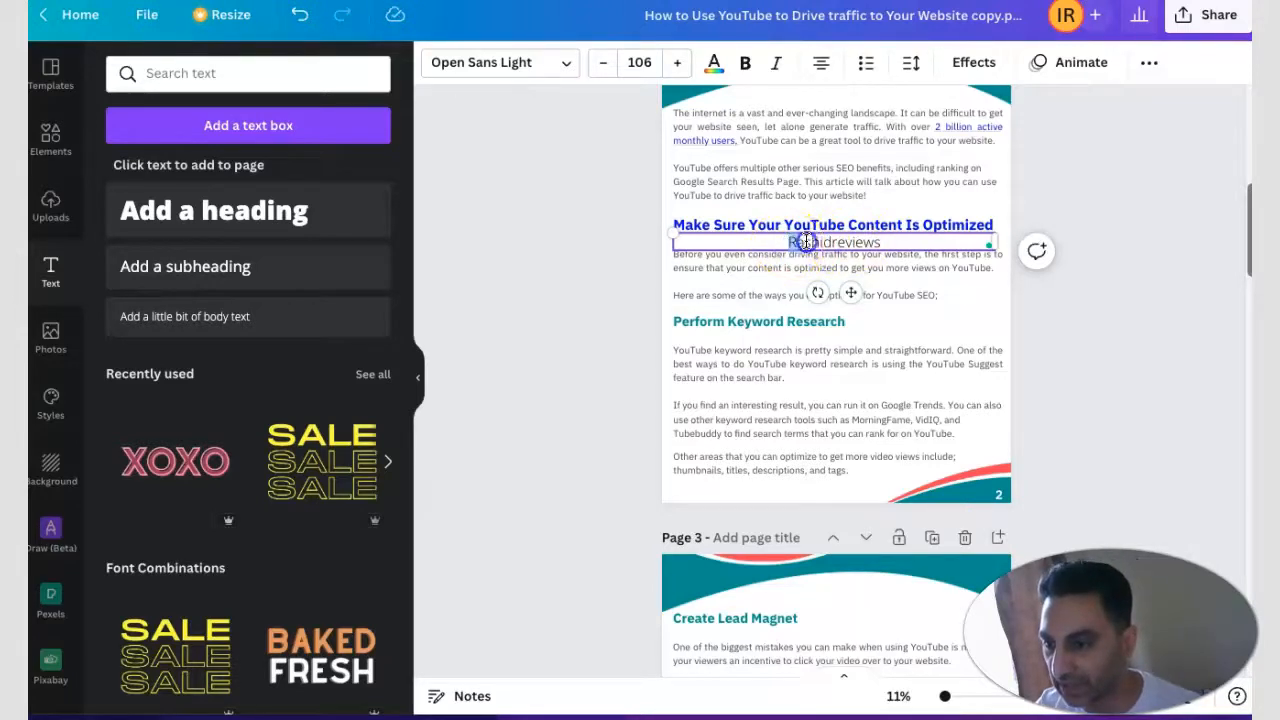
{"action": "left_click", "coordinate": [745, 62]}
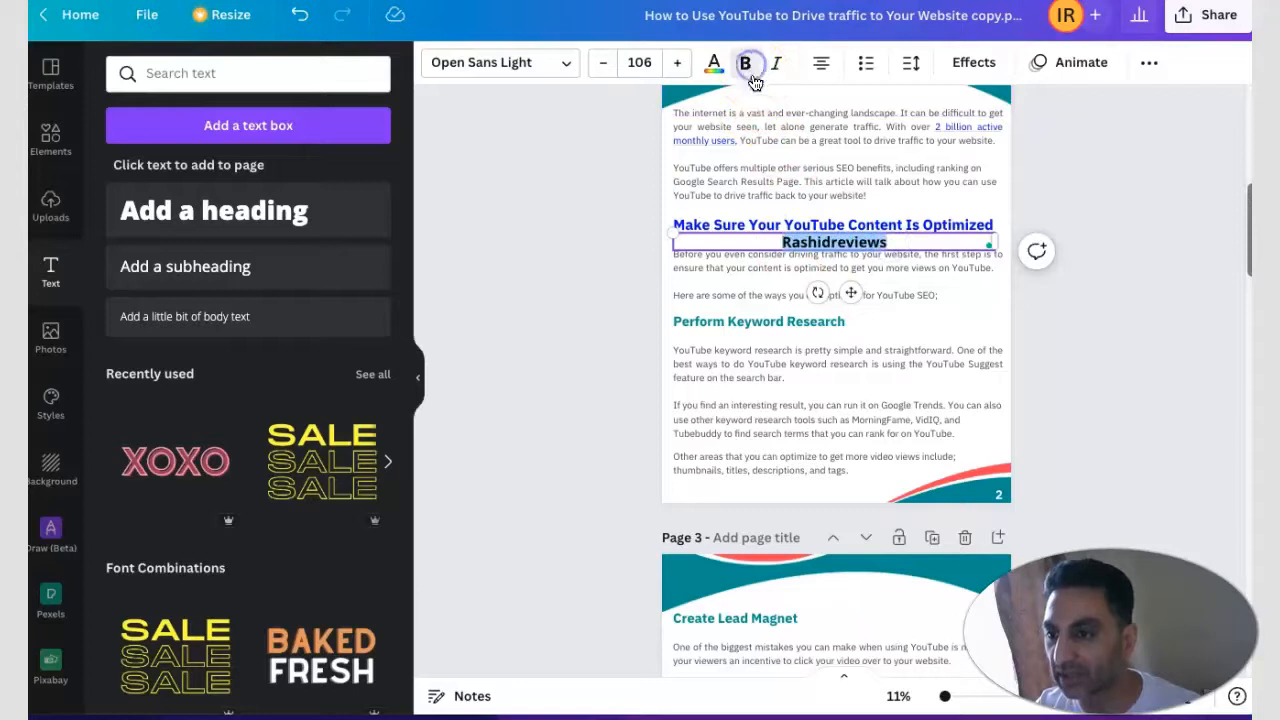
{"action": "left_click", "coordinate": [713, 62]}
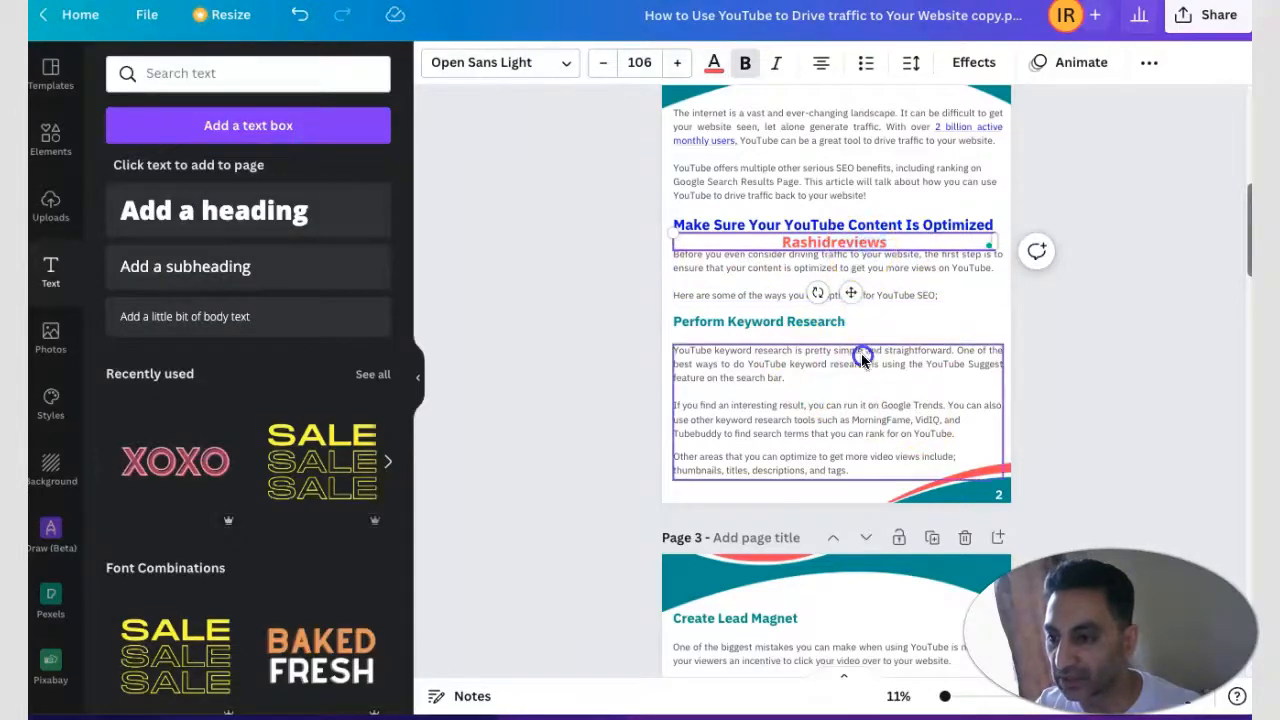
{"action": "left_click", "coordinate": [834, 242]}
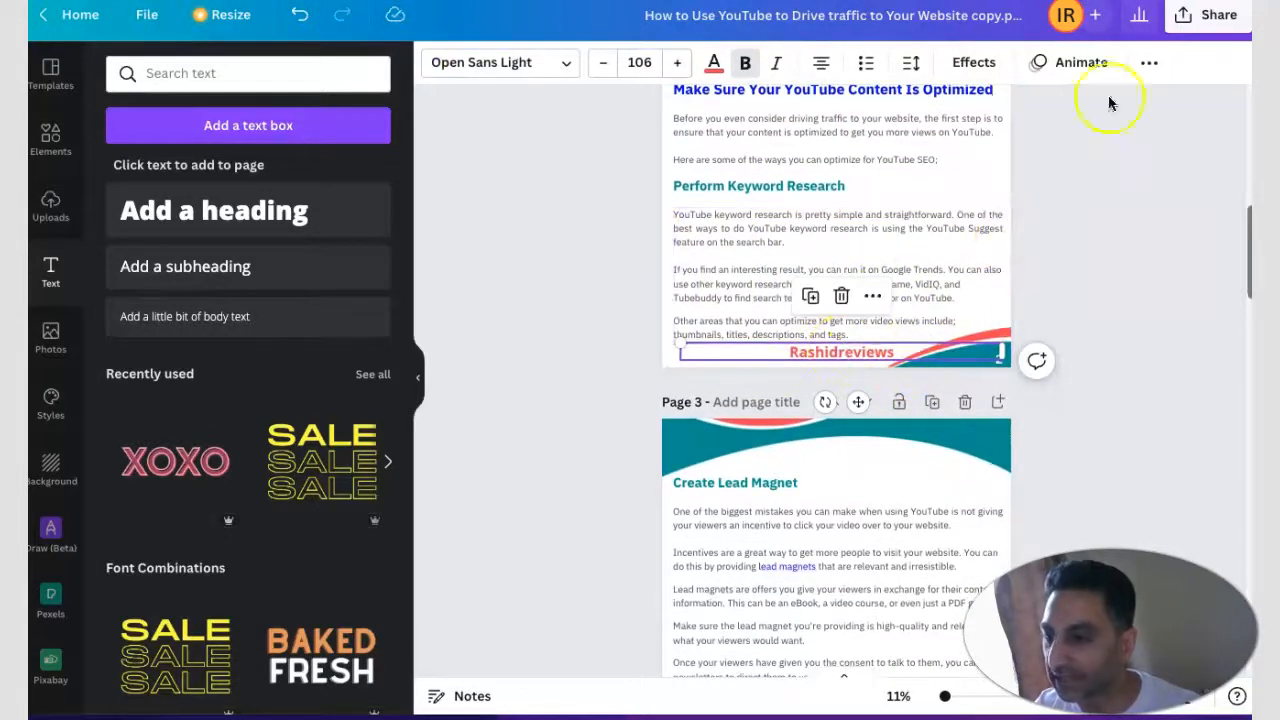
{"action": "left_click", "coordinate": [1150, 63]}
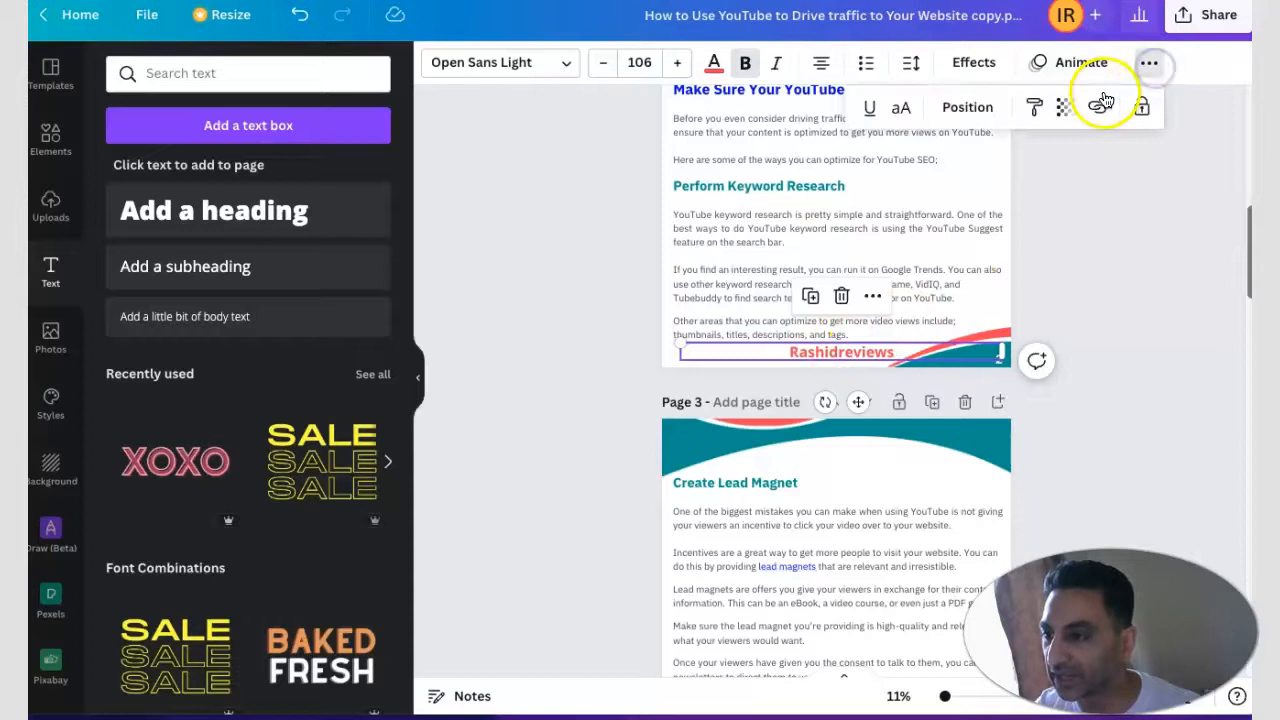
{"action": "left_click", "coordinate": [1097, 107]}
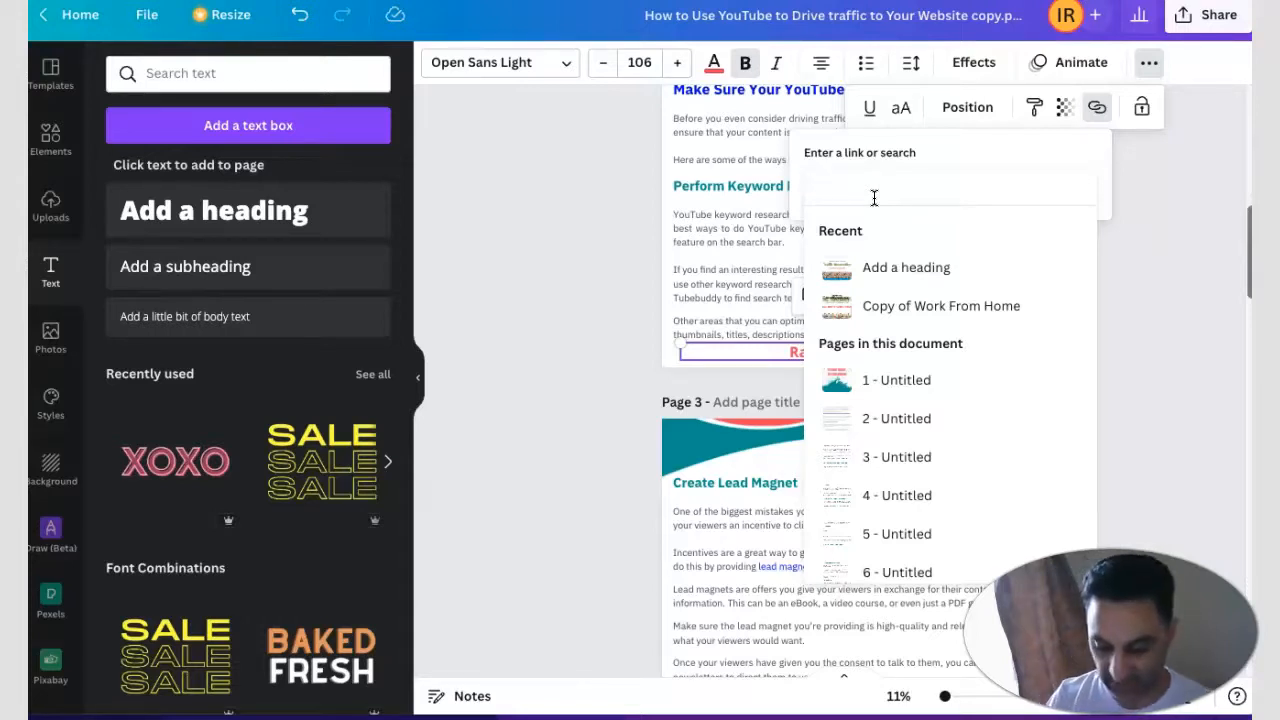
{"action": "type", "text": "https"}
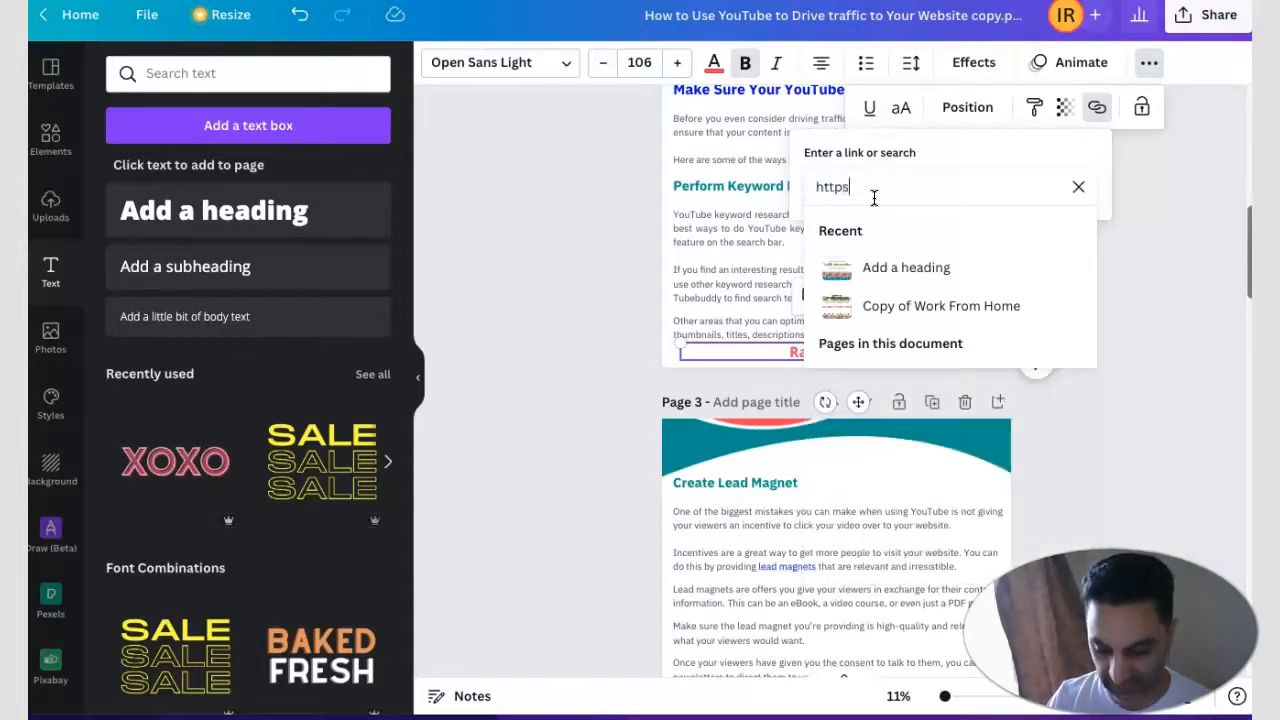
{"action": "type", "text": "://rashidrevi"}
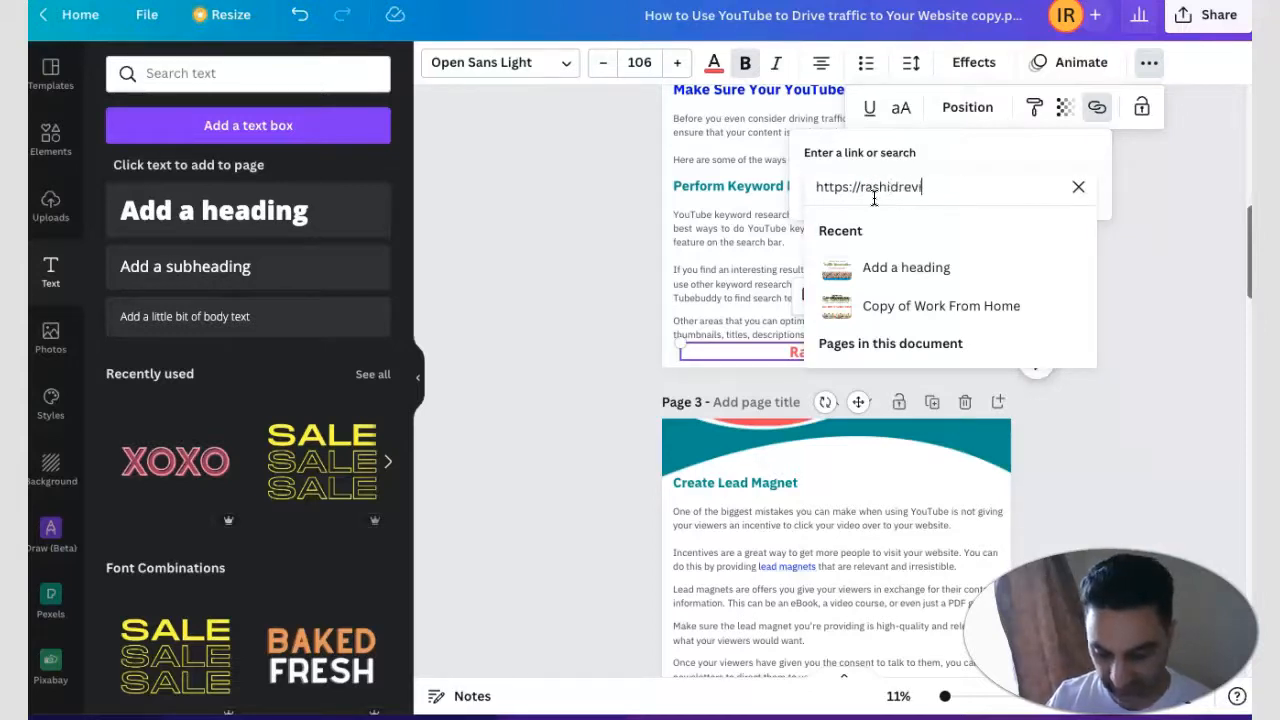
{"action": "type", "text": "ews.com"}
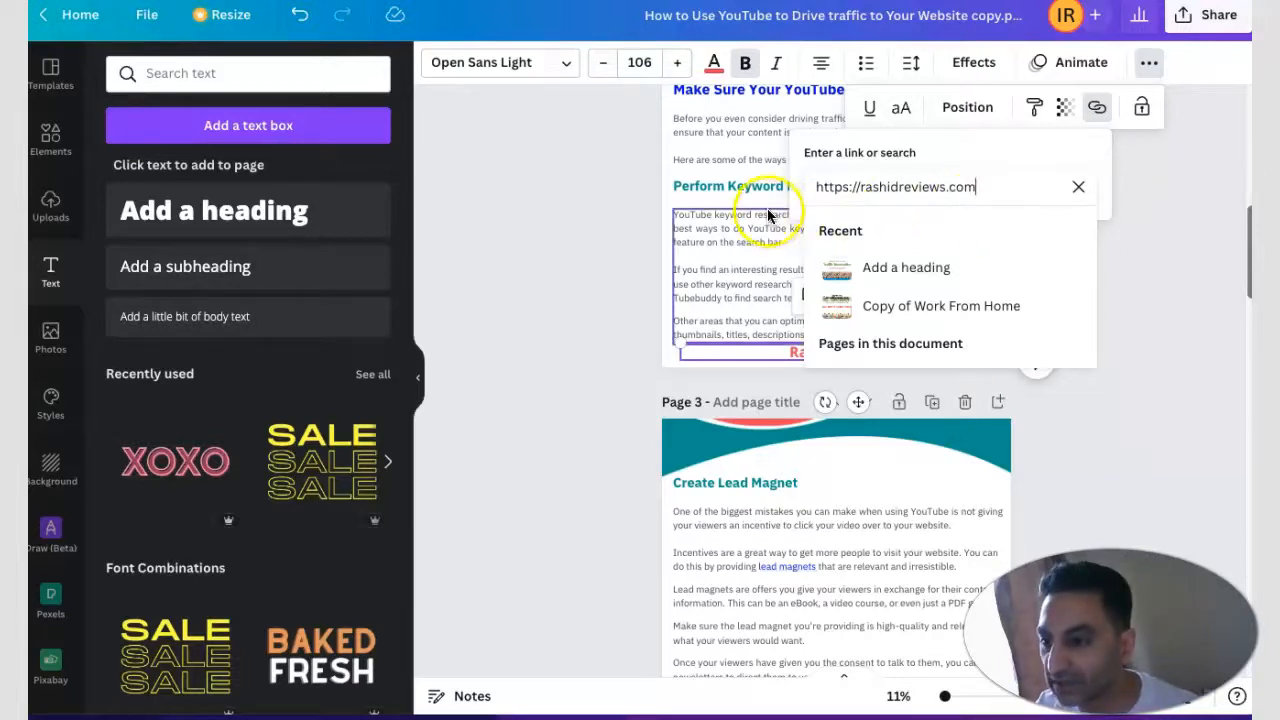
{"action": "key", "text": "Return"}
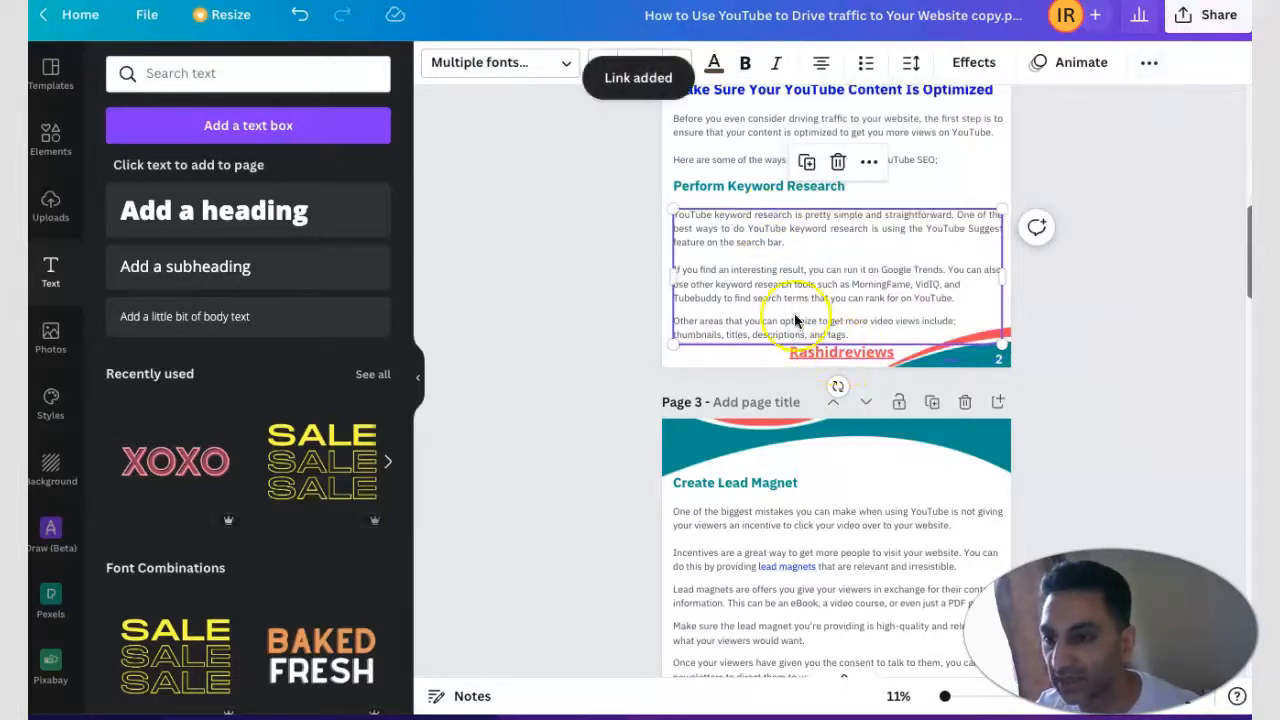
{"action": "scroll", "scroll_direction": "down", "scroll_amount": 3}
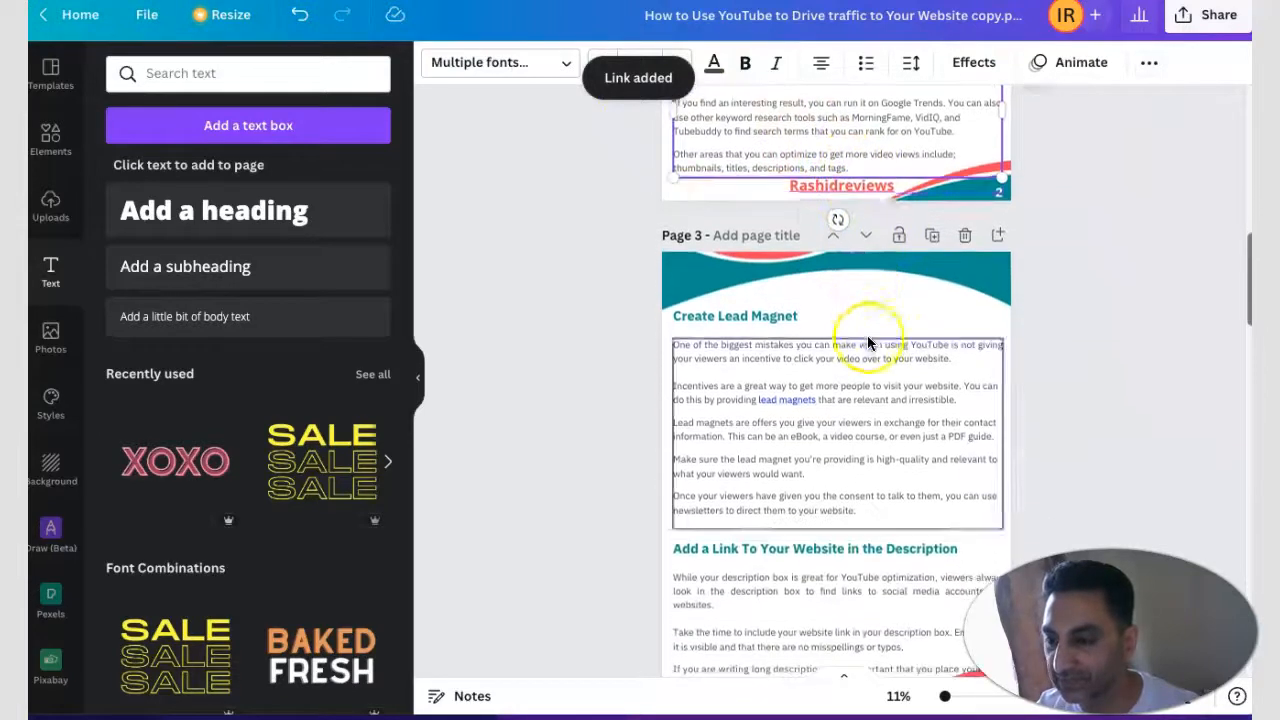
Step: Copy the footer onto page 3 and reduce its font size
{"action": "left_click", "coordinate": [840, 186]}
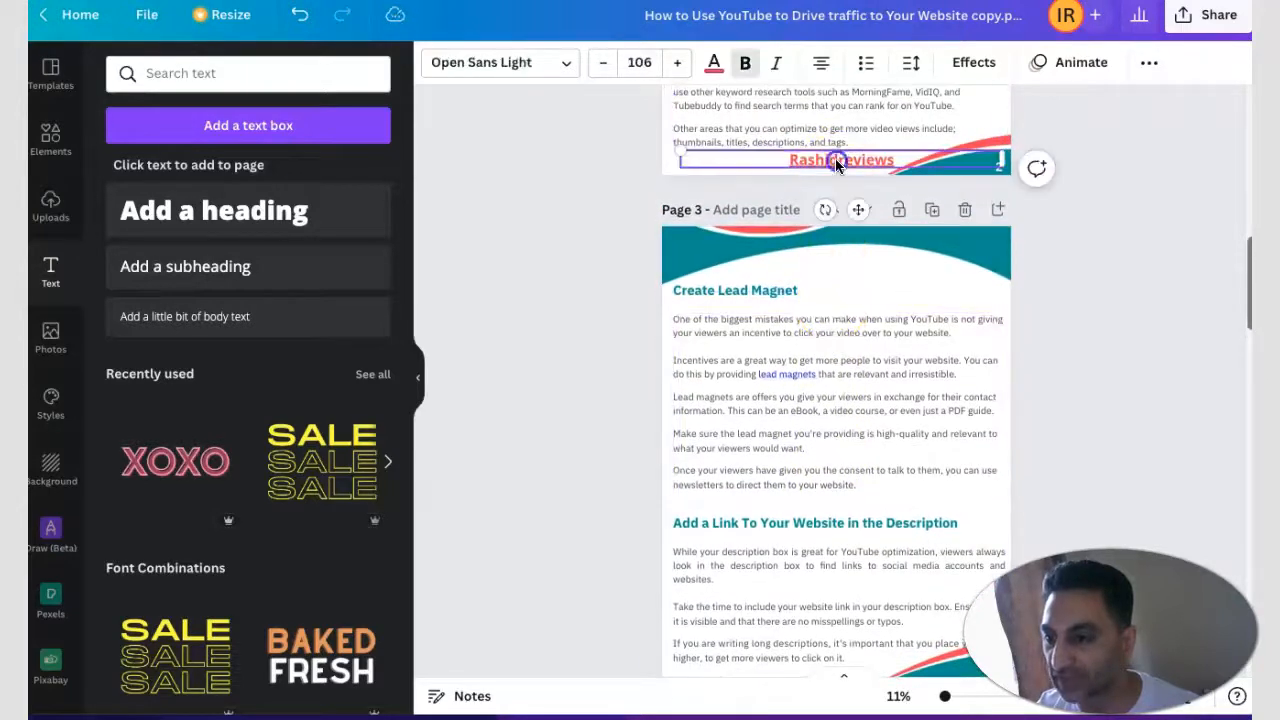
{"action": "left_click", "coordinate": [828, 457]}
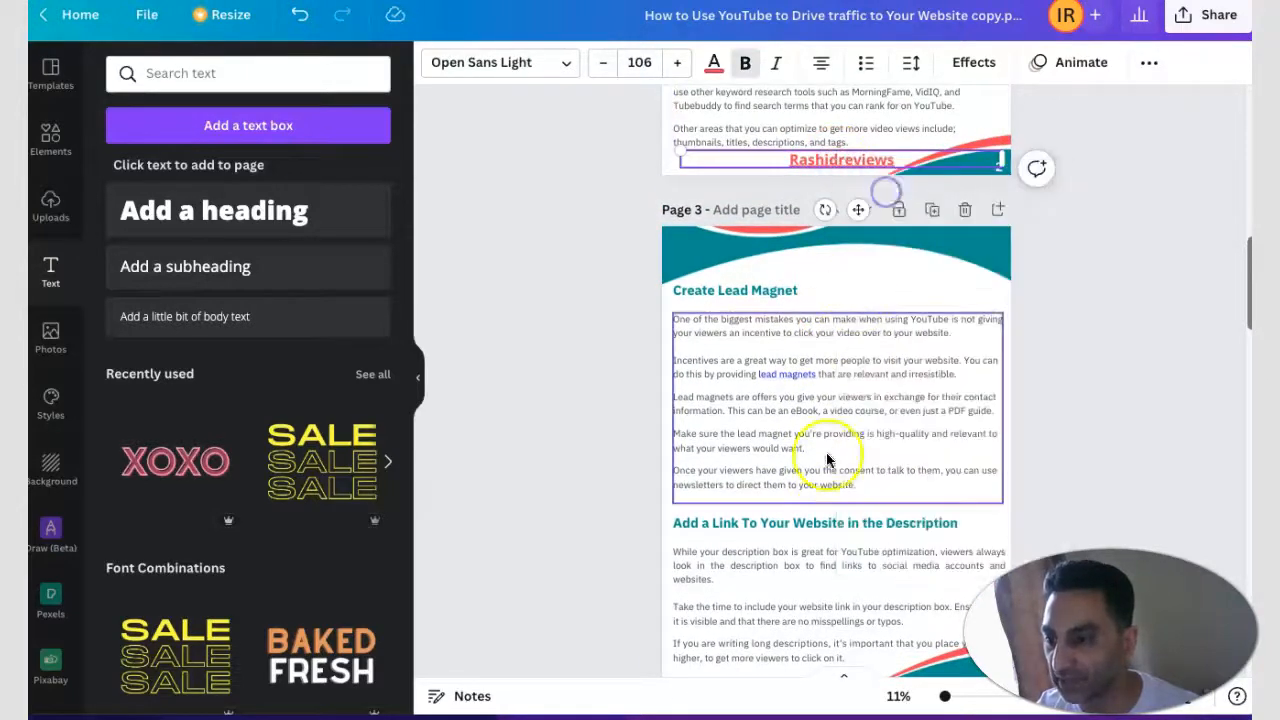
{"action": "scroll", "scroll_direction": "down", "scroll_amount": 3}
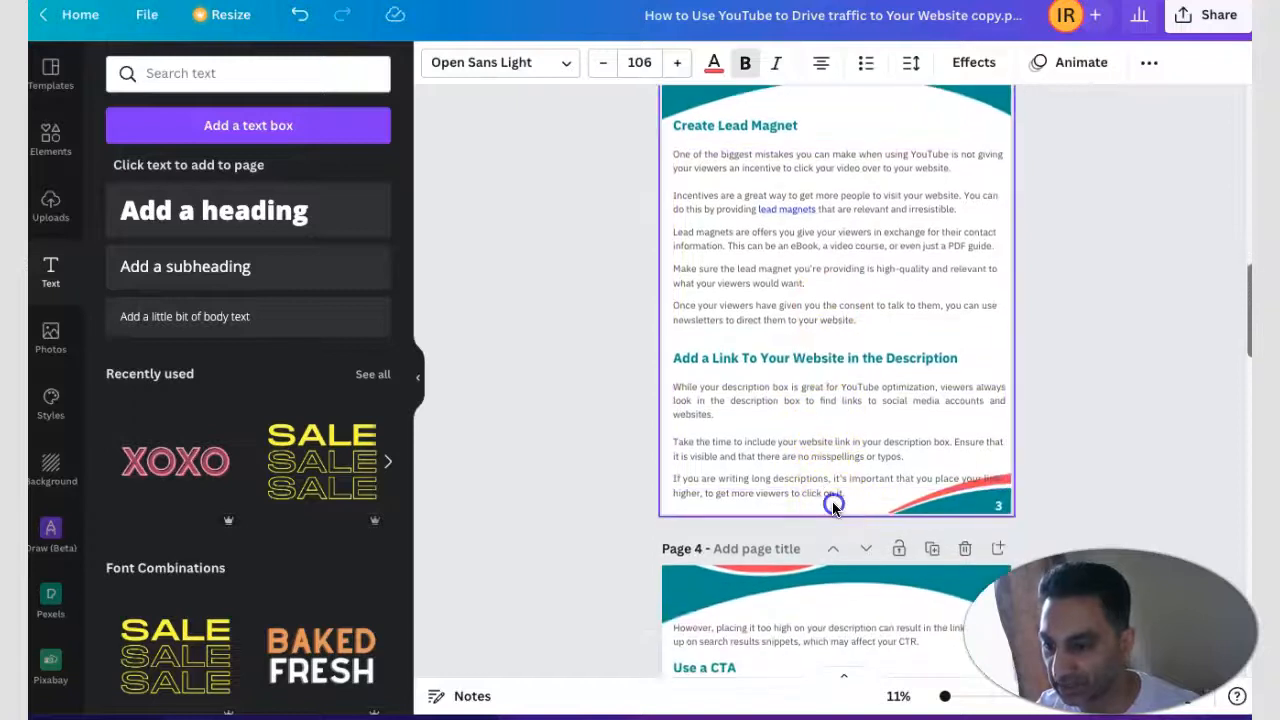
{"action": "left_click", "coordinate": [835, 499]}
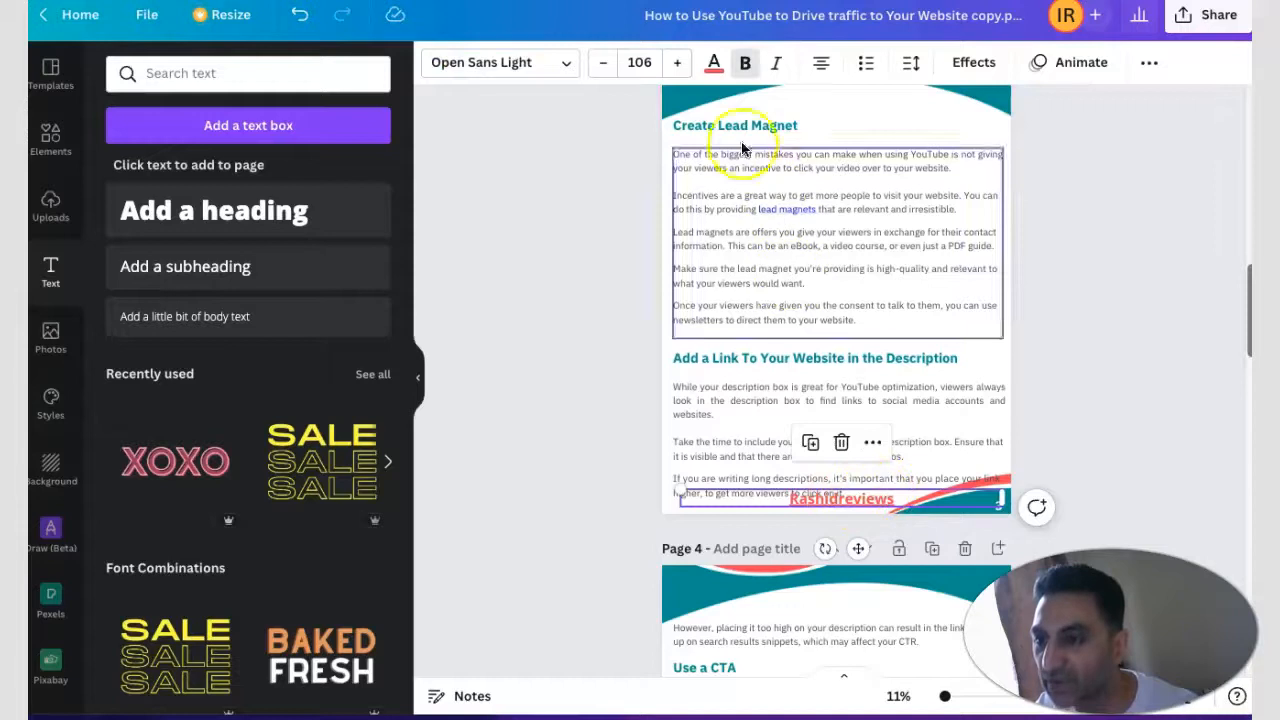
{"action": "left_click", "coordinate": [602, 63]}
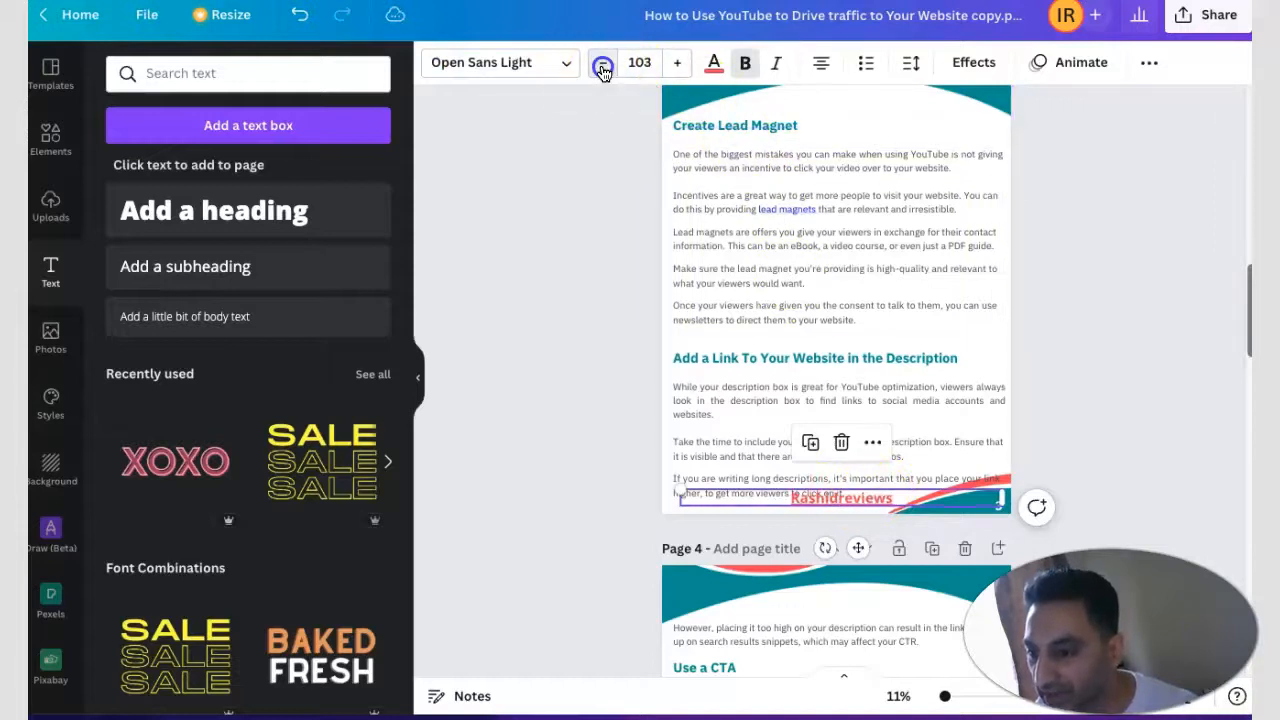
{"action": "left_click", "coordinate": [602, 62]}
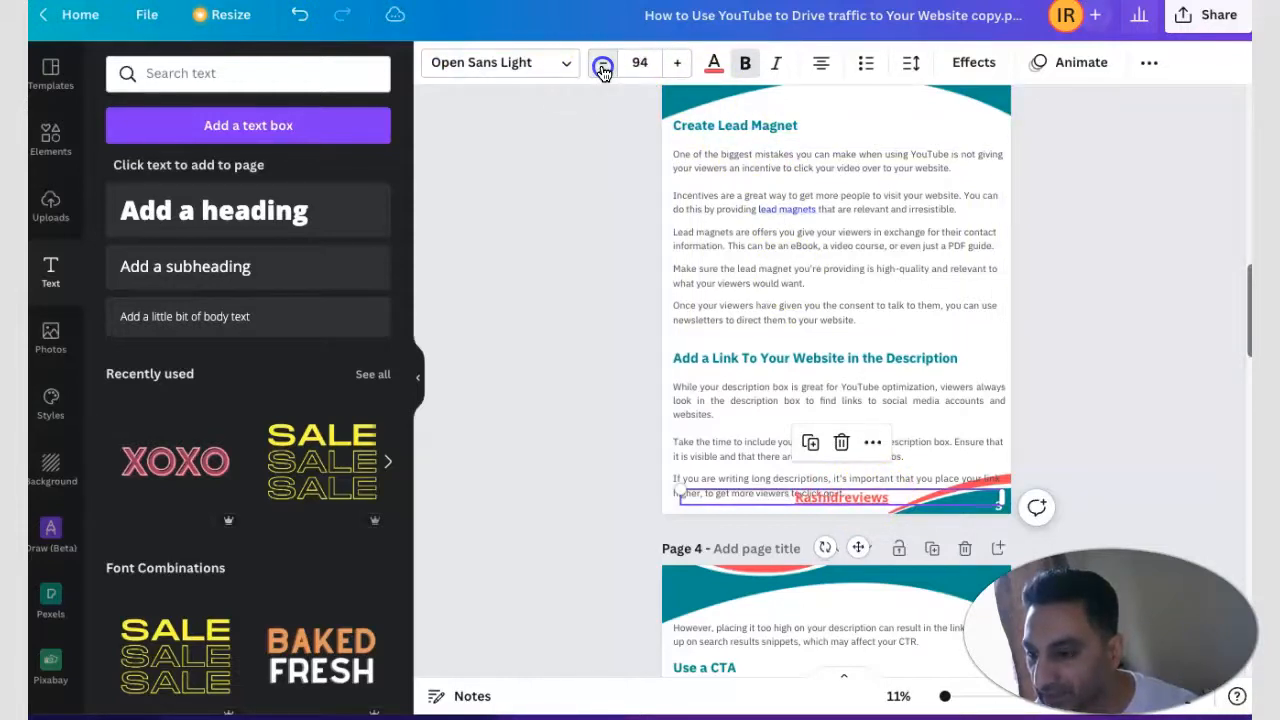
{"action": "left_click", "coordinate": [603, 63]}
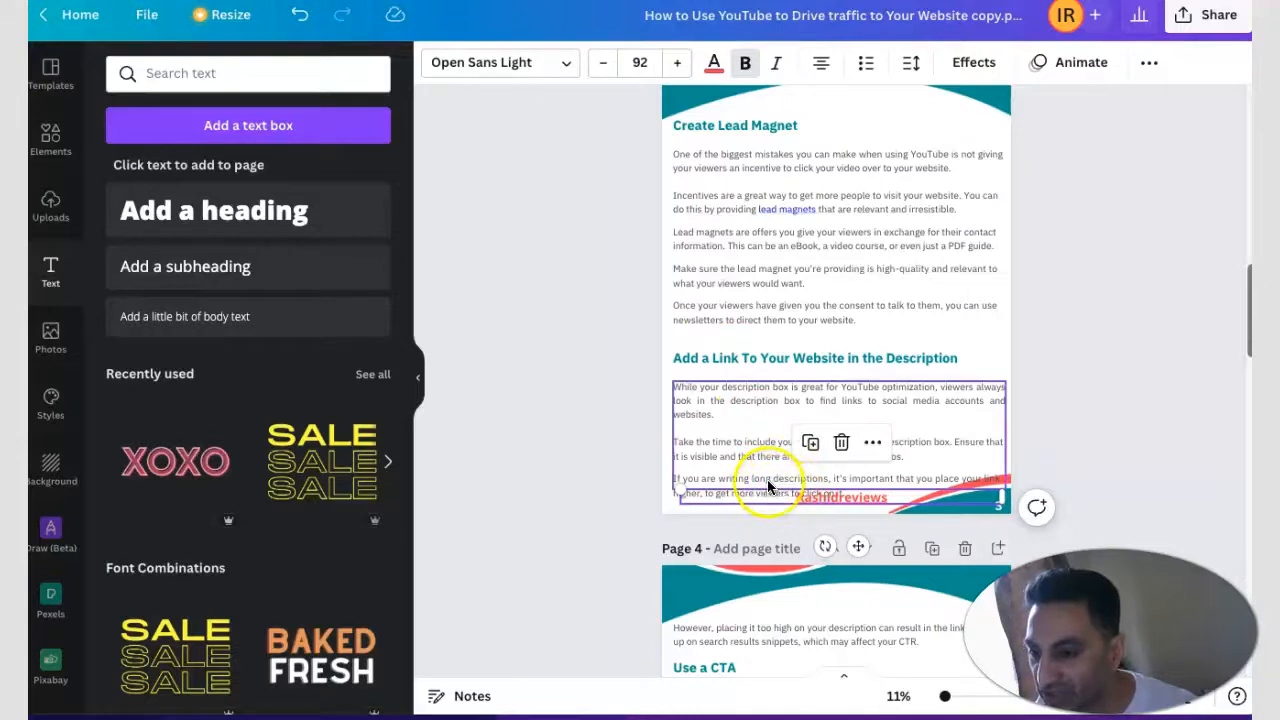
Step: Paste the Rashidreviews footer onto pages 4 and 5
{"action": "scroll", "scroll_direction": "down", "scroll_amount": 3}
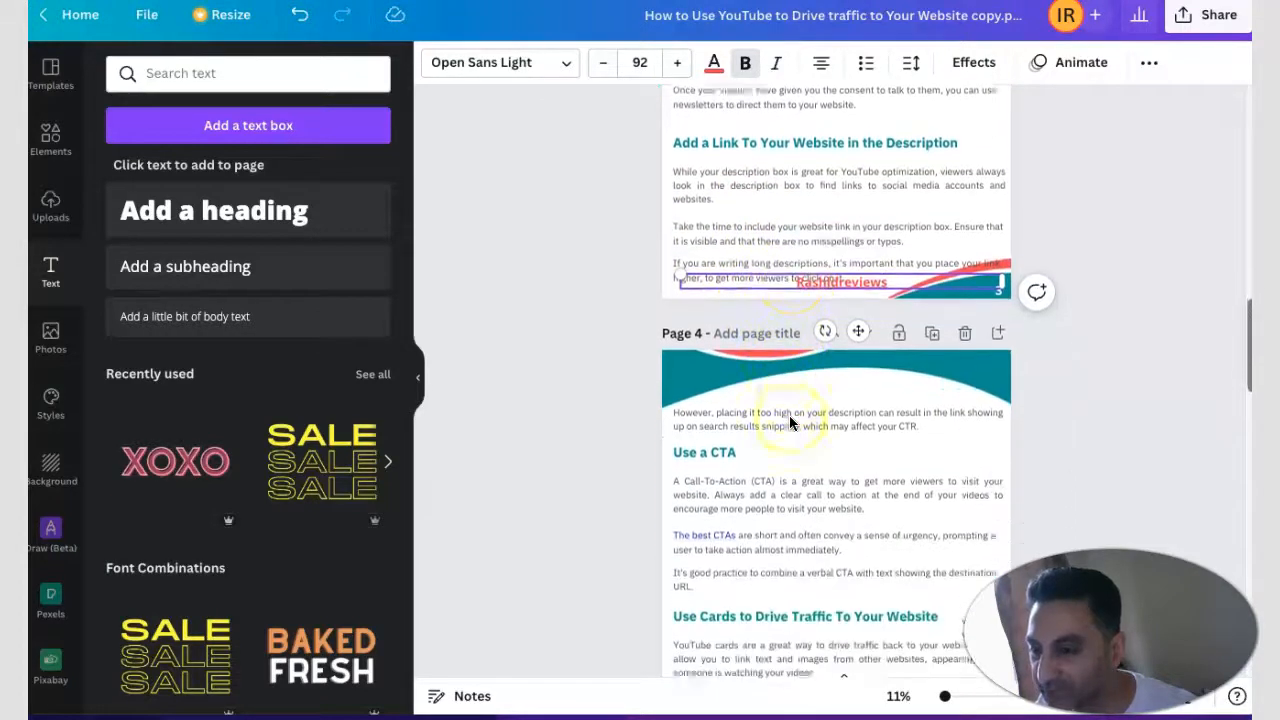
{"action": "scroll", "scroll_direction": "down", "scroll_amount": 3}
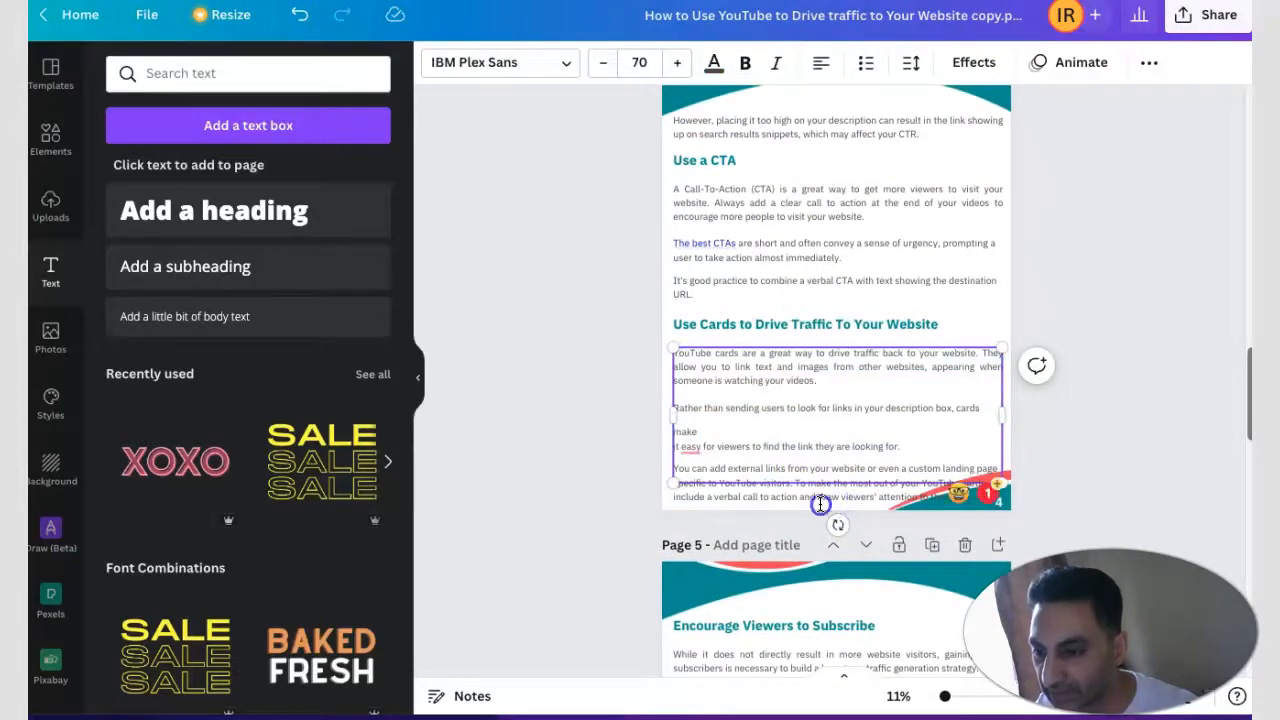
{"action": "scroll", "scroll_direction": "down", "scroll_amount": 3}
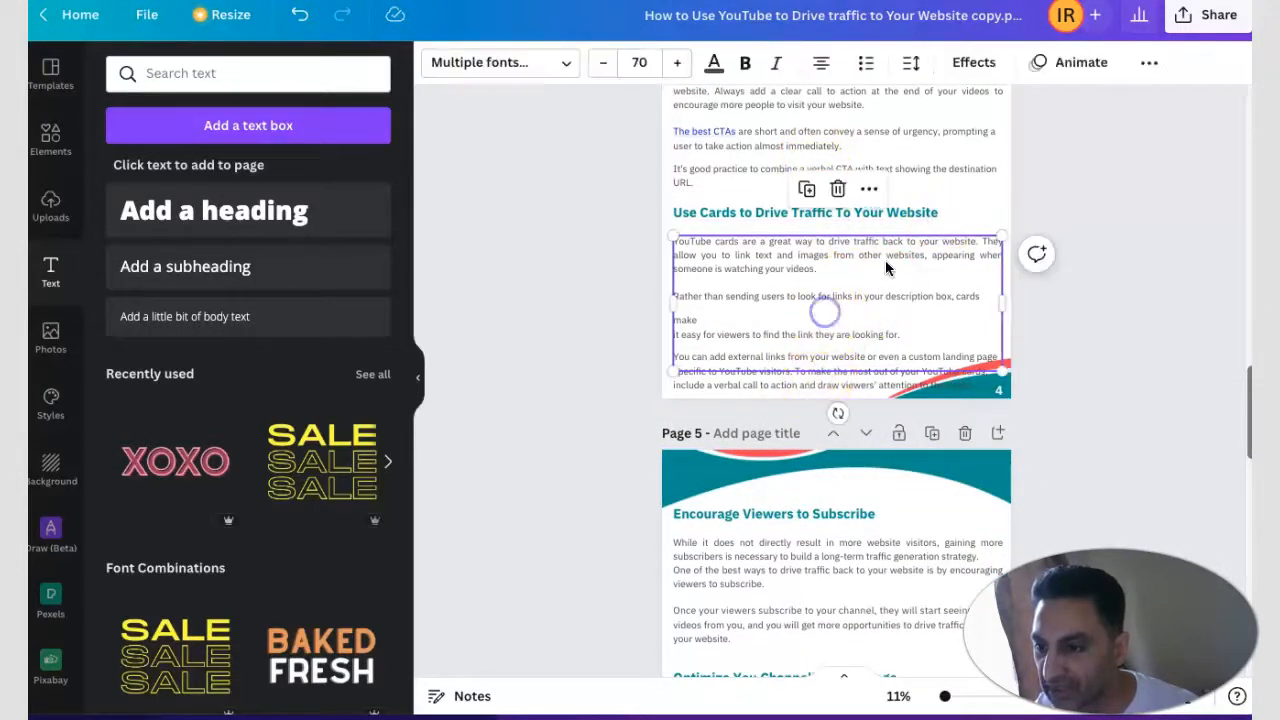
{"action": "left_click", "coordinate": [787, 383]}
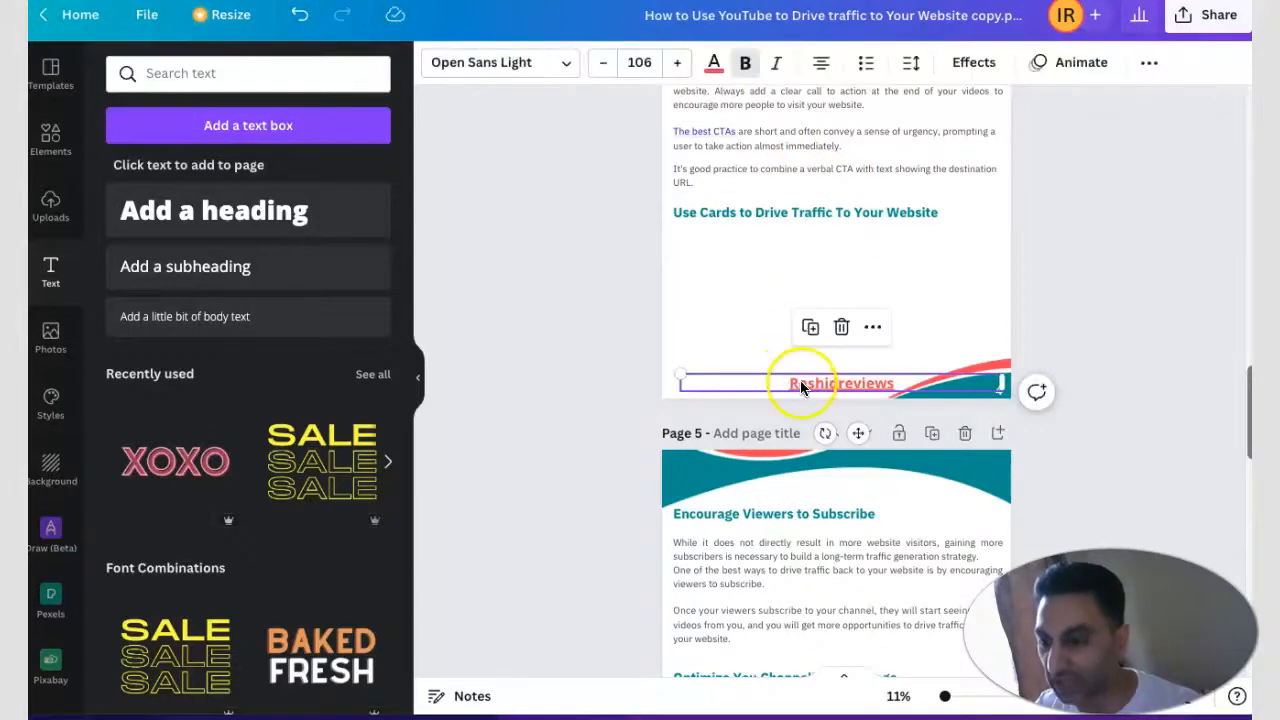
{"action": "scroll", "scroll_direction": "down", "scroll_amount": 3}
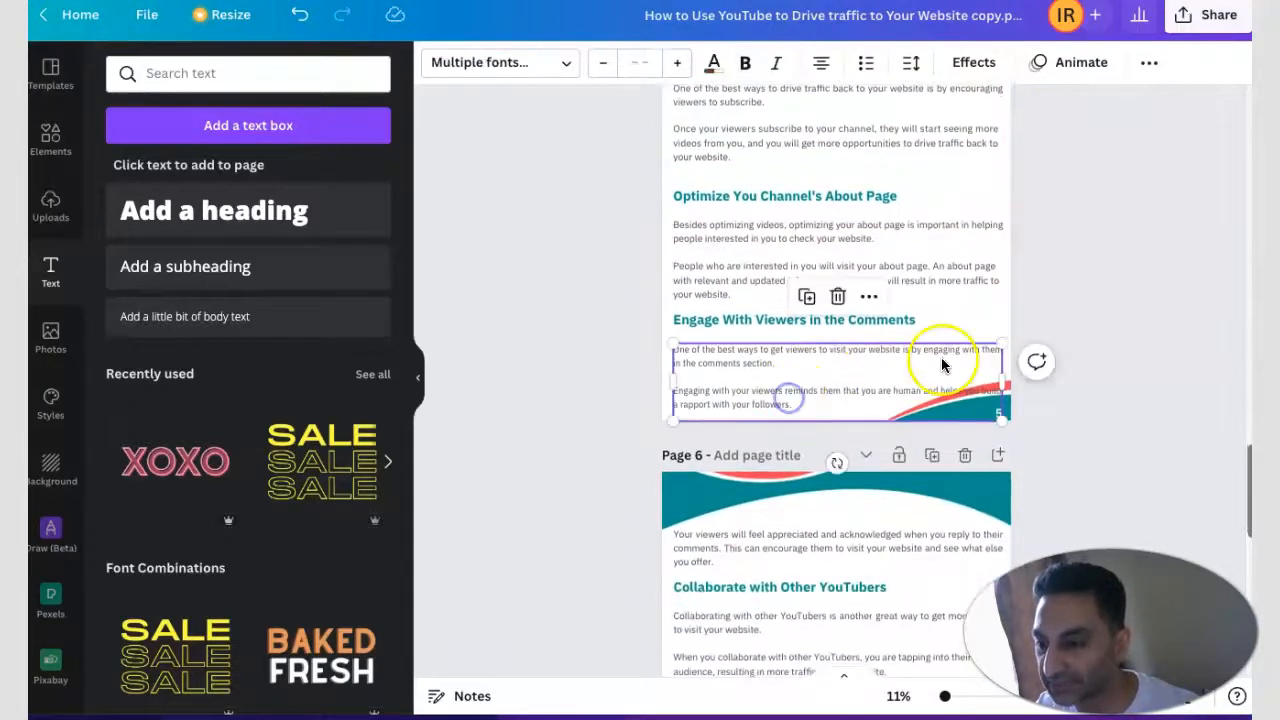
{"action": "left_click", "coordinate": [815, 410]}
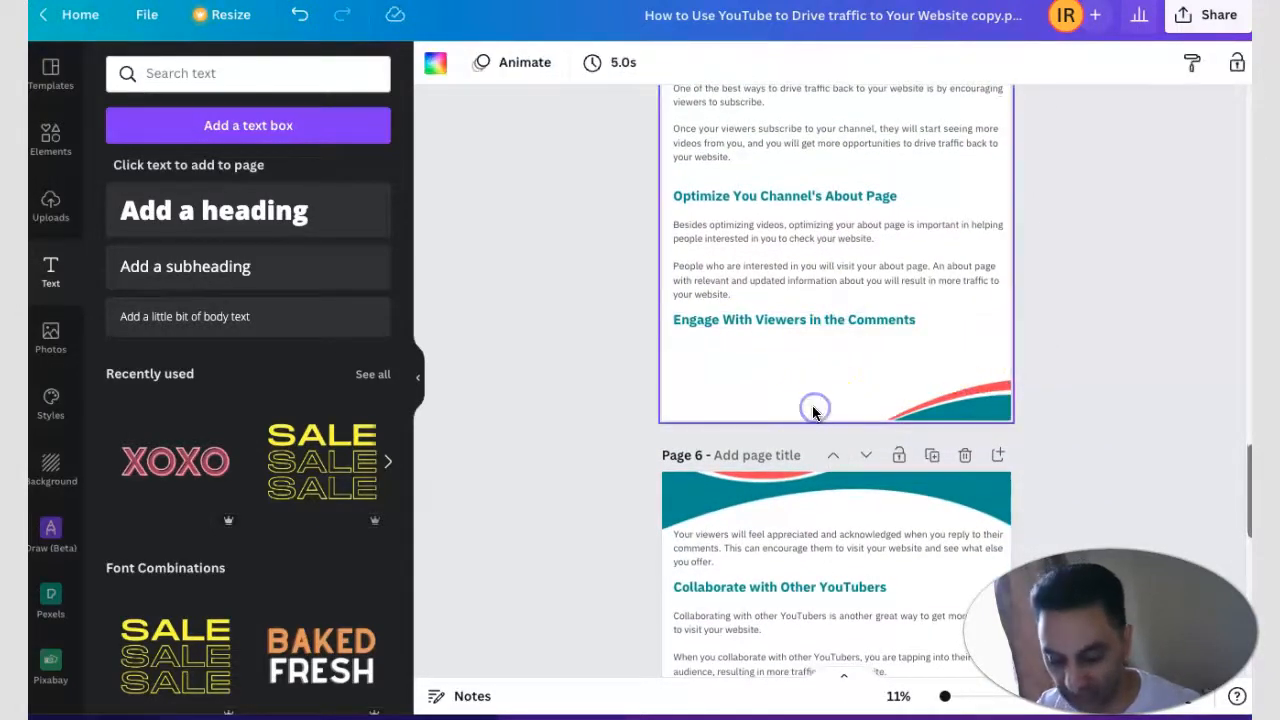
Step: Check the website link on page 5's Rashidreviews footer
{"action": "left_click", "coordinate": [815, 405]}
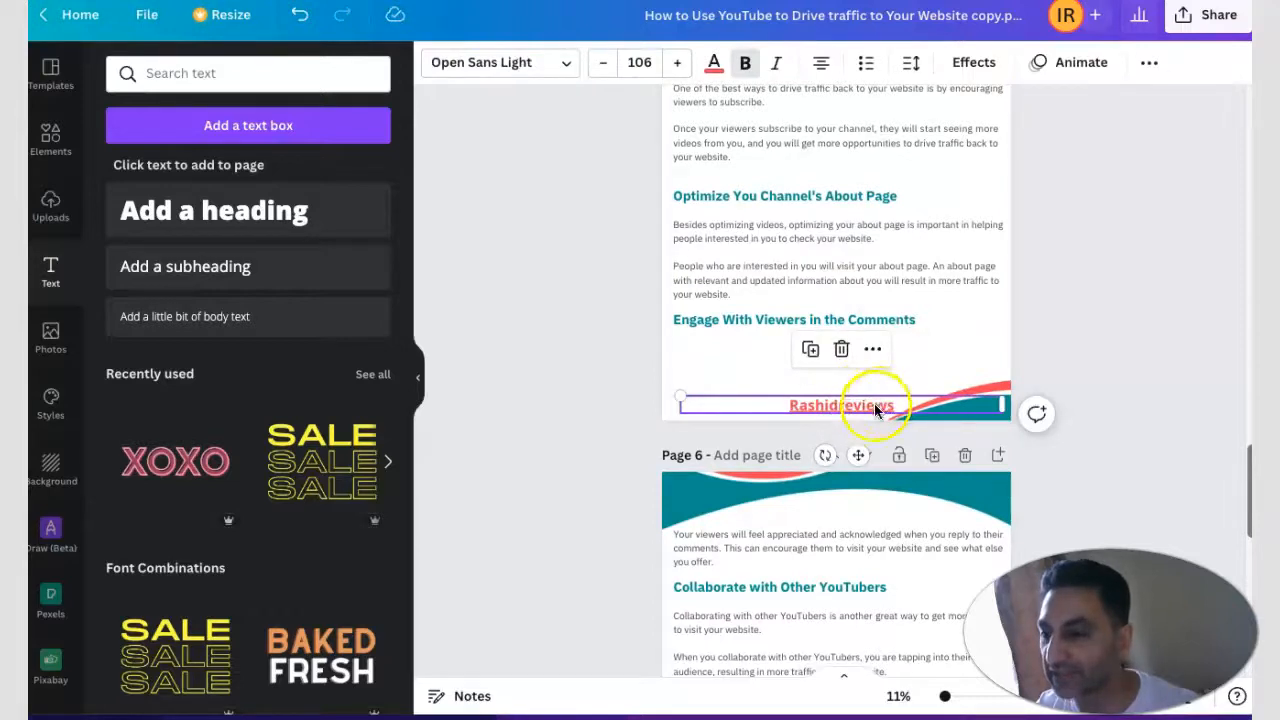
{"action": "left_click", "coordinate": [1148, 62]}
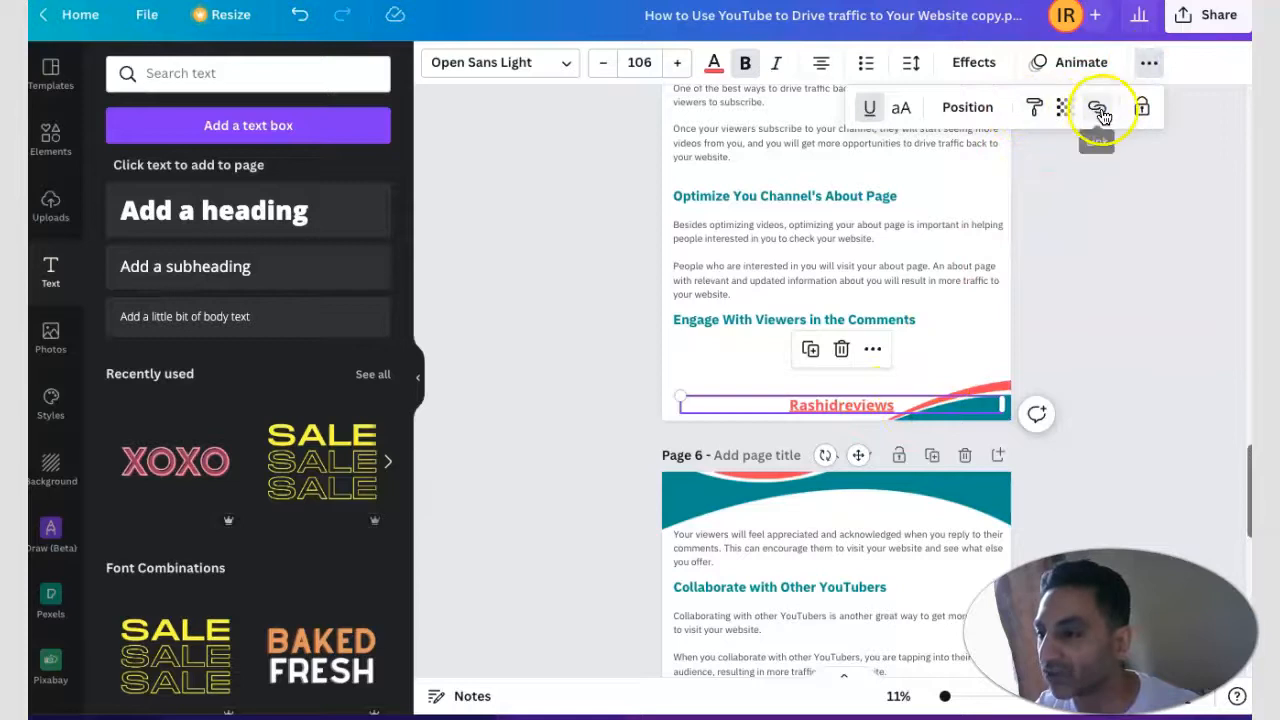
{"action": "left_click", "coordinate": [1096, 108]}
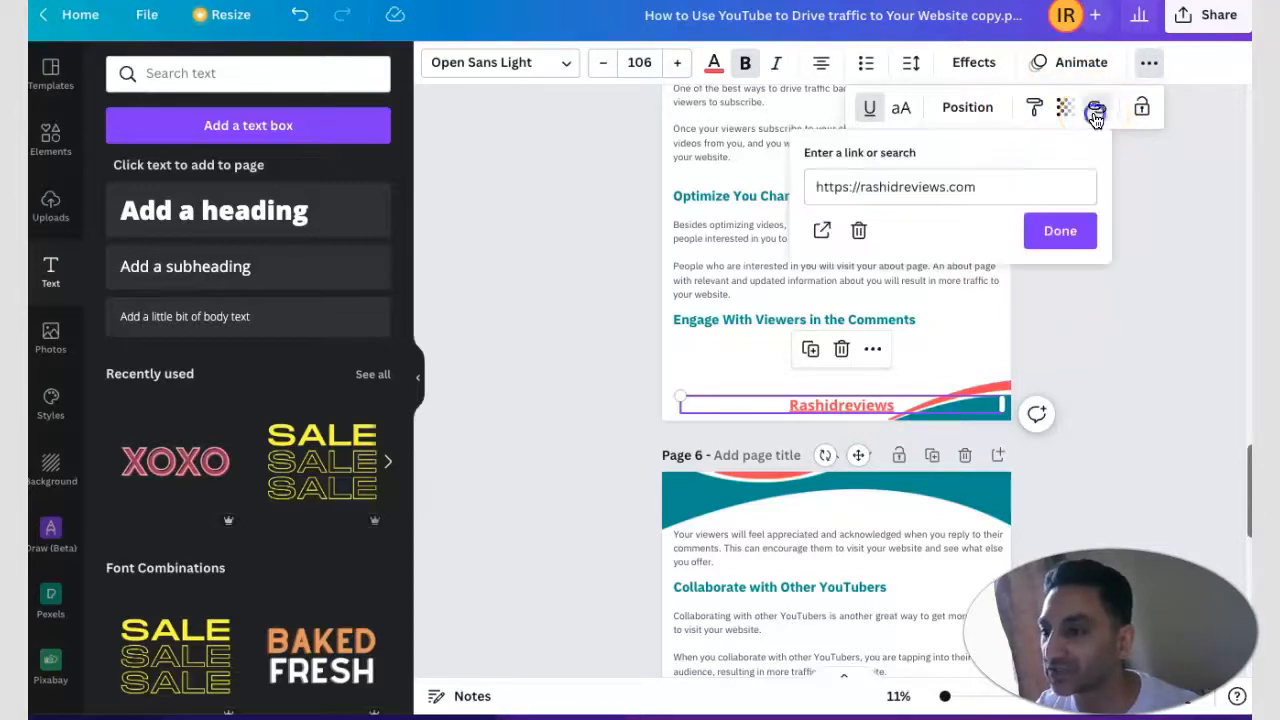
{"action": "left_click", "coordinate": [1059, 231]}
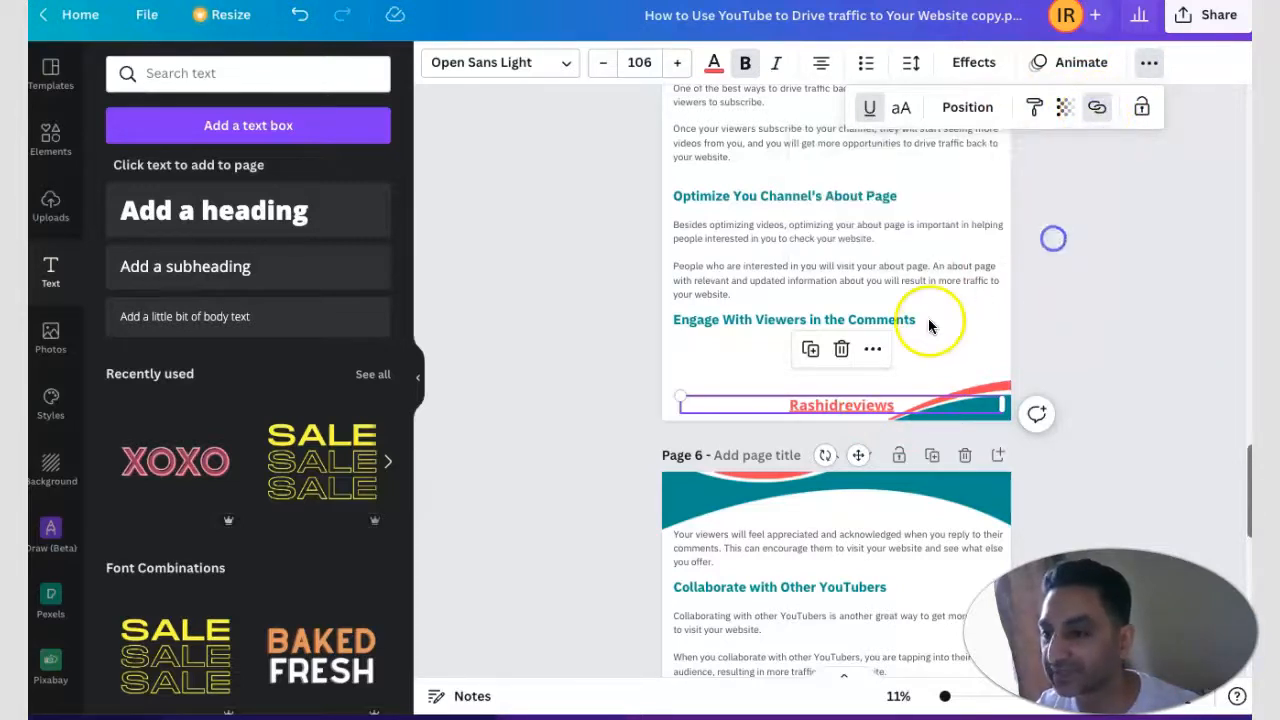
Step: Scroll back up from page 3 to the cover page
{"action": "scroll", "scroll_direction": "down", "scroll_amount": 3}
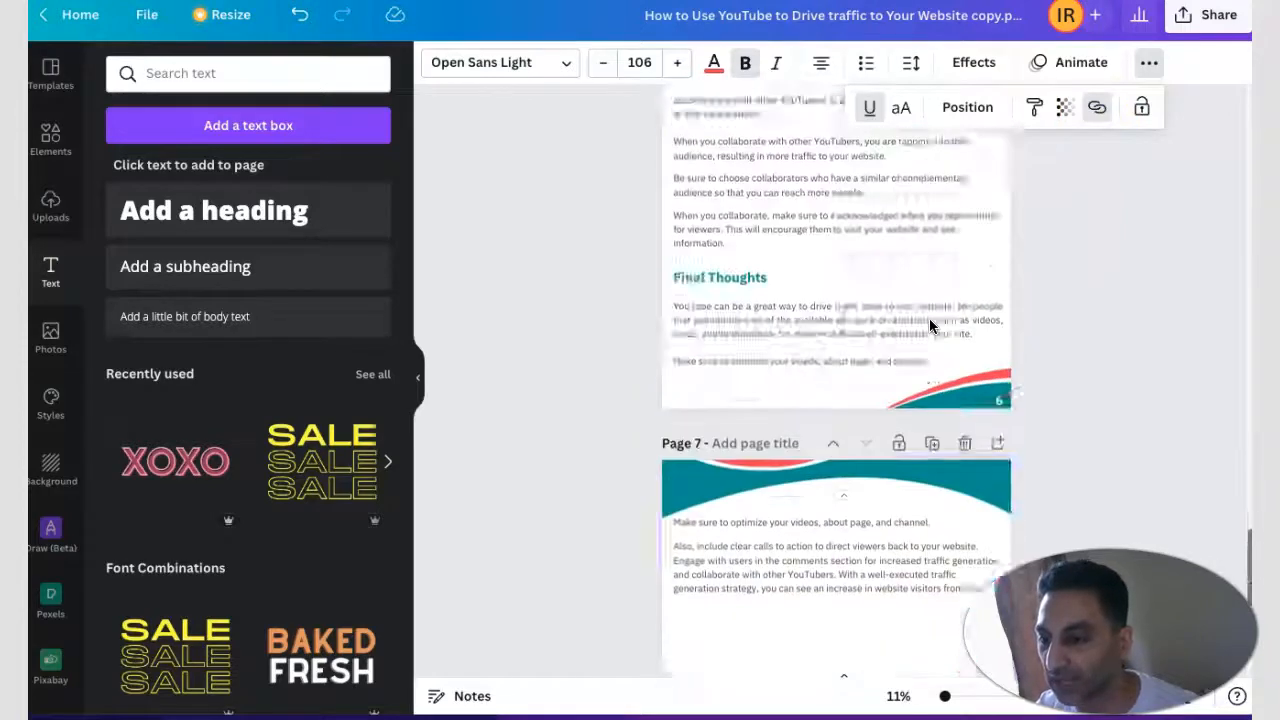
{"action": "scroll", "scroll_direction": "up", "scroll_amount": 3}
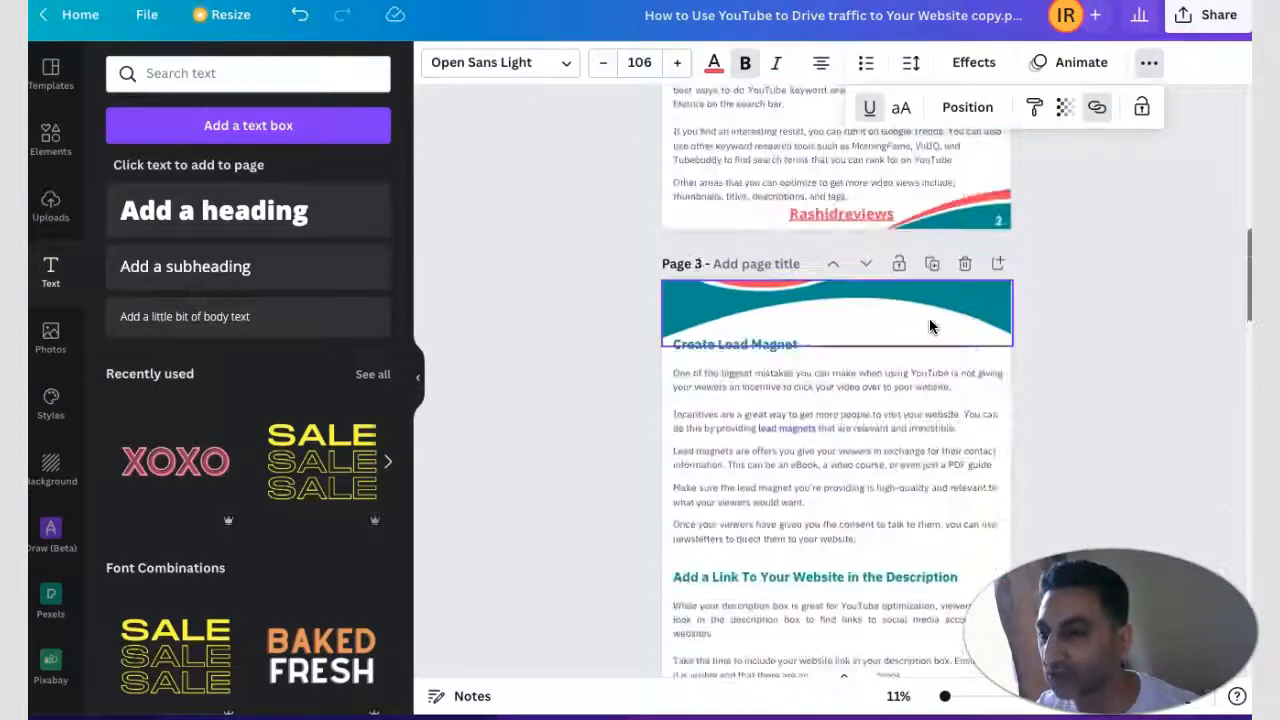
{"action": "scroll", "scroll_direction": "up", "scroll_amount": 3}
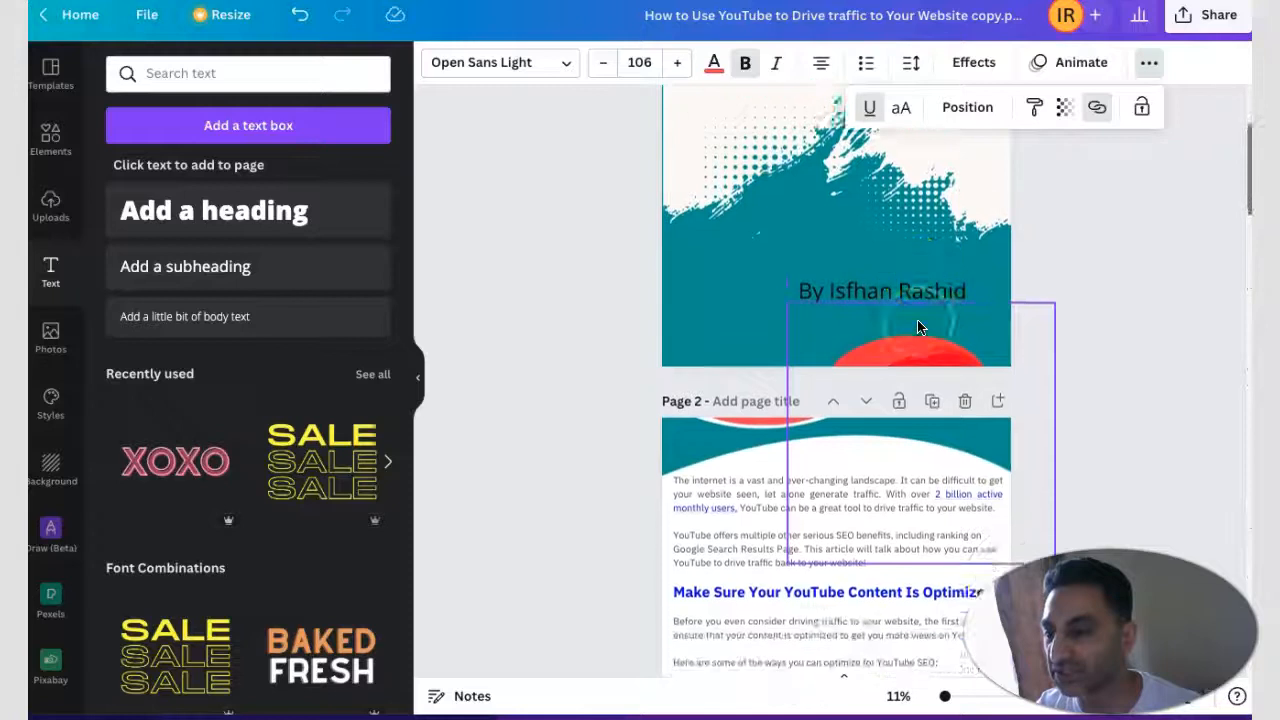
{"action": "scroll", "scroll_direction": "down", "scroll_amount": 3}
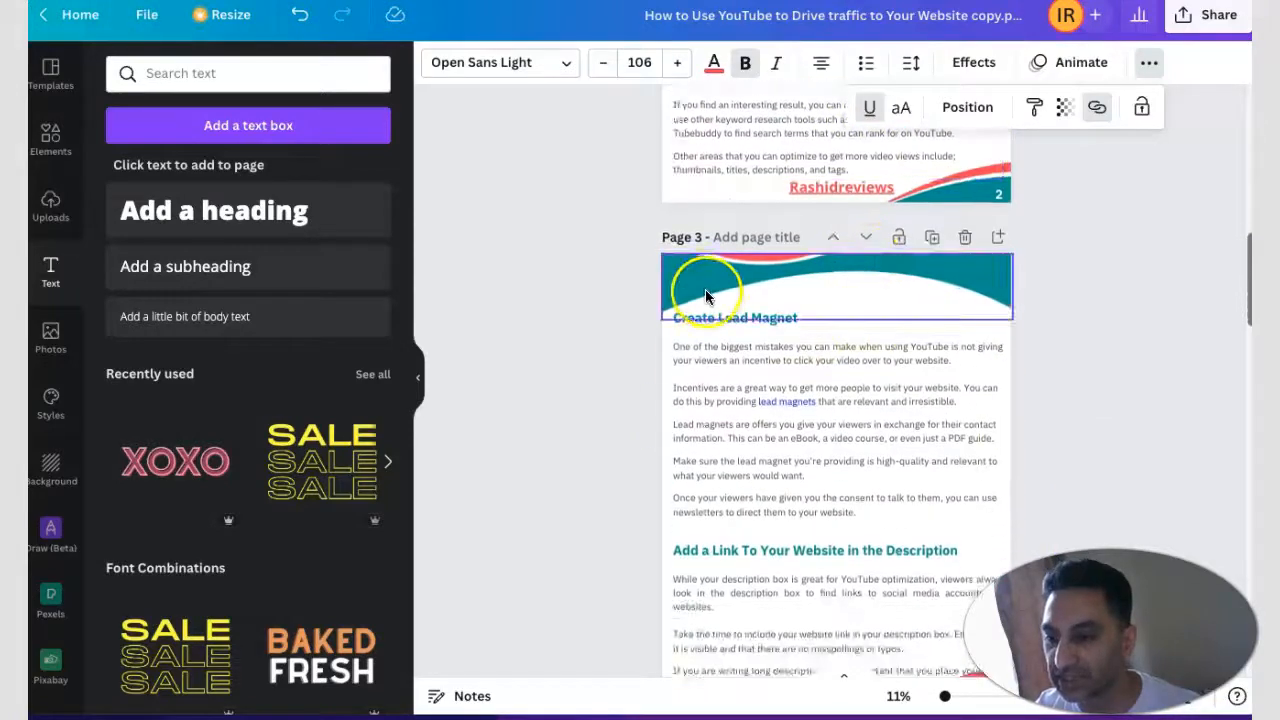
{"action": "left_click", "coordinate": [700, 290]}
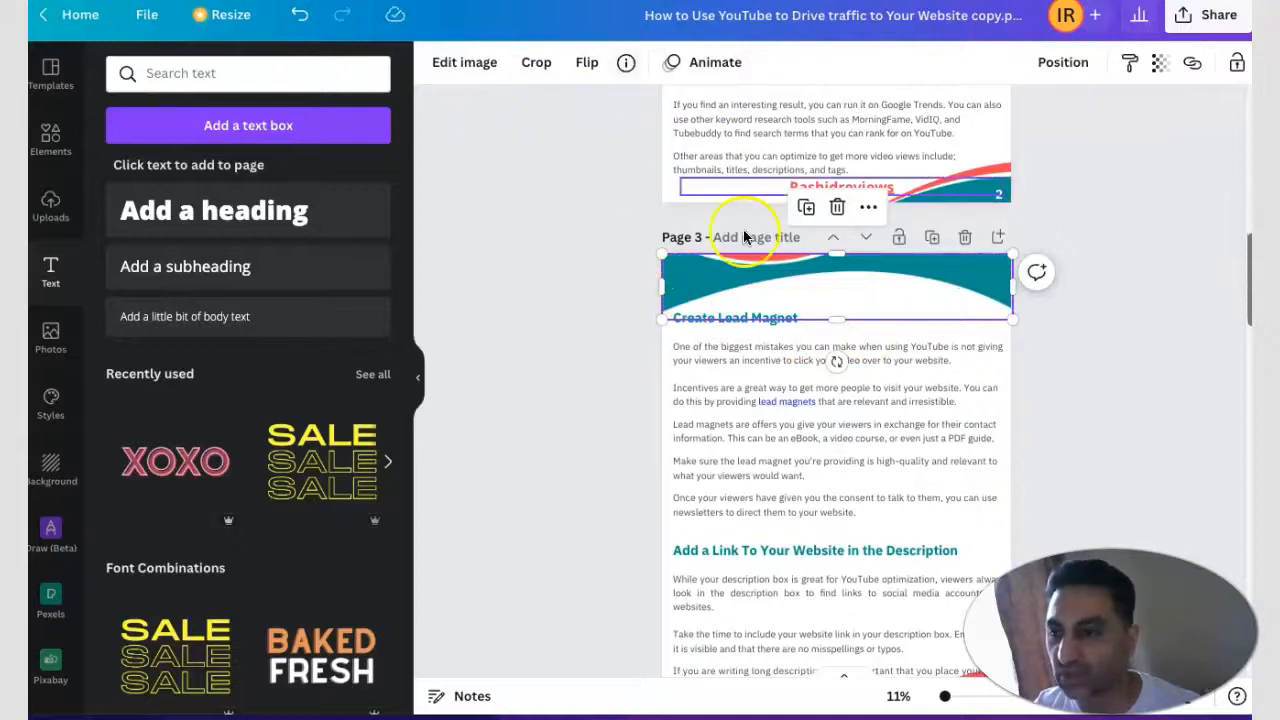
{"action": "scroll", "scroll_direction": "down", "scroll_amount": 3}
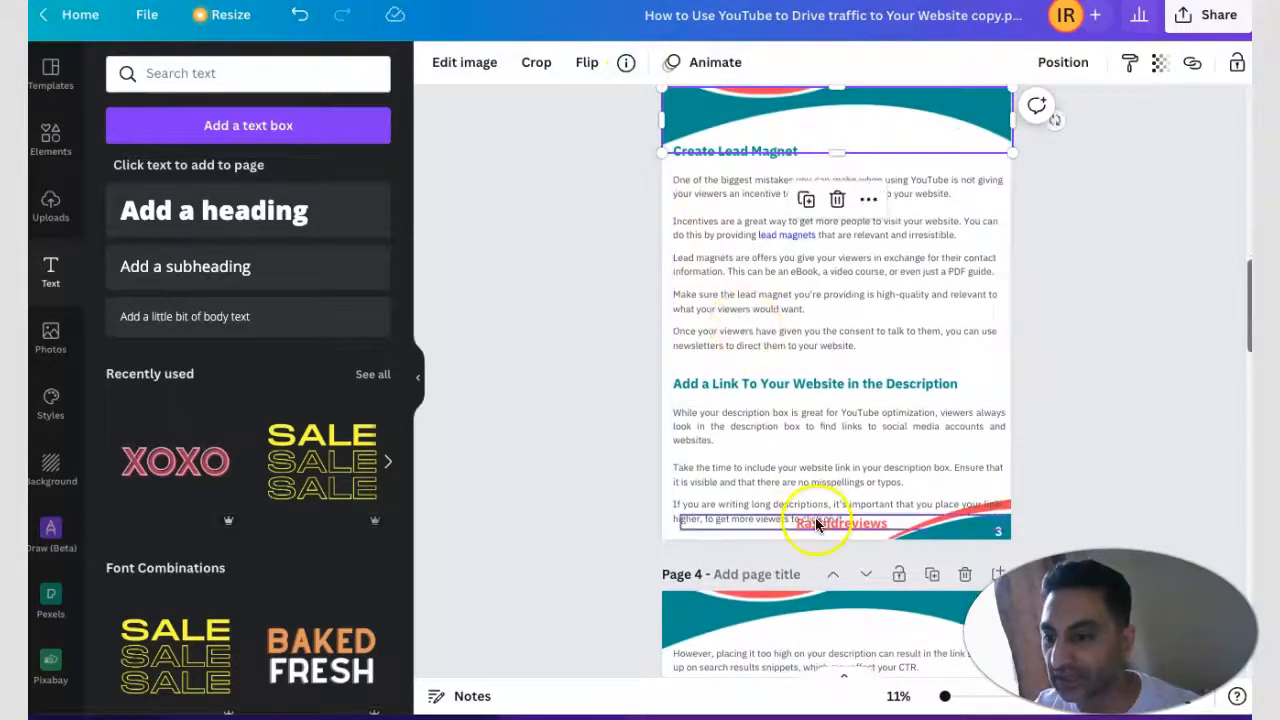
{"action": "scroll", "scroll_direction": "up", "scroll_amount": 3}
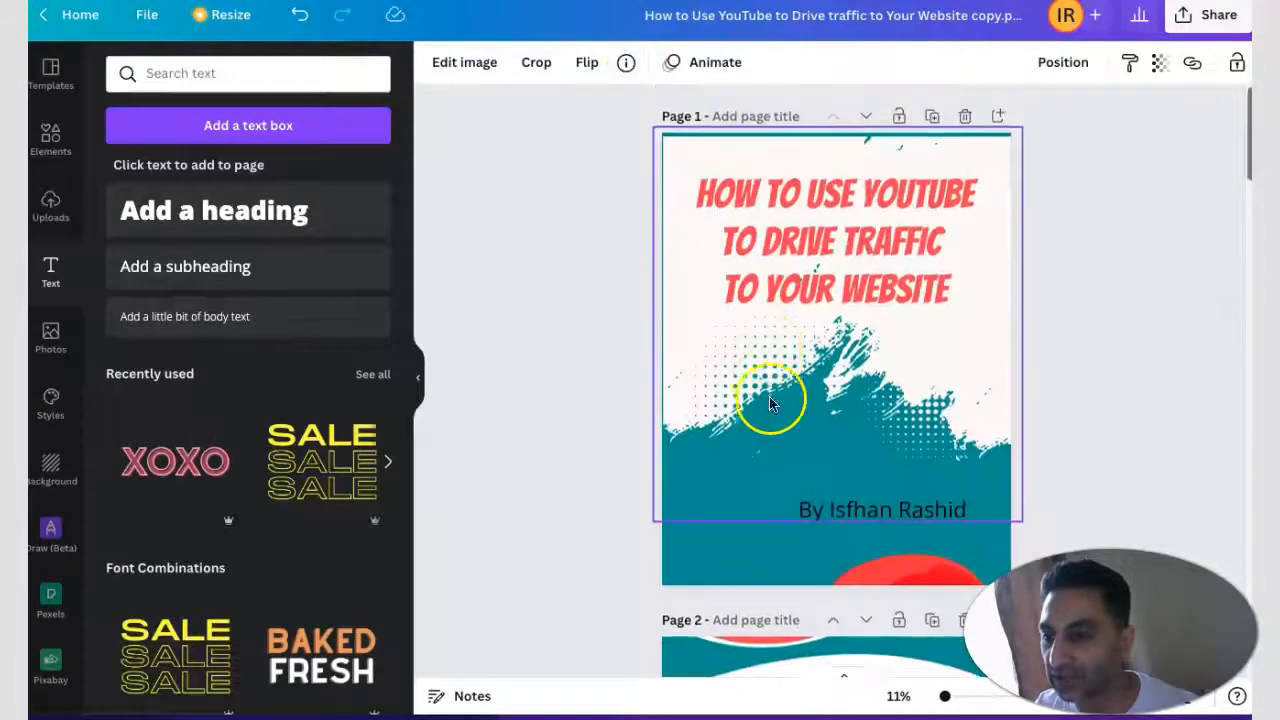
Step: Try coral red, then blue, on the cover background before reverting to teal
{"action": "left_click", "coordinate": [770, 400]}
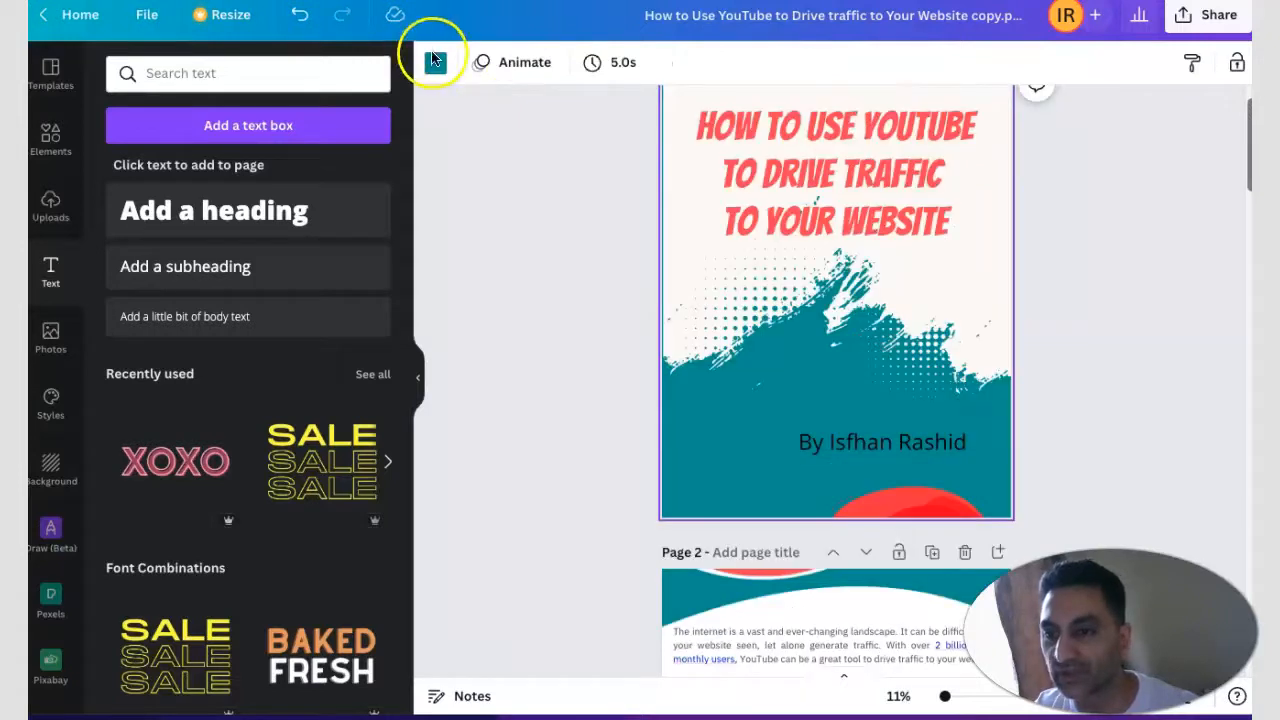
{"action": "left_click", "coordinate": [434, 62]}
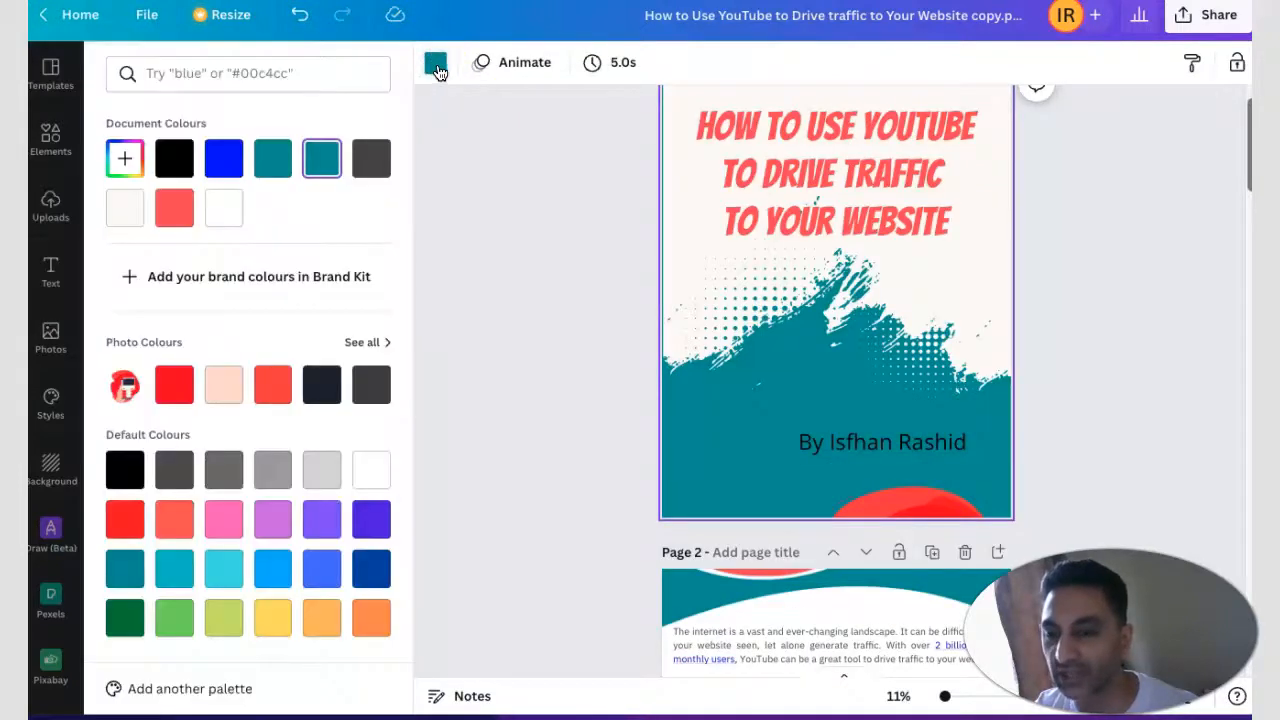
{"action": "mouse_move", "coordinate": [174, 208]}
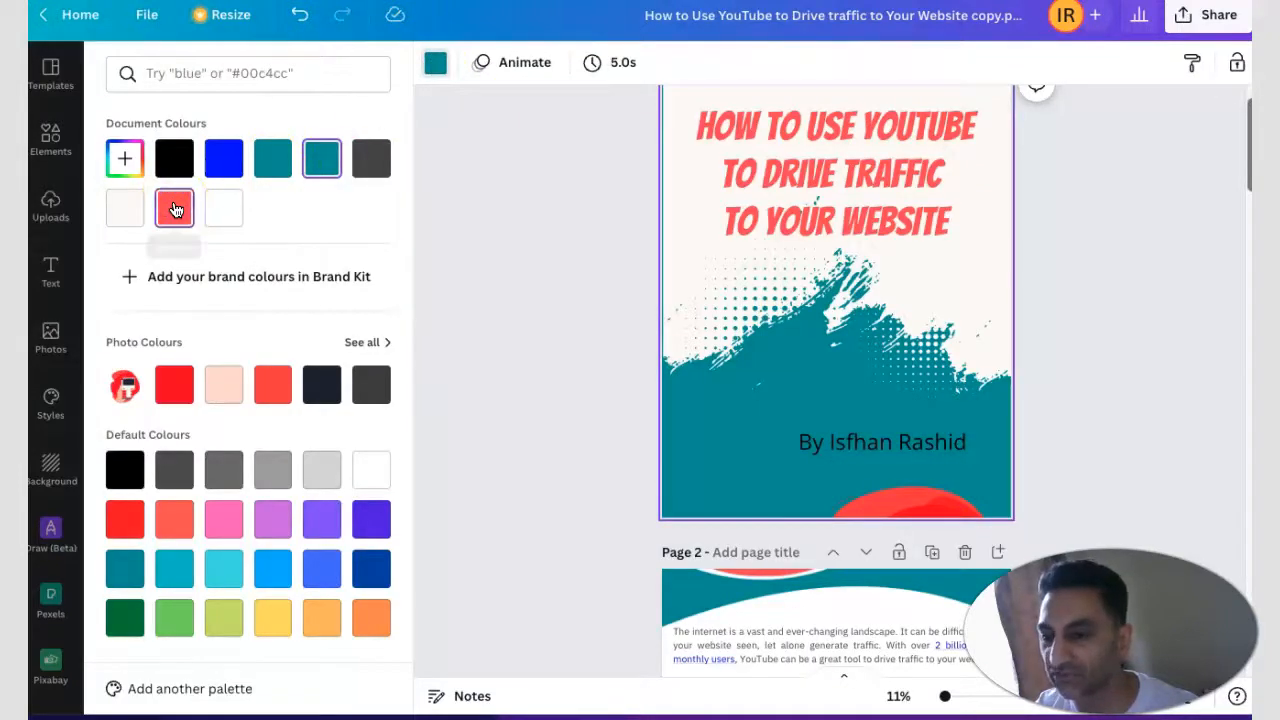
{"action": "left_click", "coordinate": [174, 208]}
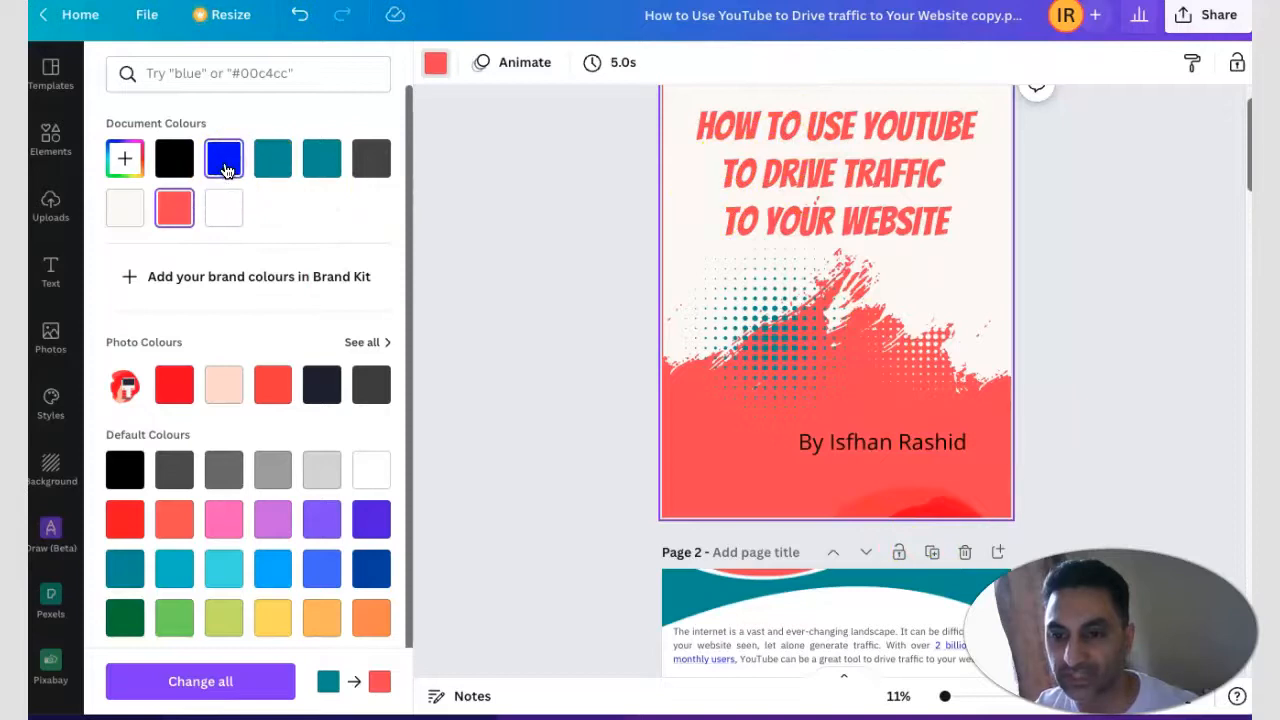
{"action": "left_click", "coordinate": [224, 158]}
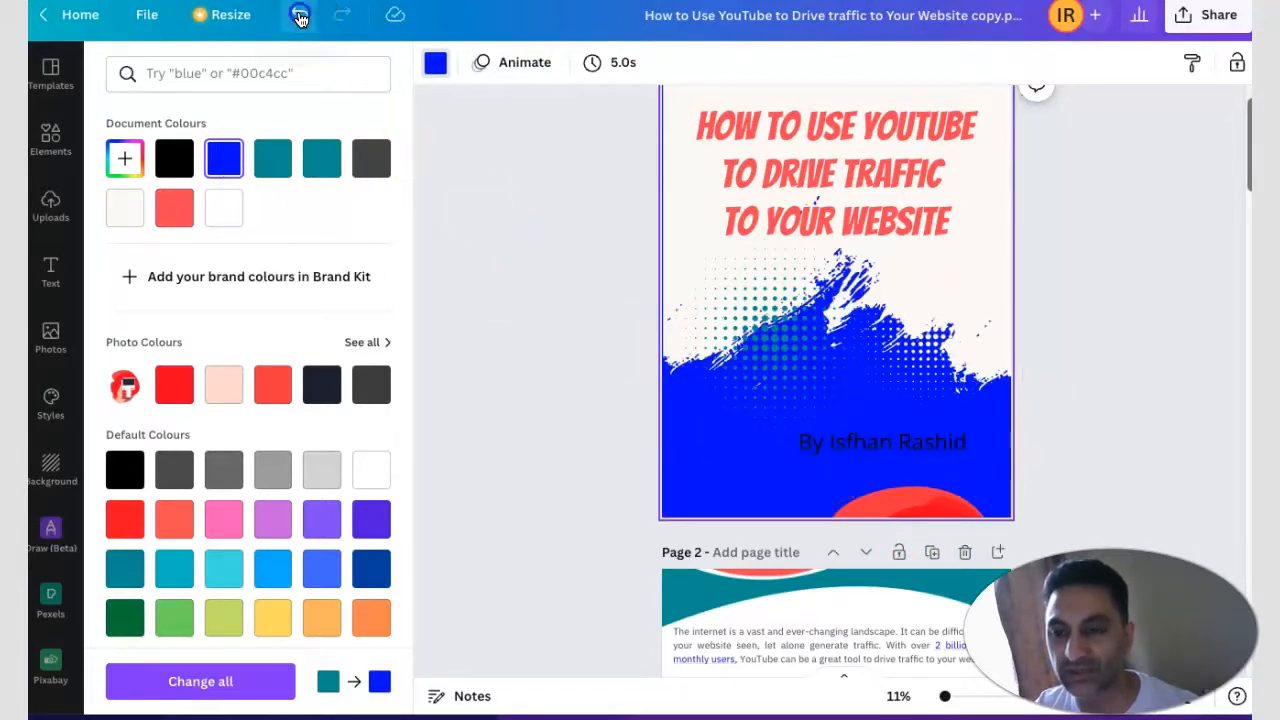
{"action": "left_click", "coordinate": [174, 207]}
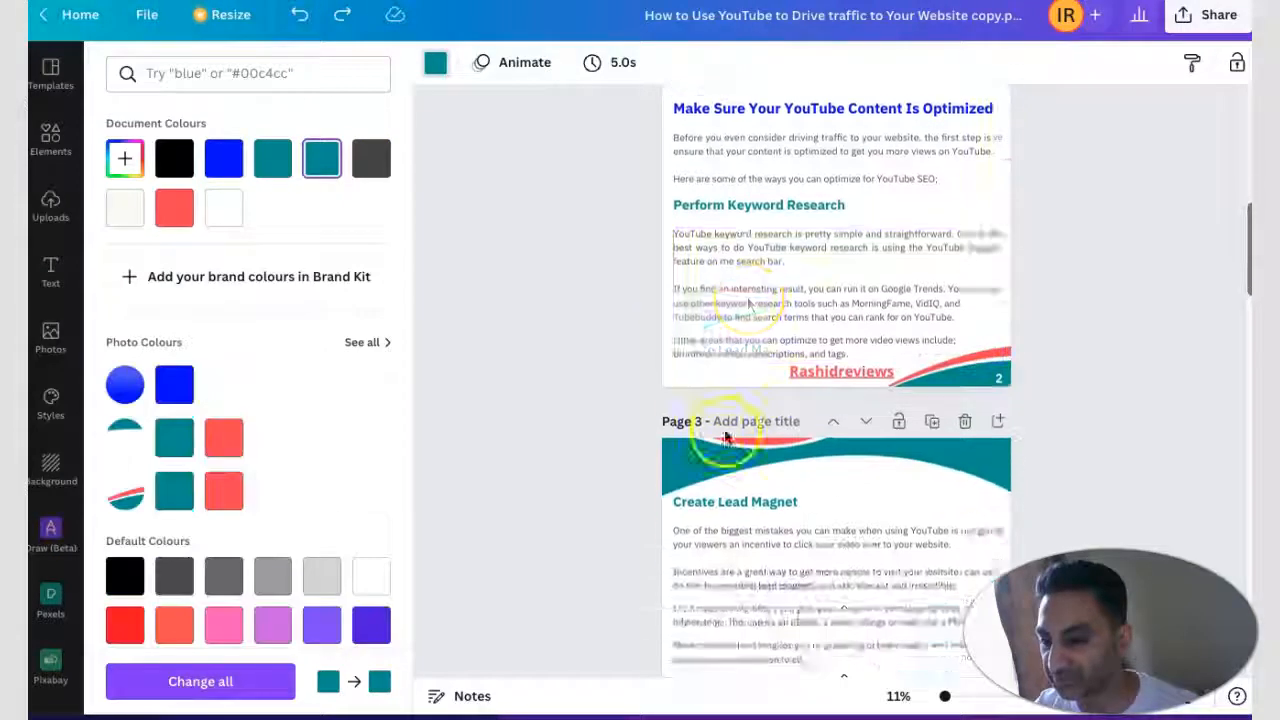
Step: Scroll past page 3 to page 4's unfinished Use Cards section
{"action": "scroll", "scroll_direction": "down", "scroll_amount": 3}
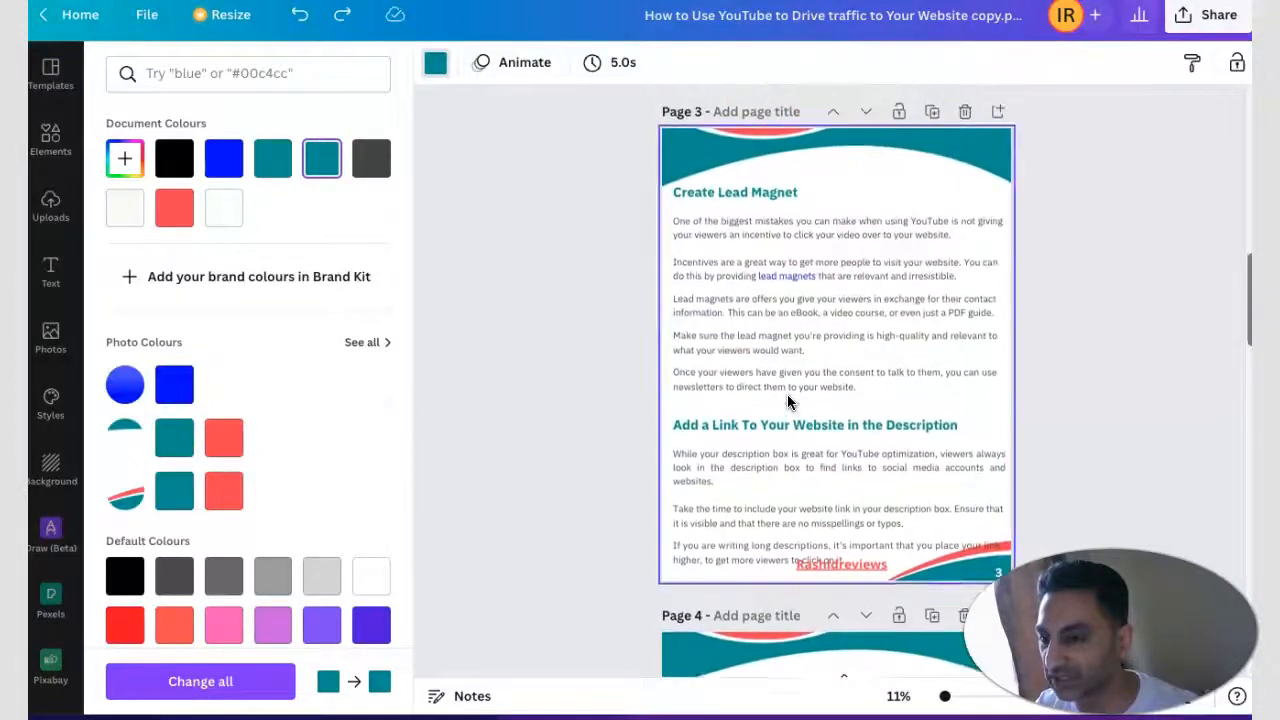
{"action": "scroll", "scroll_direction": "down", "scroll_amount": 3}
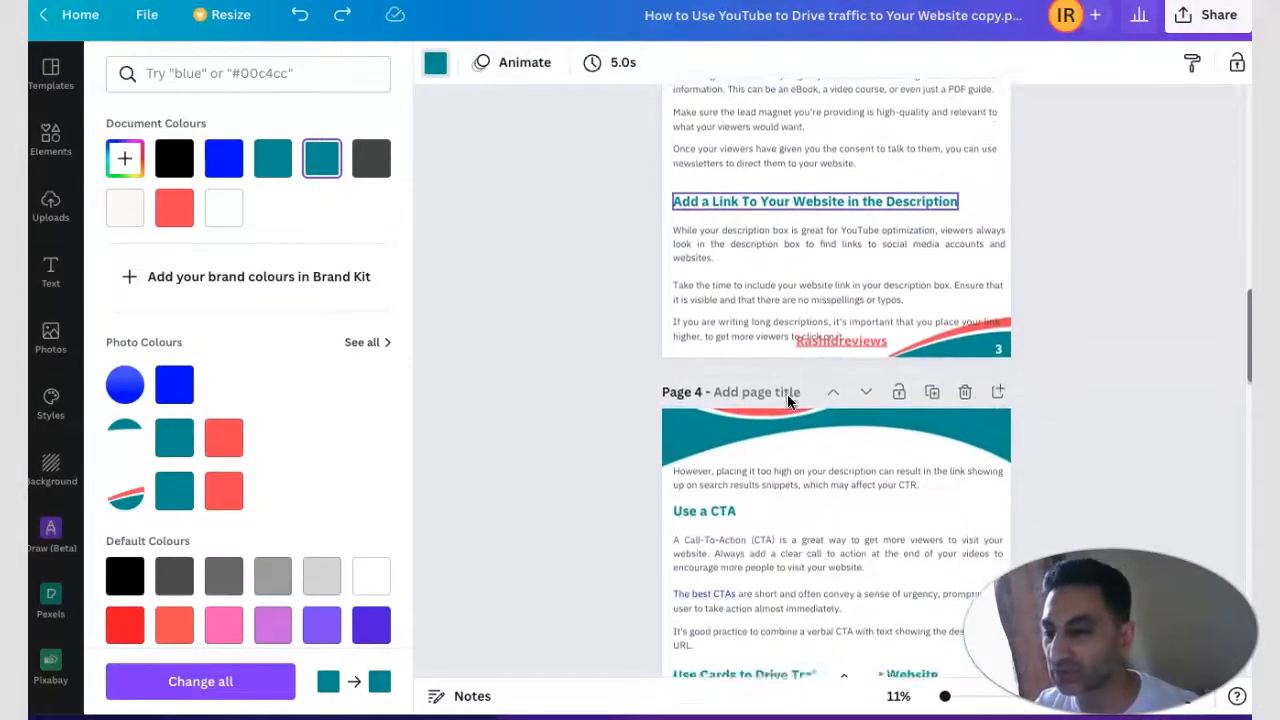
{"action": "scroll", "scroll_direction": "down", "scroll_amount": 3}
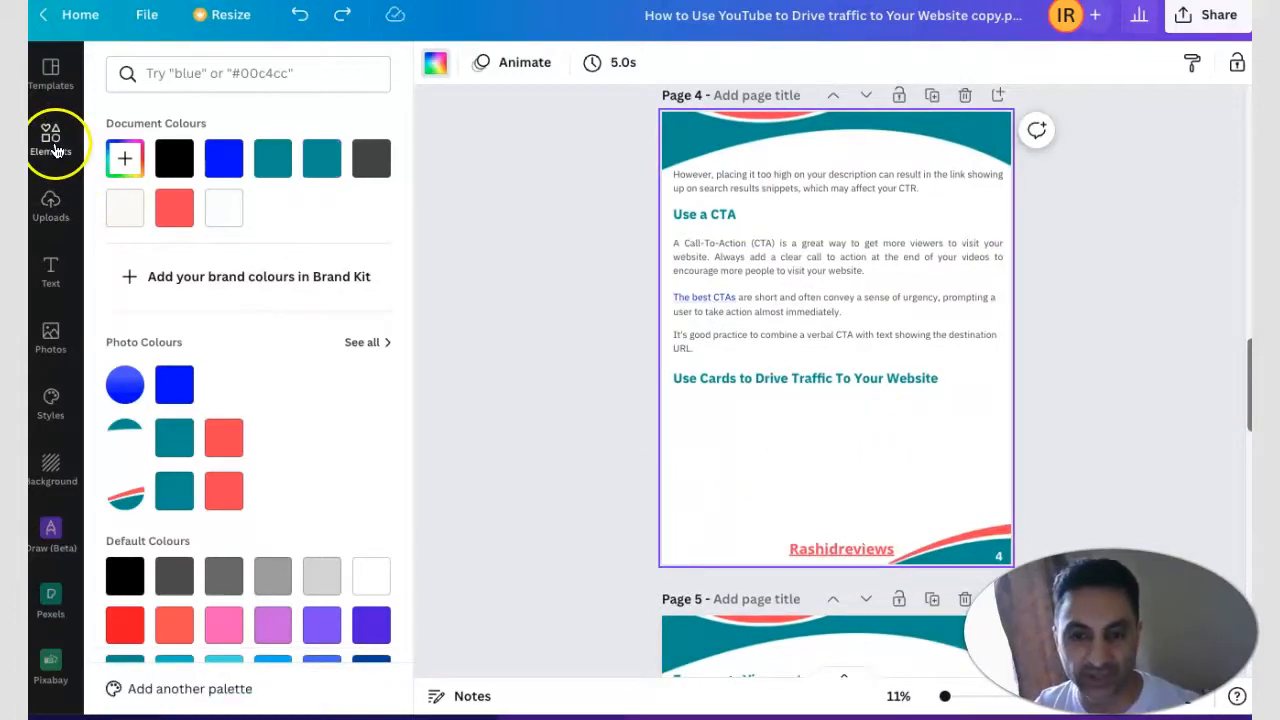
Step: Place the recently used bull graphic below page 4's Use Cards heading
{"action": "left_click", "coordinate": [50, 138]}
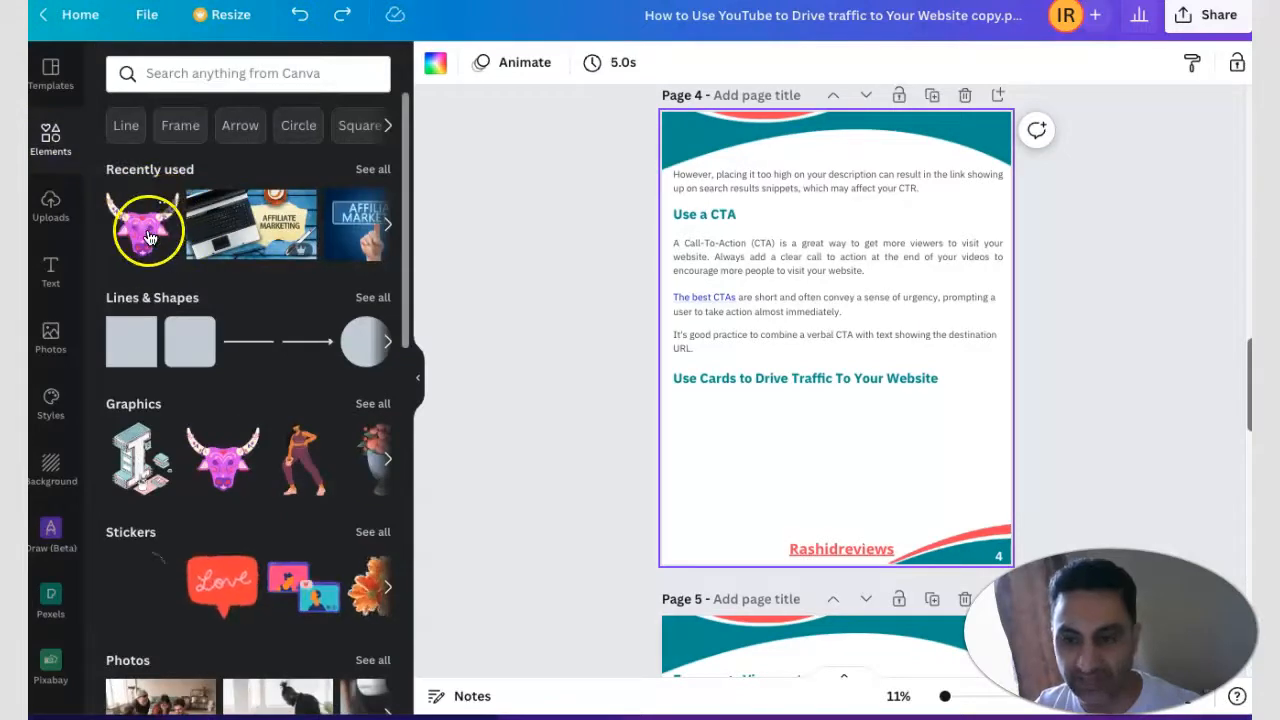
{"action": "left_click", "coordinate": [147, 233]}
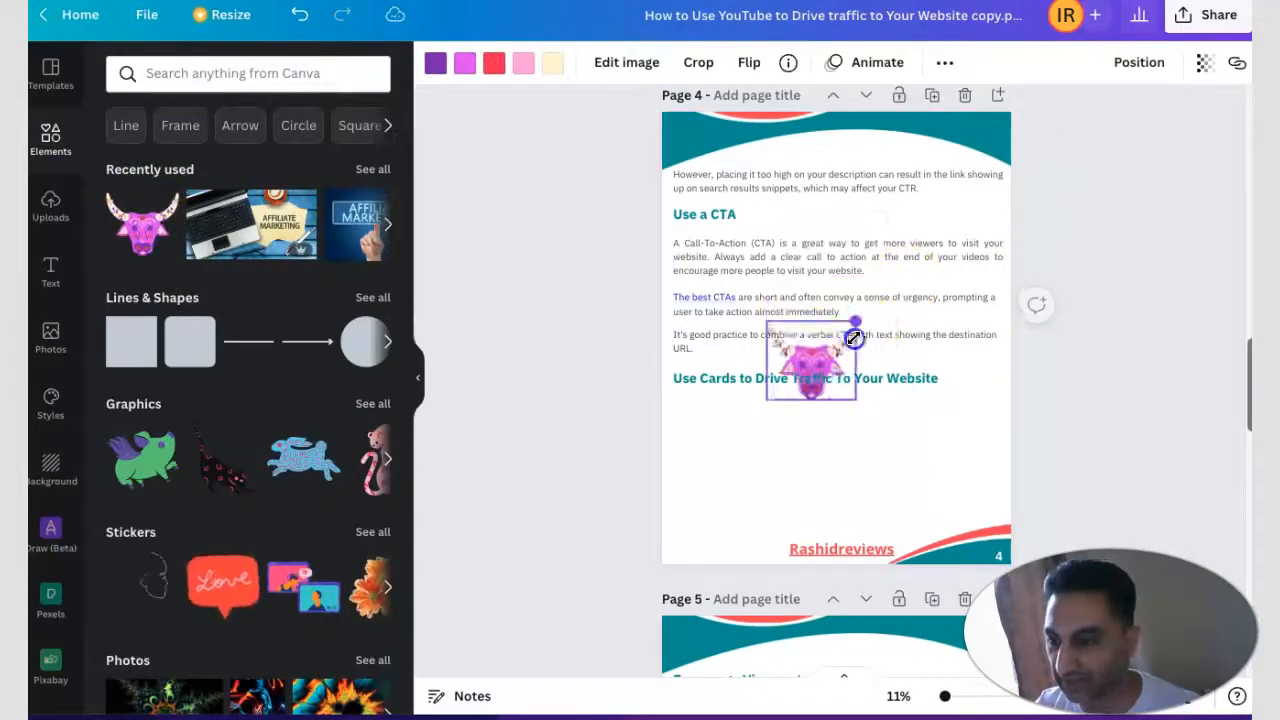
{"action": "left_click", "coordinate": [805, 378]}
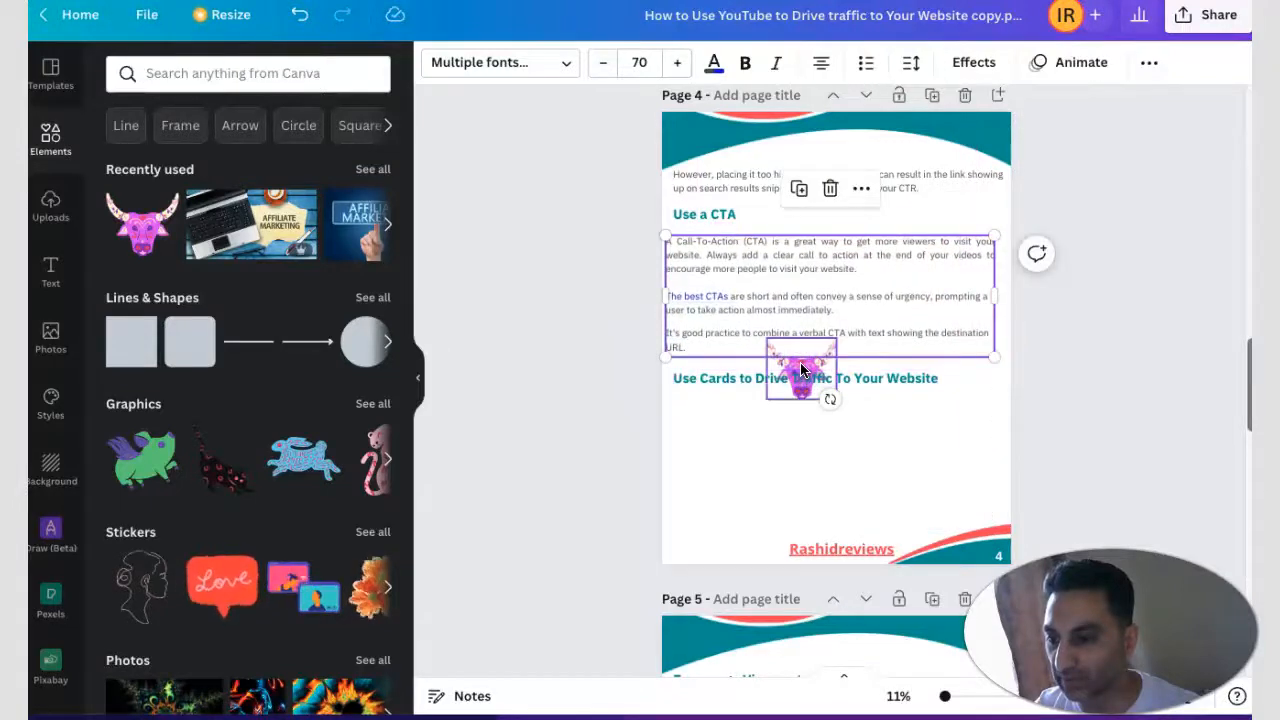
{"action": "left_click_drag", "start_coordinate": [800, 375], "coordinate": [731, 462]}
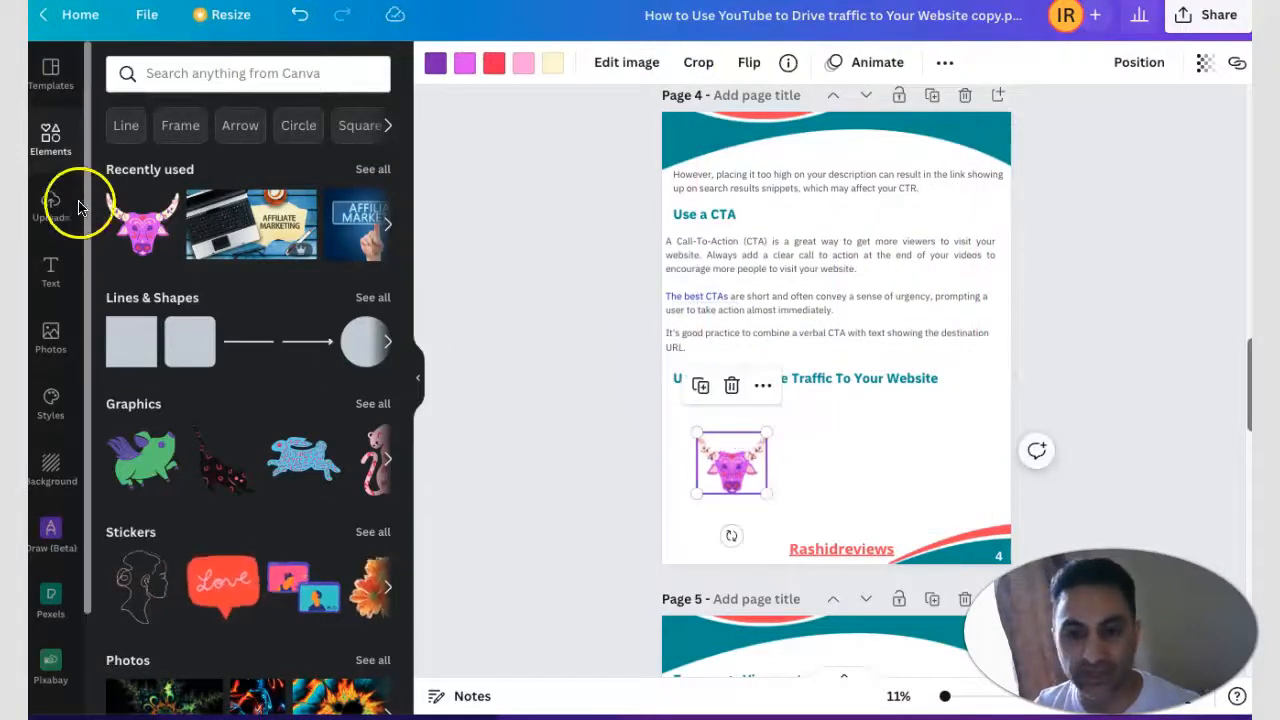
Step: Add the uploaded Rashid Reviews logo at lower right beside the bull graphic
{"action": "left_click", "coordinate": [50, 205]}
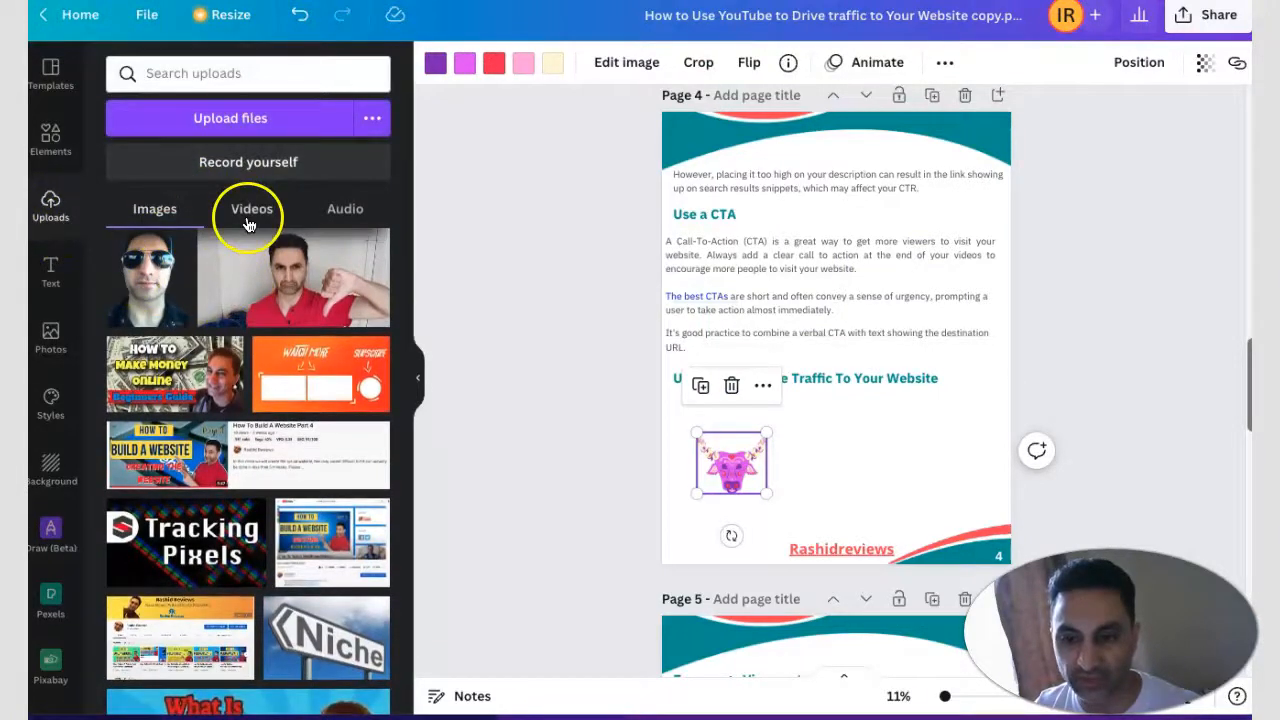
{"action": "scroll", "scroll_direction": "down", "scroll_amount": 3}
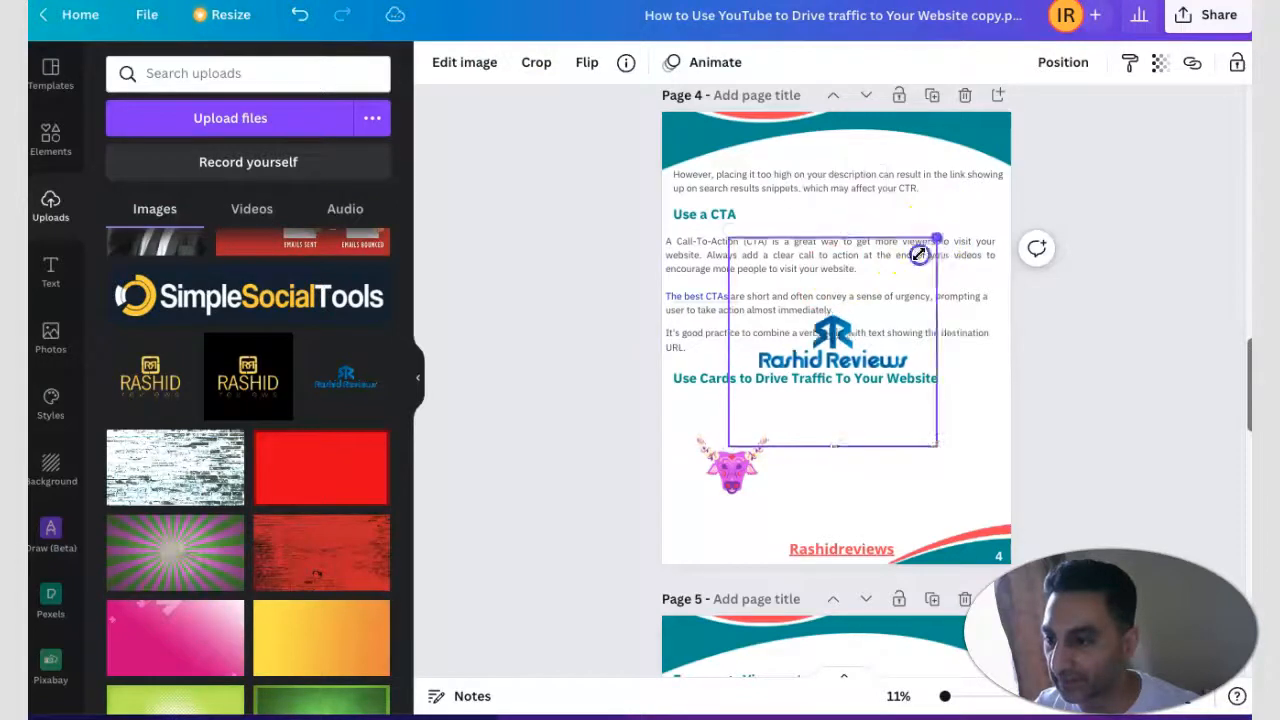
{"action": "left_click_drag", "start_coordinate": [833, 340], "coordinate": [917, 490]}
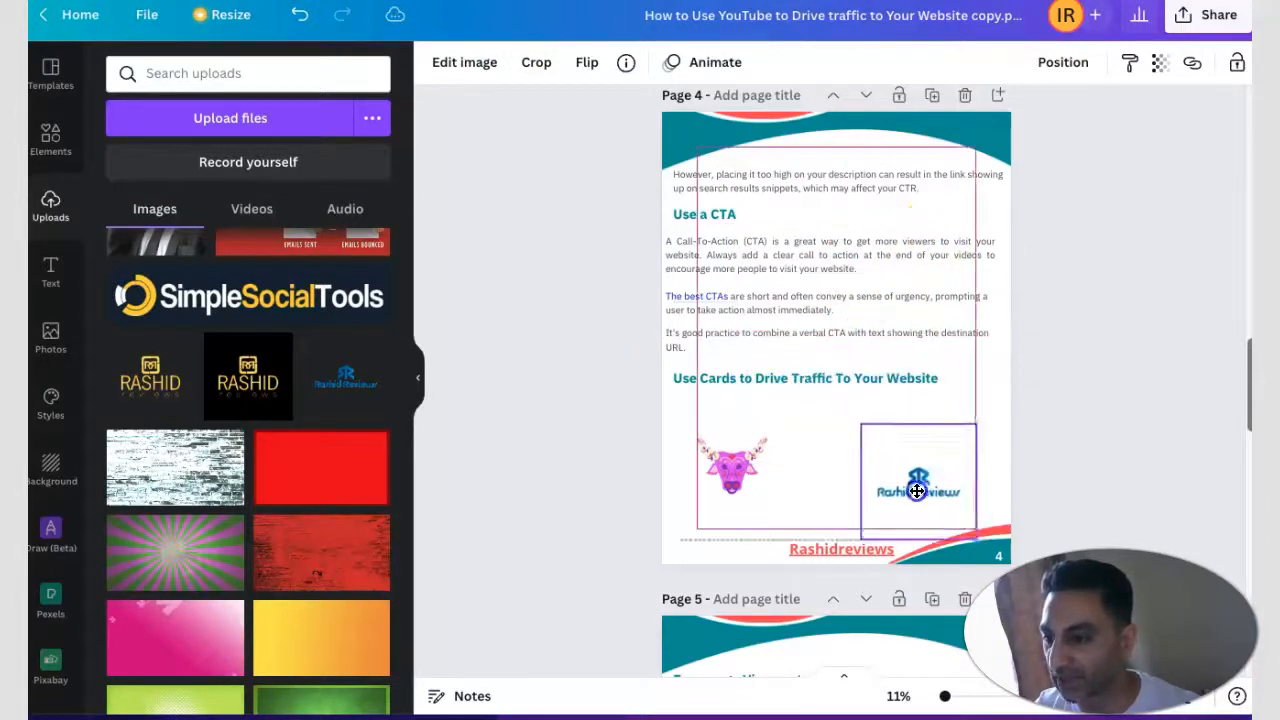
{"action": "left_click_drag", "start_coordinate": [917, 490], "coordinate": [950, 148]}
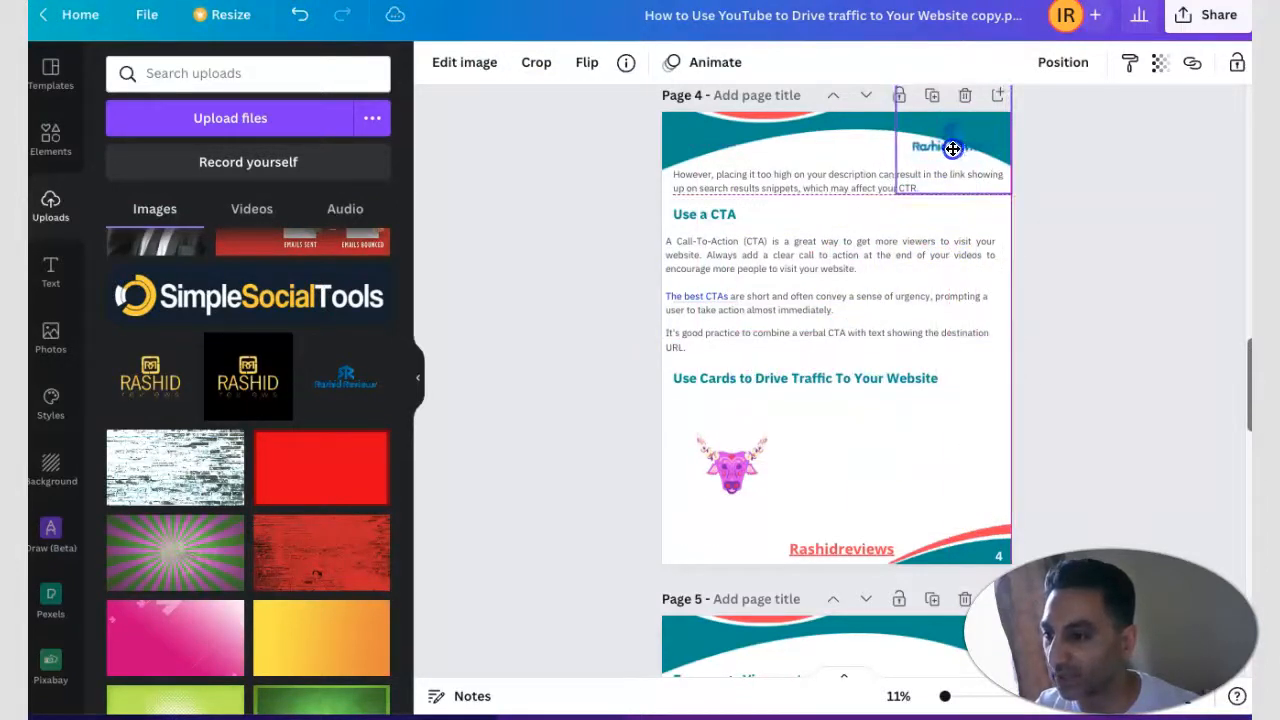
{"action": "left_click_drag", "start_coordinate": [951, 148], "coordinate": [900, 485]}
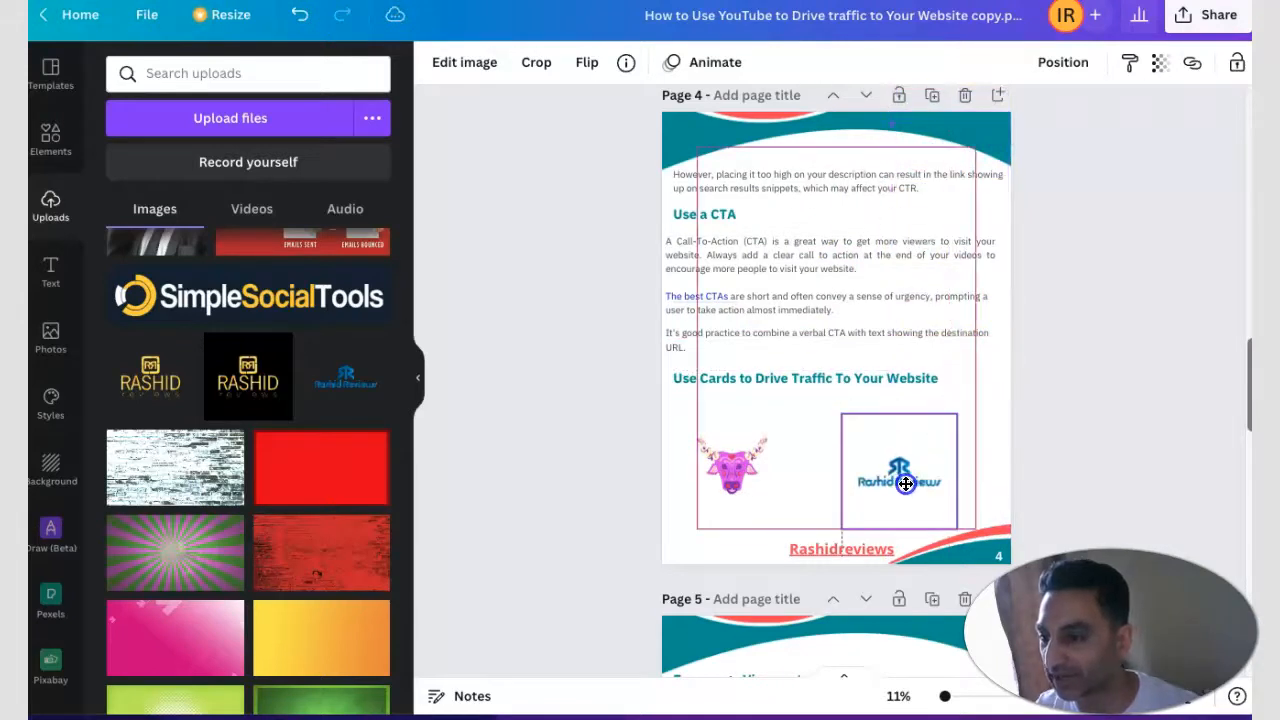
{"action": "left_click", "coordinate": [898, 470]}
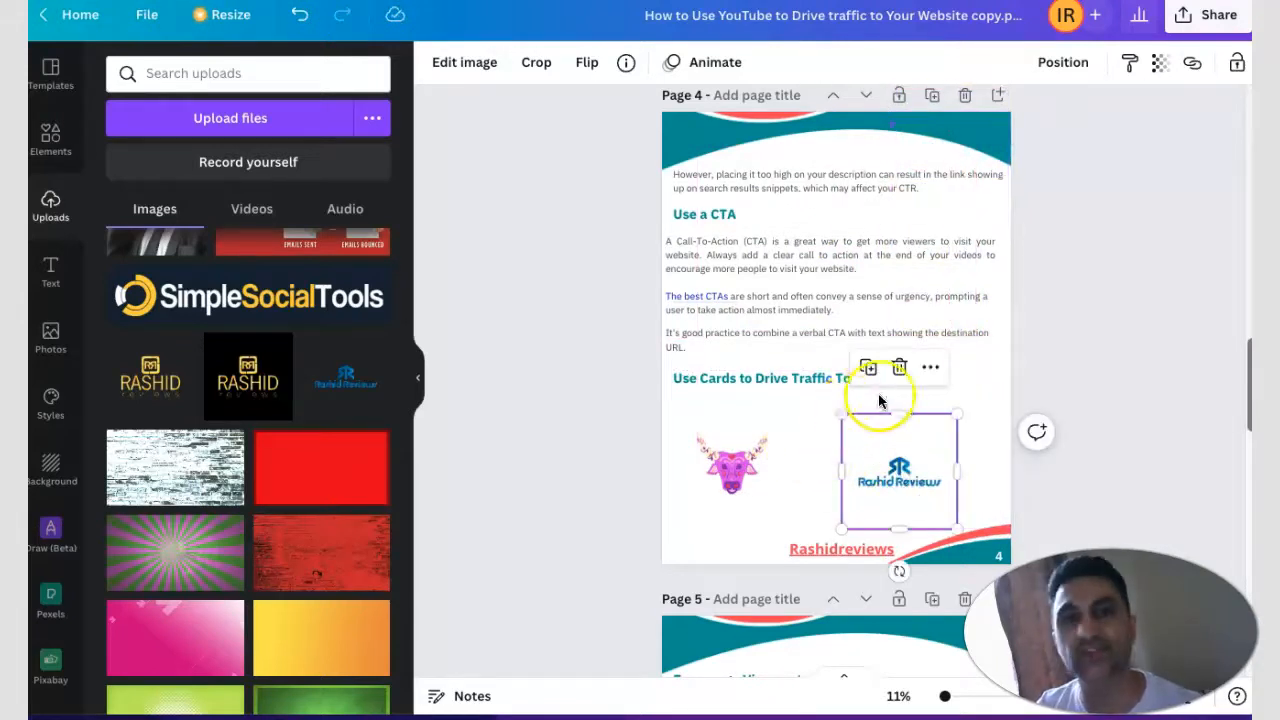
{"action": "scroll", "scroll_direction": "up", "scroll_amount": 3}
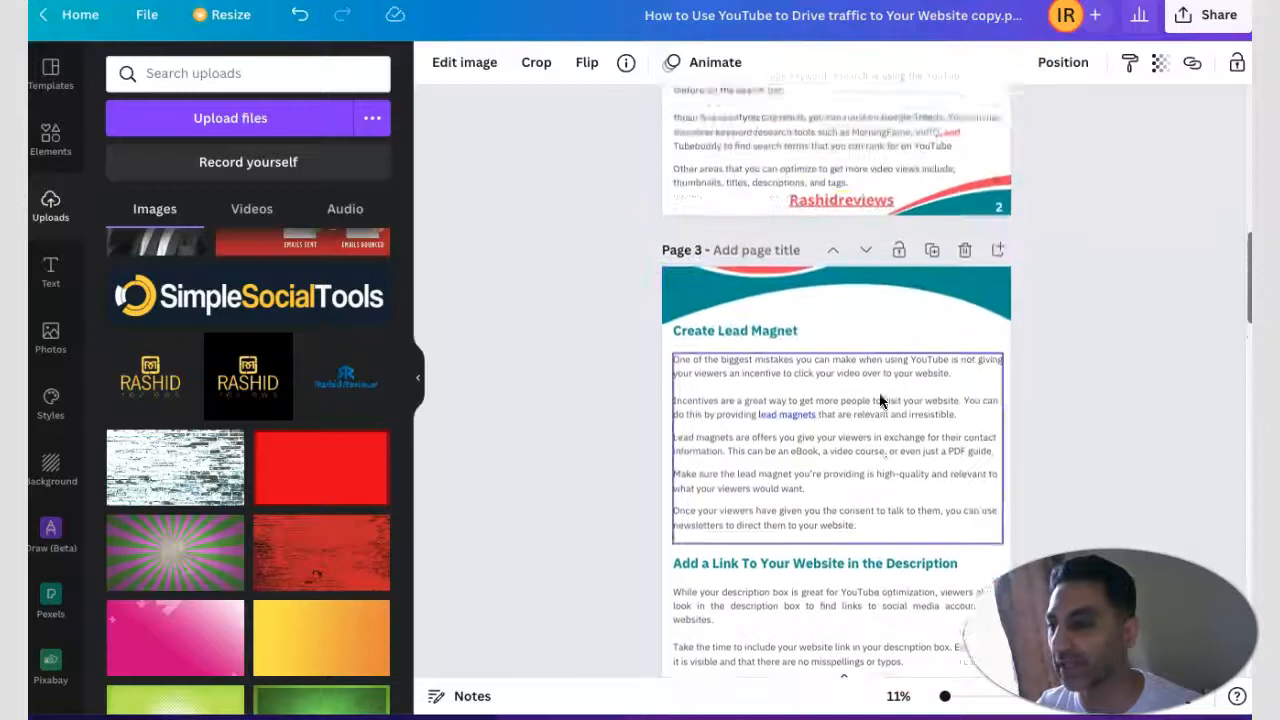
{"action": "scroll", "scroll_direction": "up", "scroll_amount": 3}
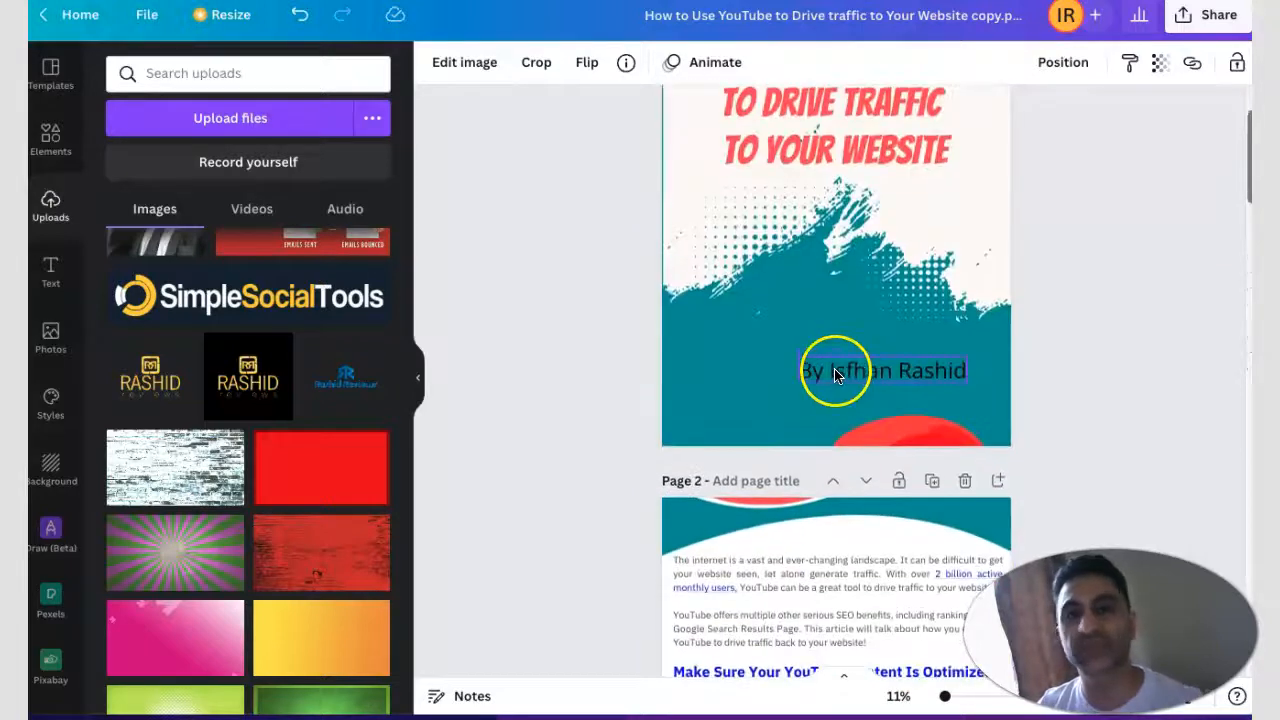
{"action": "scroll", "scroll_direction": "up", "scroll_amount": 3}
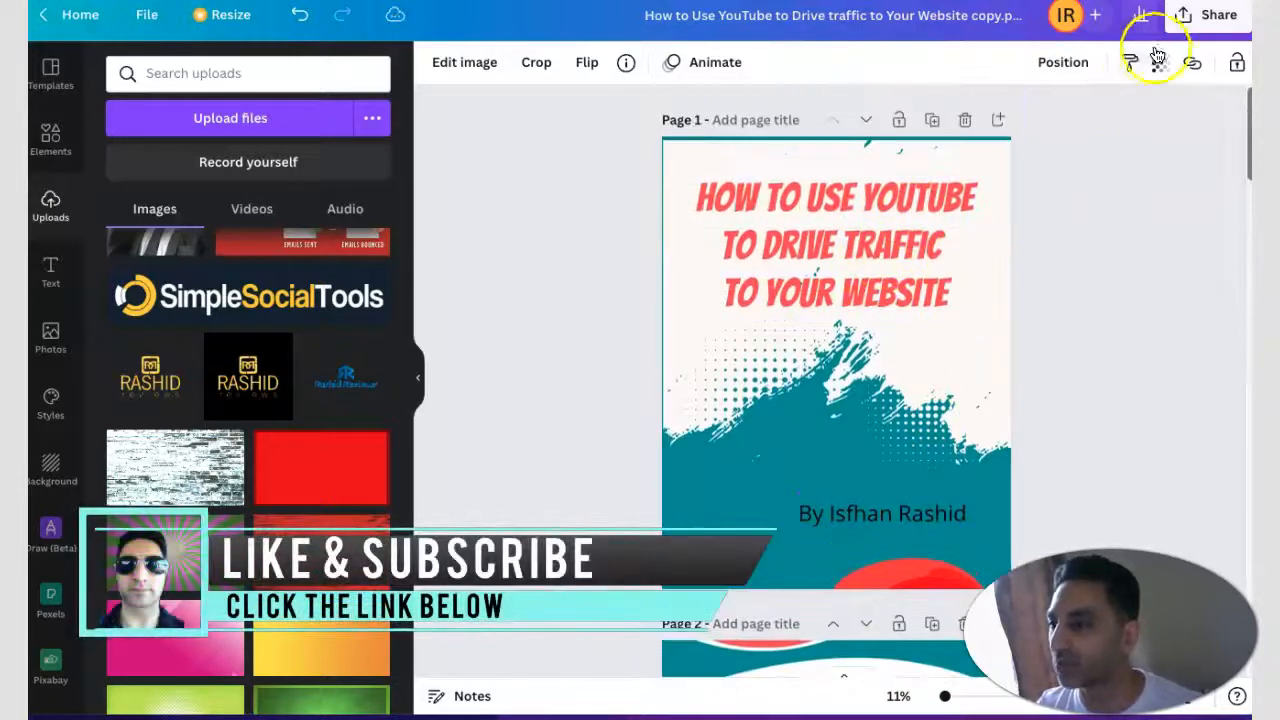
Step: Download the seven-page ebook from the Share menu as a PDF Standard file
{"action": "left_click", "coordinate": [1218, 14]}
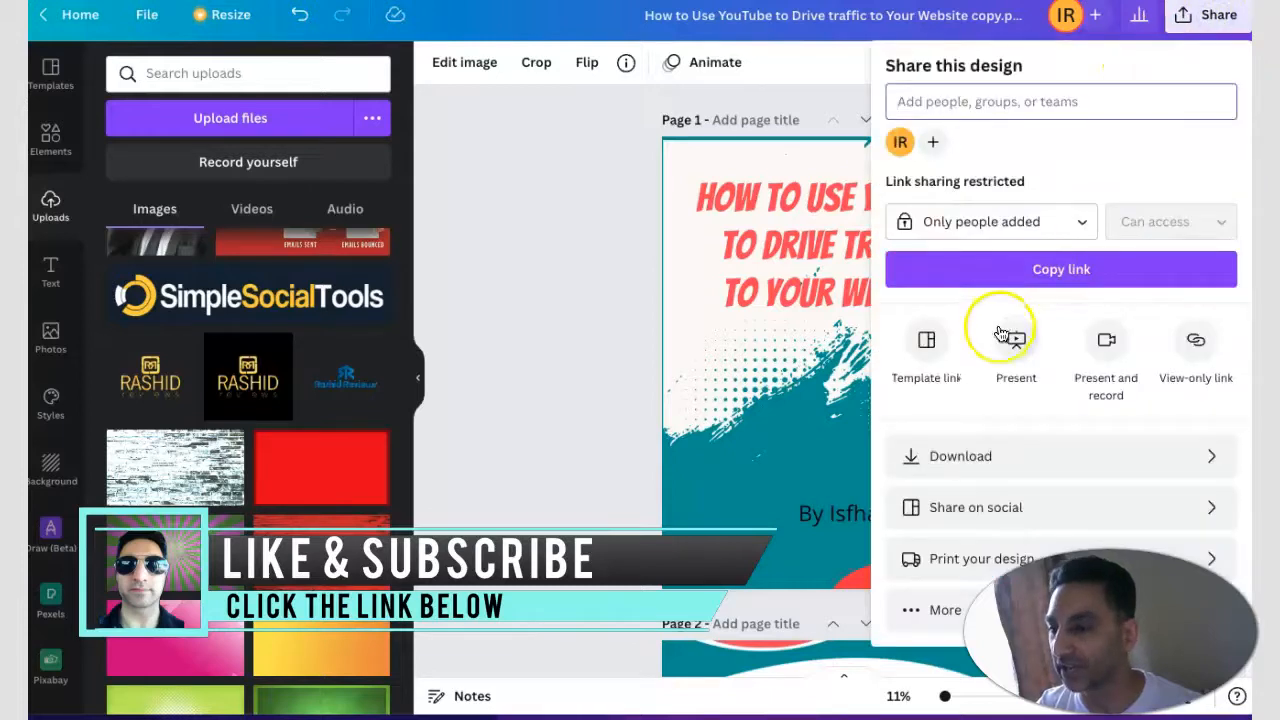
{"action": "left_click", "coordinate": [959, 456]}
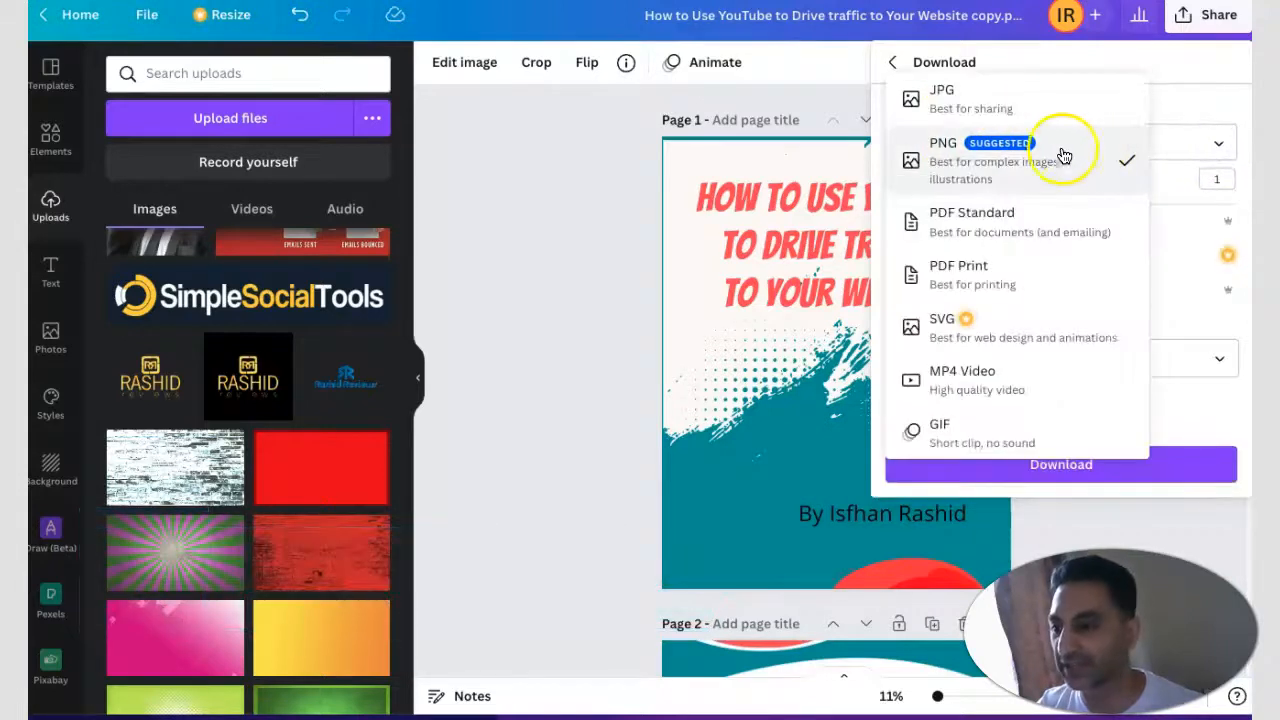
{"action": "mouse_move", "coordinate": [1170, 155]}
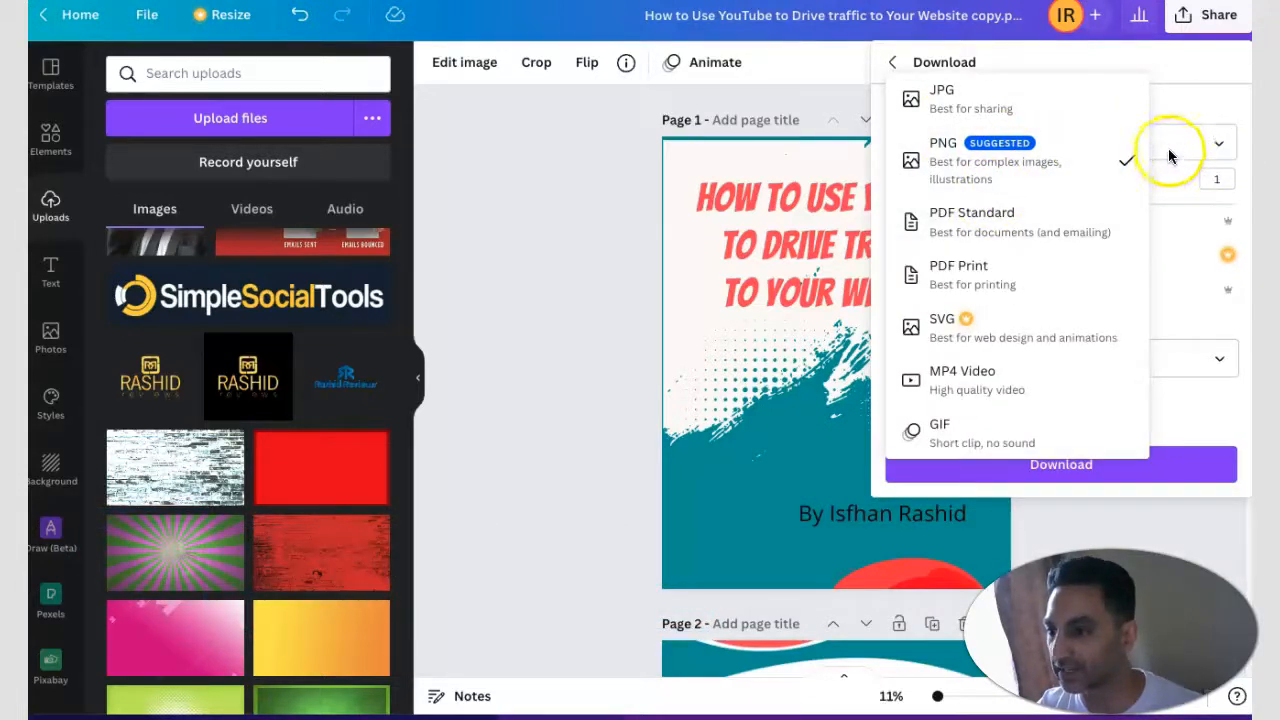
{"action": "mouse_move", "coordinate": [995, 220]}
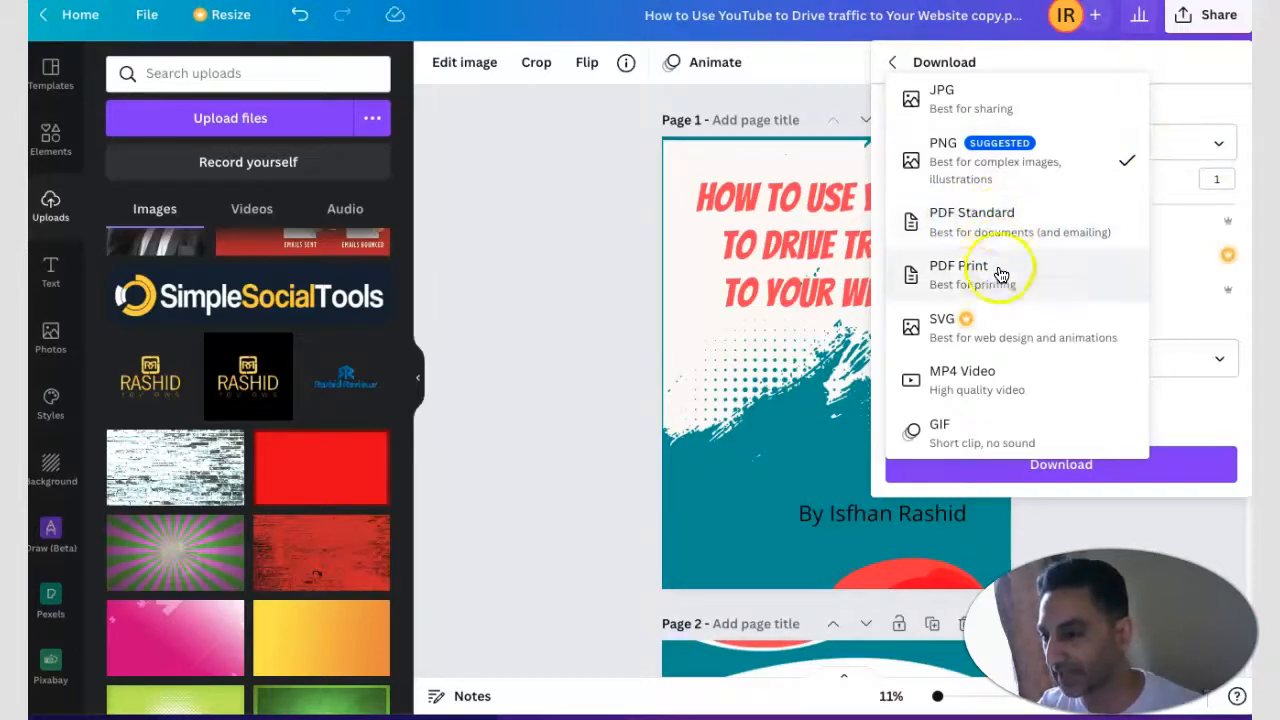
{"action": "mouse_move", "coordinate": [983, 335]}
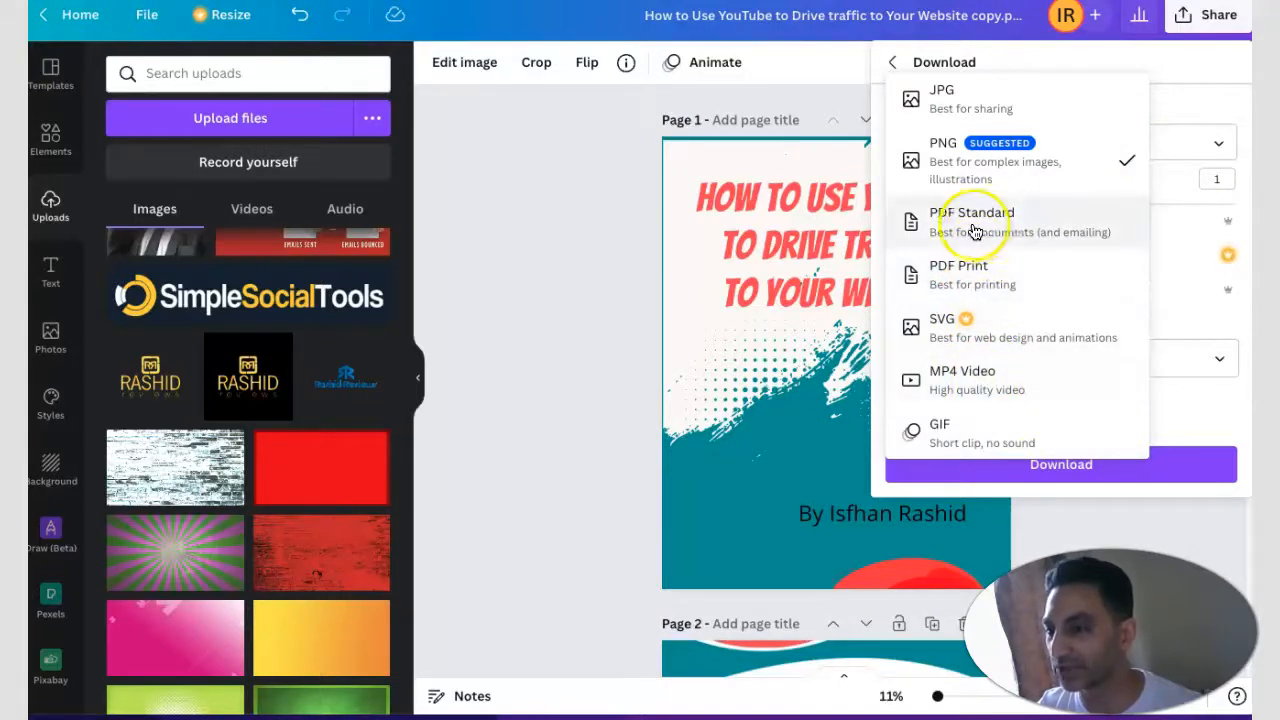
{"action": "left_click", "coordinate": [972, 220]}
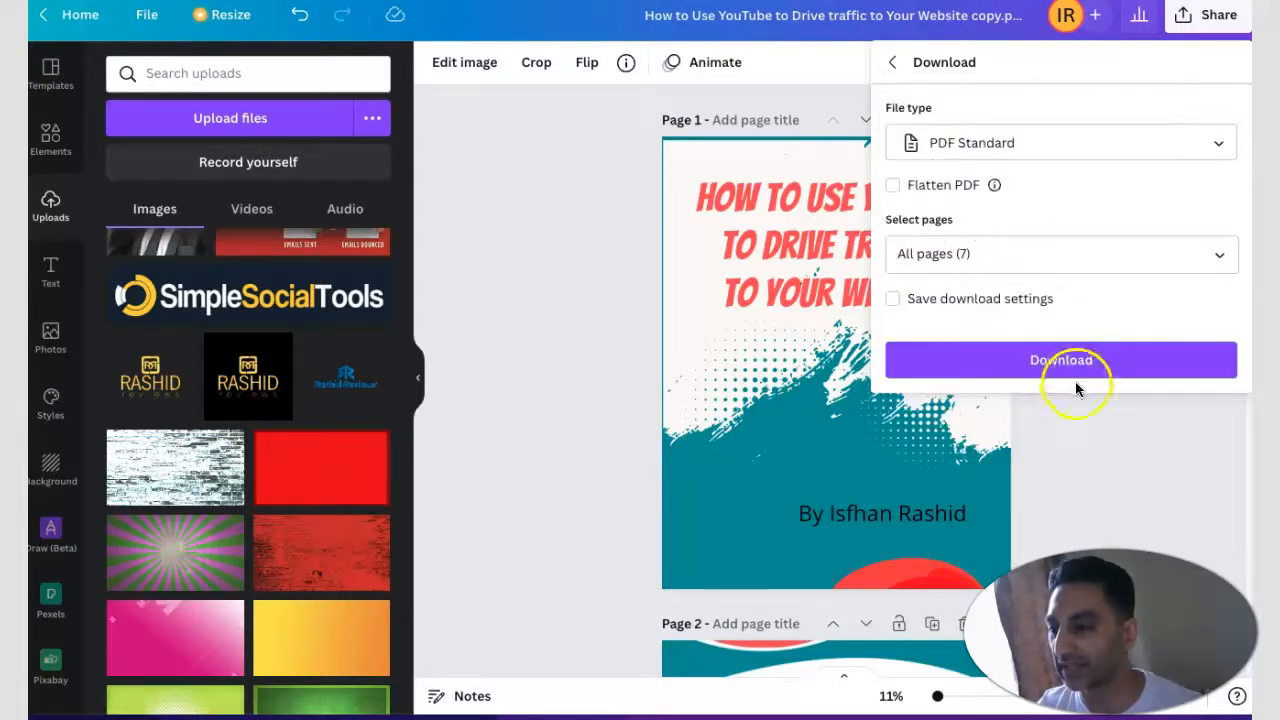
{"action": "left_click", "coordinate": [1061, 359]}
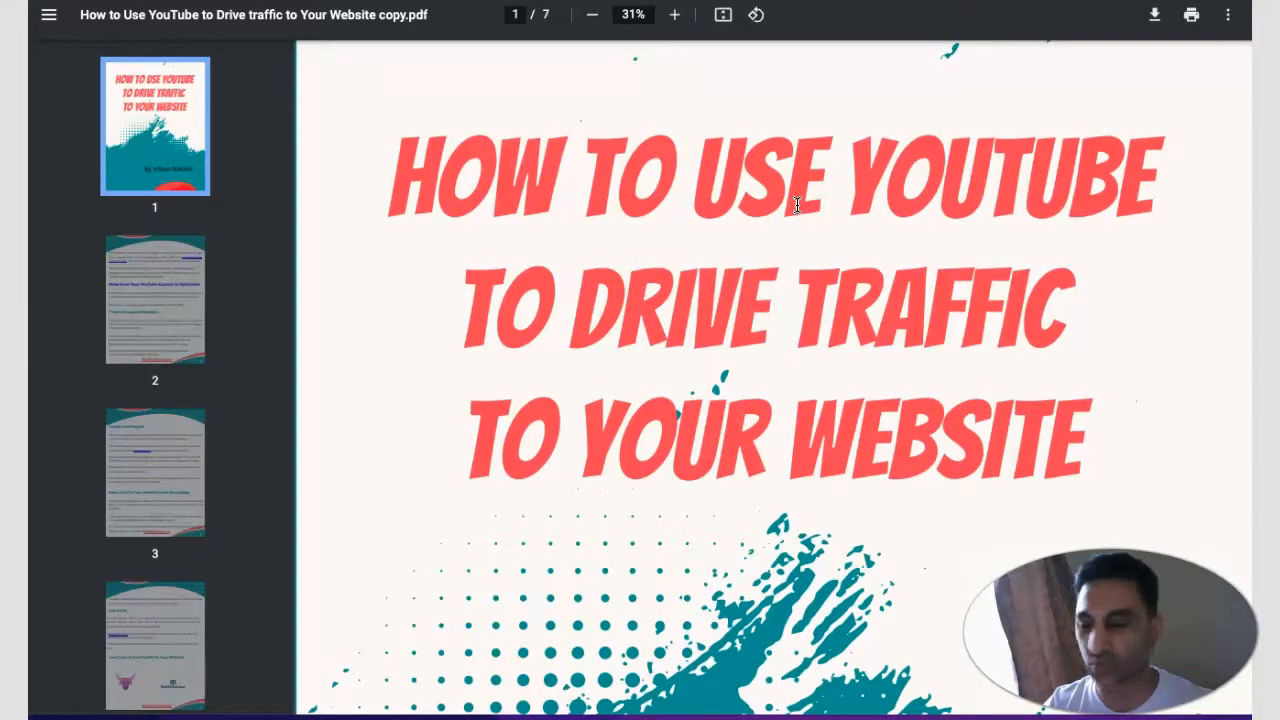
Step: Scroll the downloaded PDF from the cover byline to page 2's Rashidreviews footer
{"action": "scroll", "scroll_direction": "down", "scroll_amount": 3}
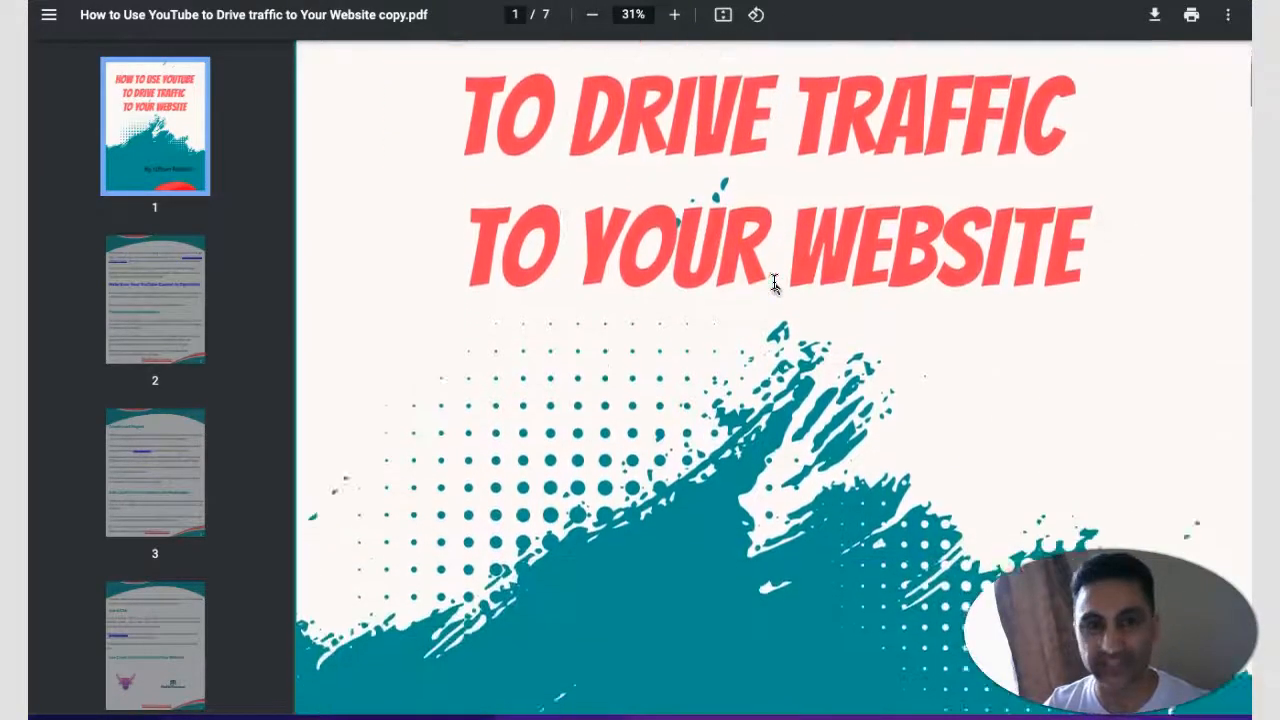
{"action": "scroll", "scroll_direction": "down", "scroll_amount": 3}
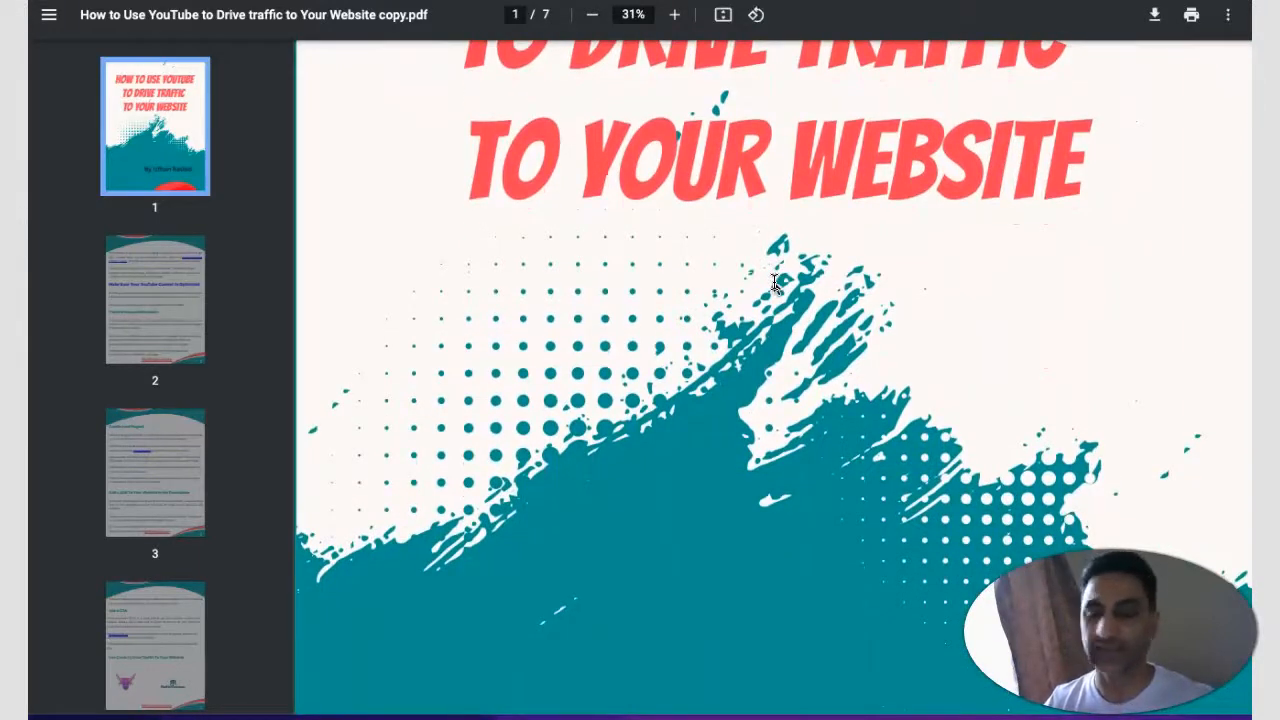
{"action": "scroll", "scroll_direction": "down", "scroll_amount": 3}
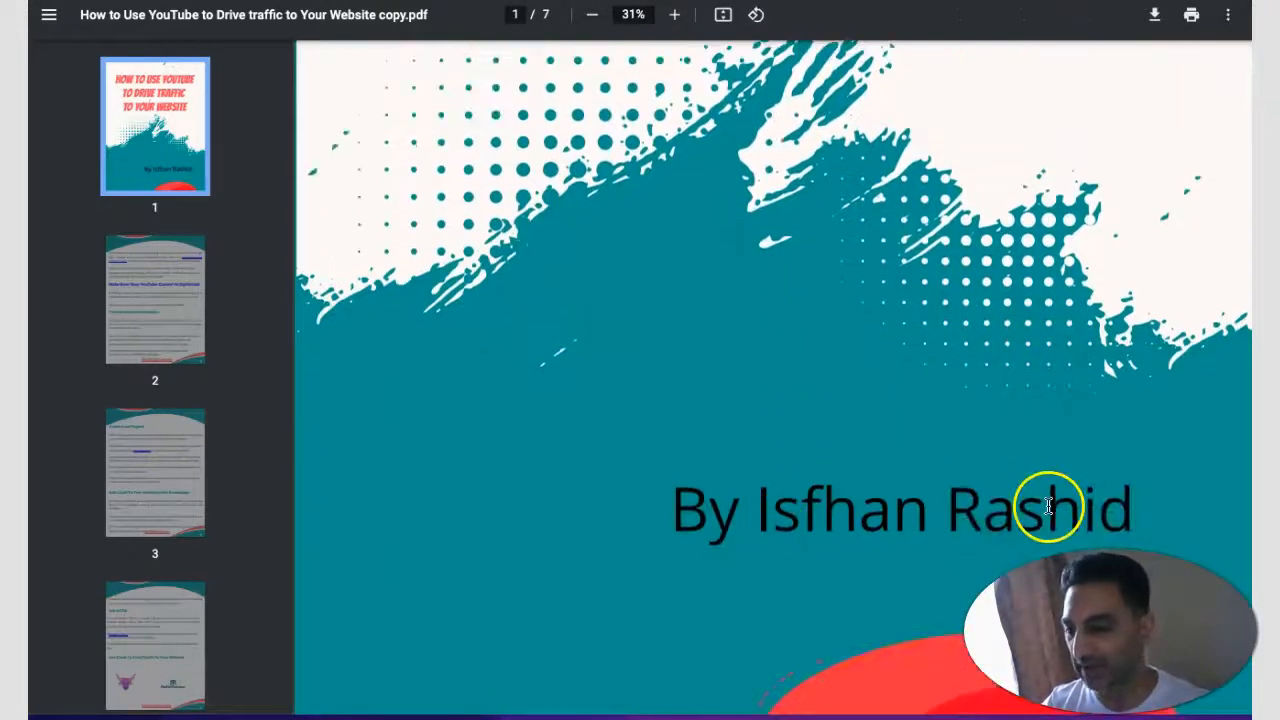
{"action": "scroll", "scroll_direction": "down", "scroll_amount": 3}
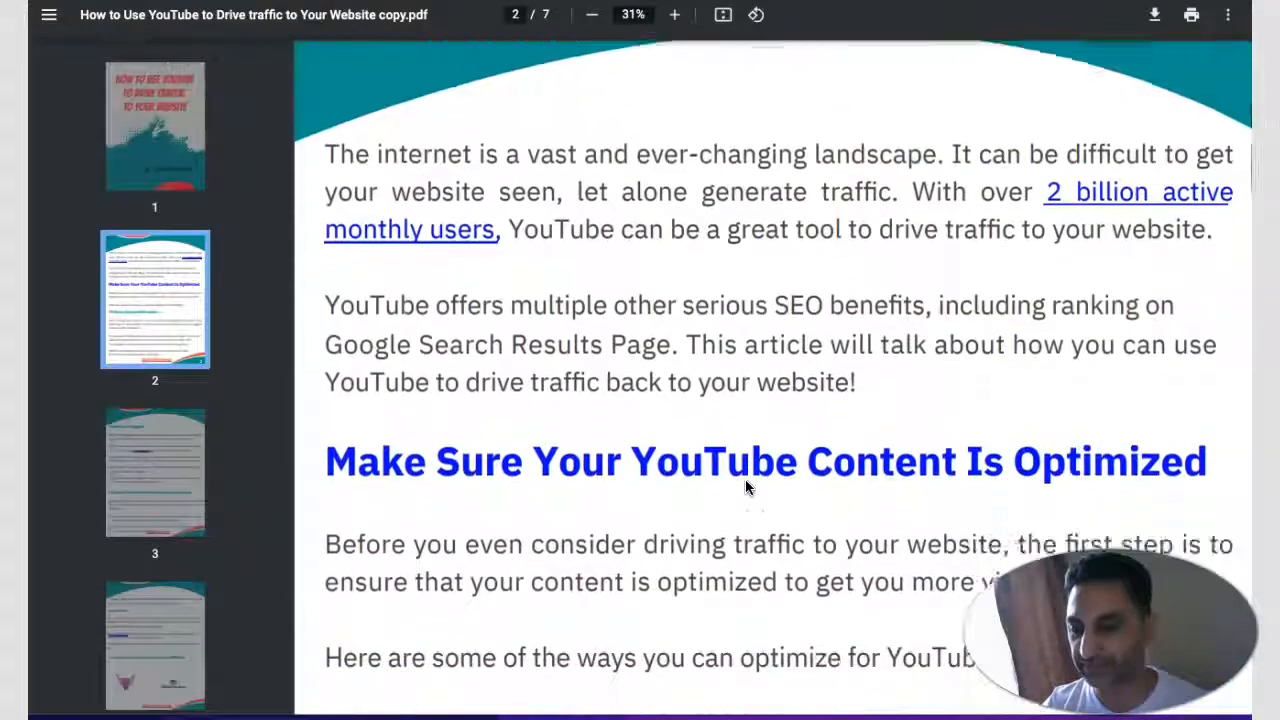
{"action": "scroll", "scroll_direction": "down", "scroll_amount": 3}
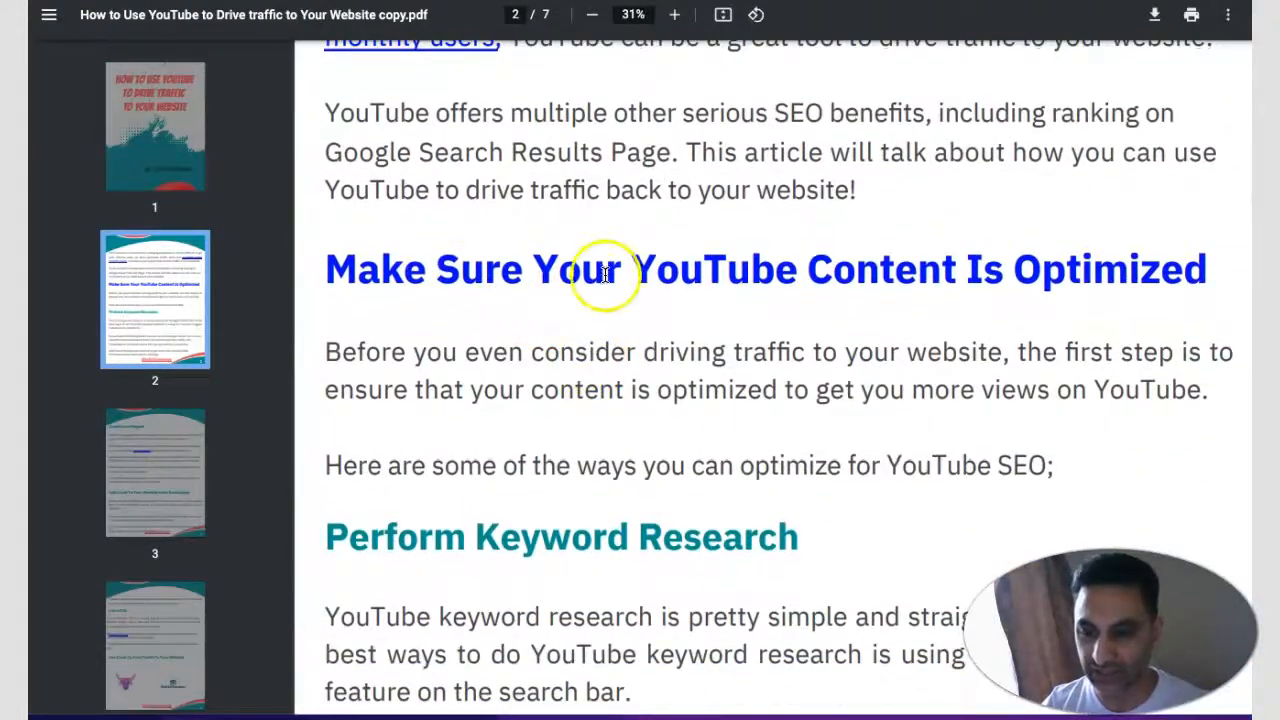
{"action": "scroll", "scroll_direction": "down", "scroll_amount": 3}
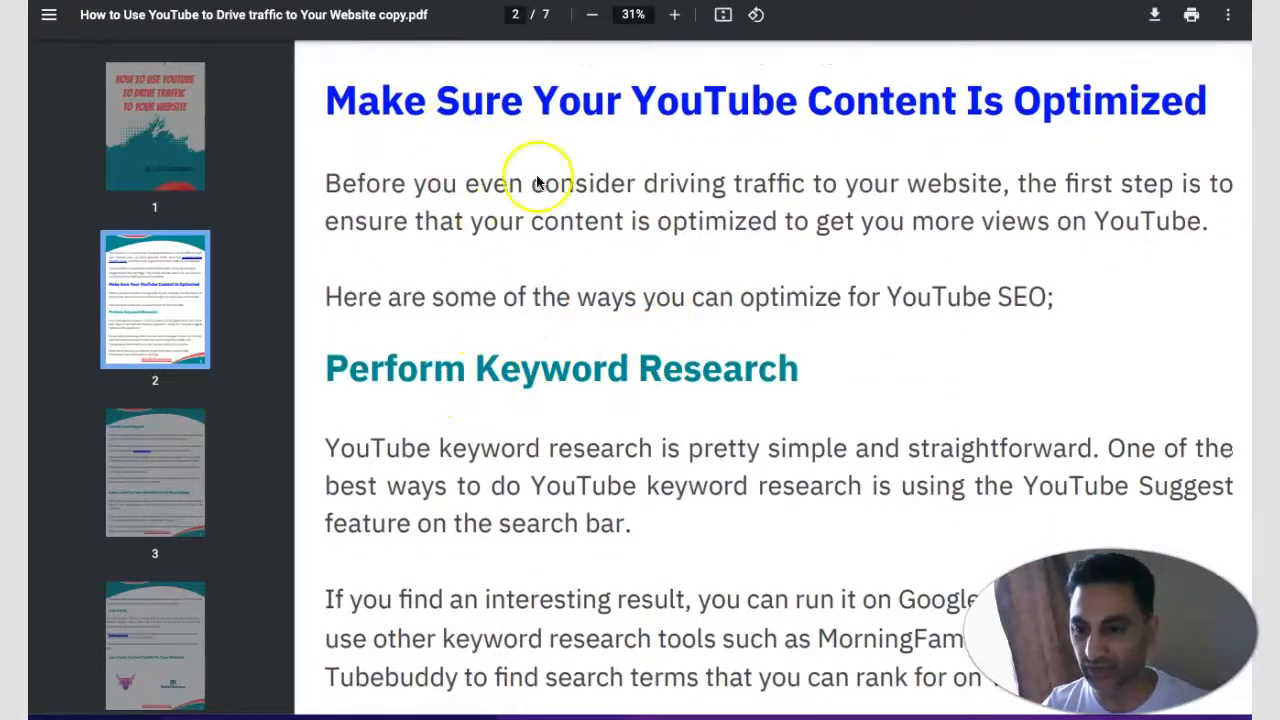
{"action": "scroll", "scroll_direction": "down", "scroll_amount": 3}
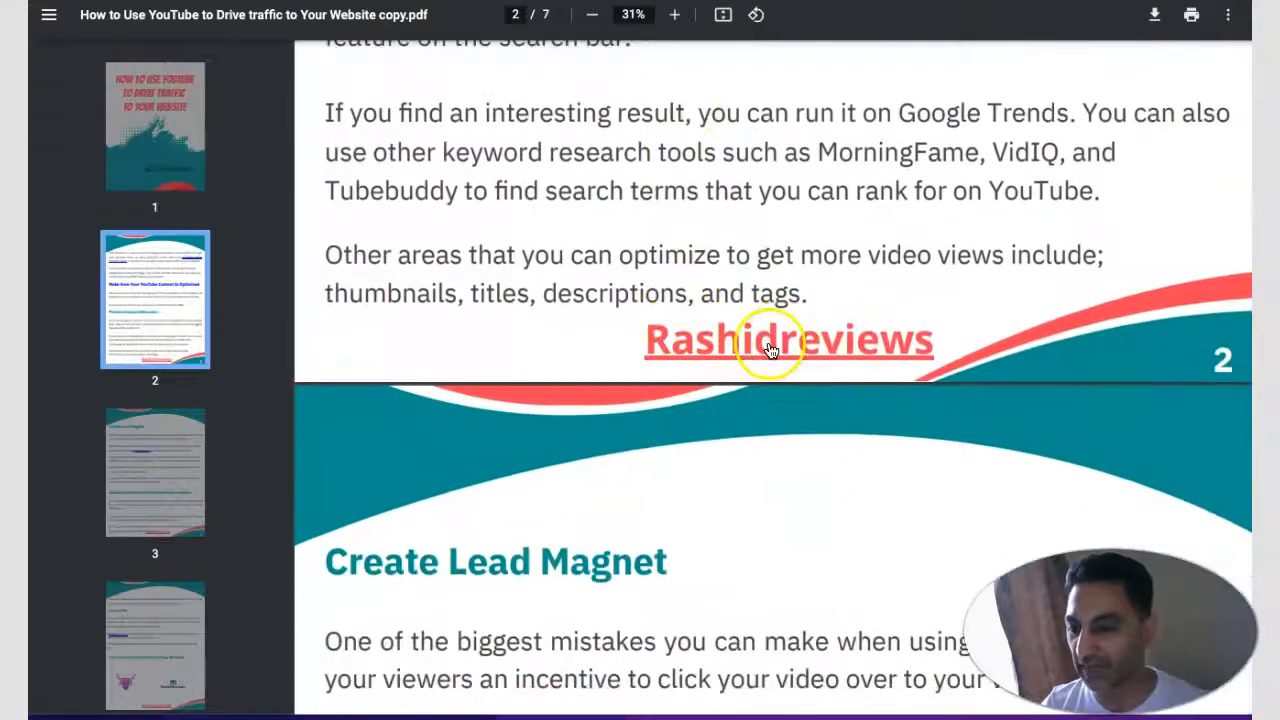
{"action": "mouse_move", "coordinate": [800, 350]}
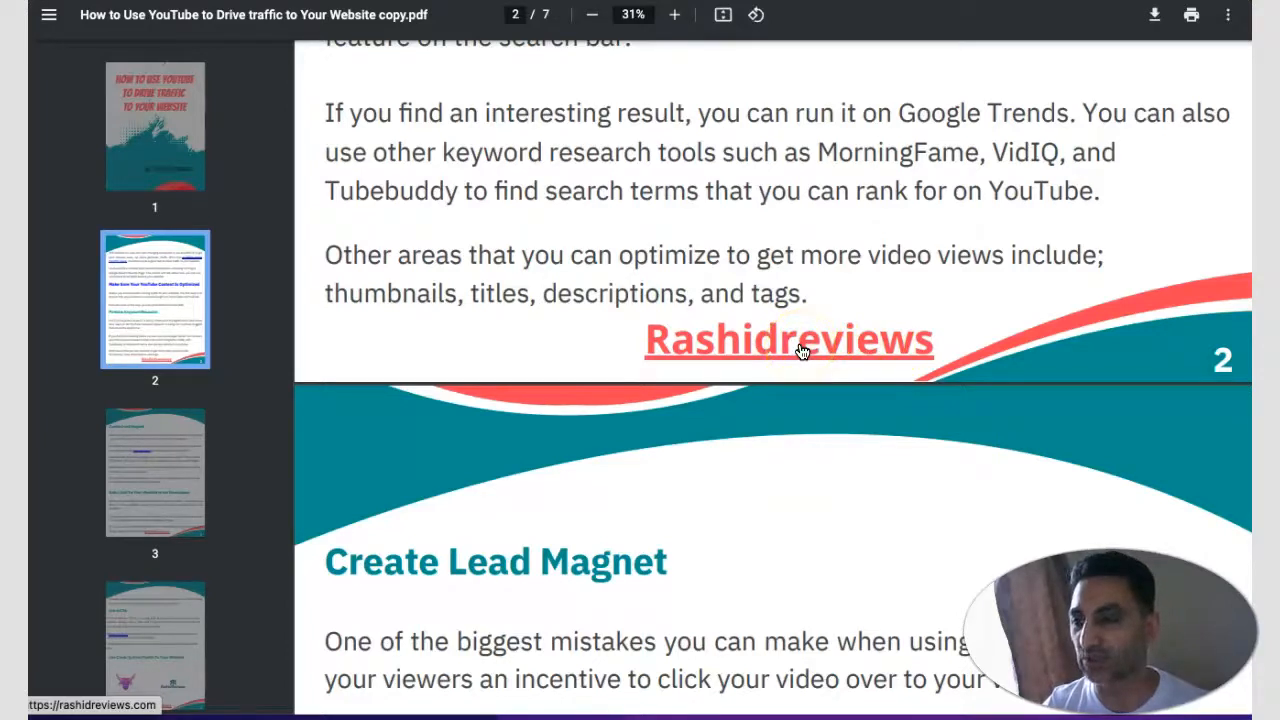
Step: Follow the Rashidreviews footer link to the buyers-list opt-in page and scroll back up
{"action": "left_click", "coordinate": [788, 340]}
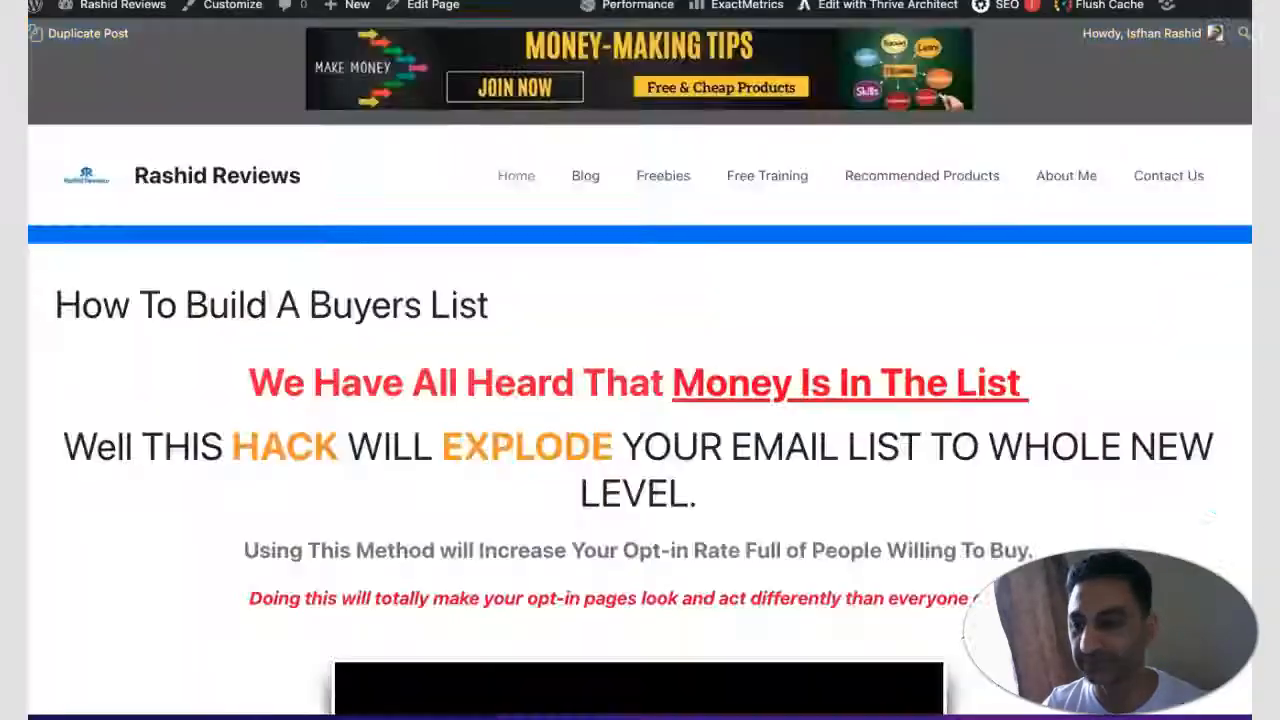
{"action": "scroll", "scroll_direction": "down", "scroll_amount": 3}
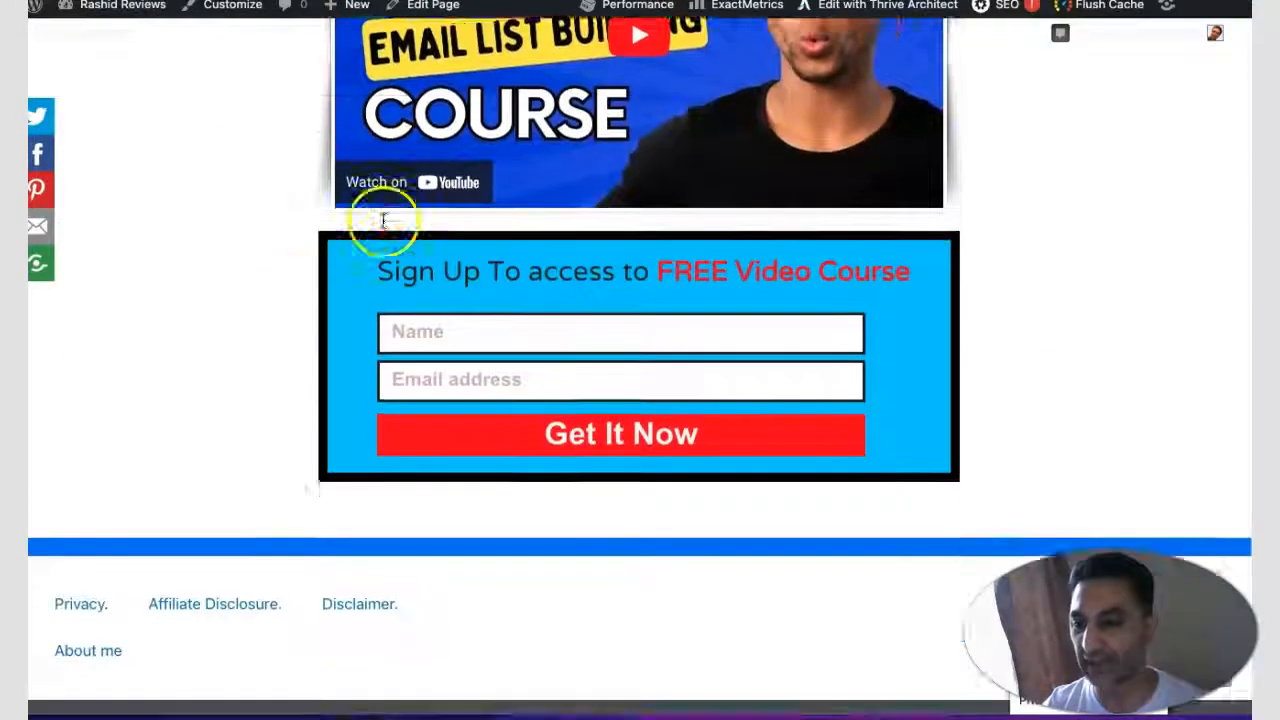
{"action": "scroll", "scroll_direction": "up", "scroll_amount": 3}
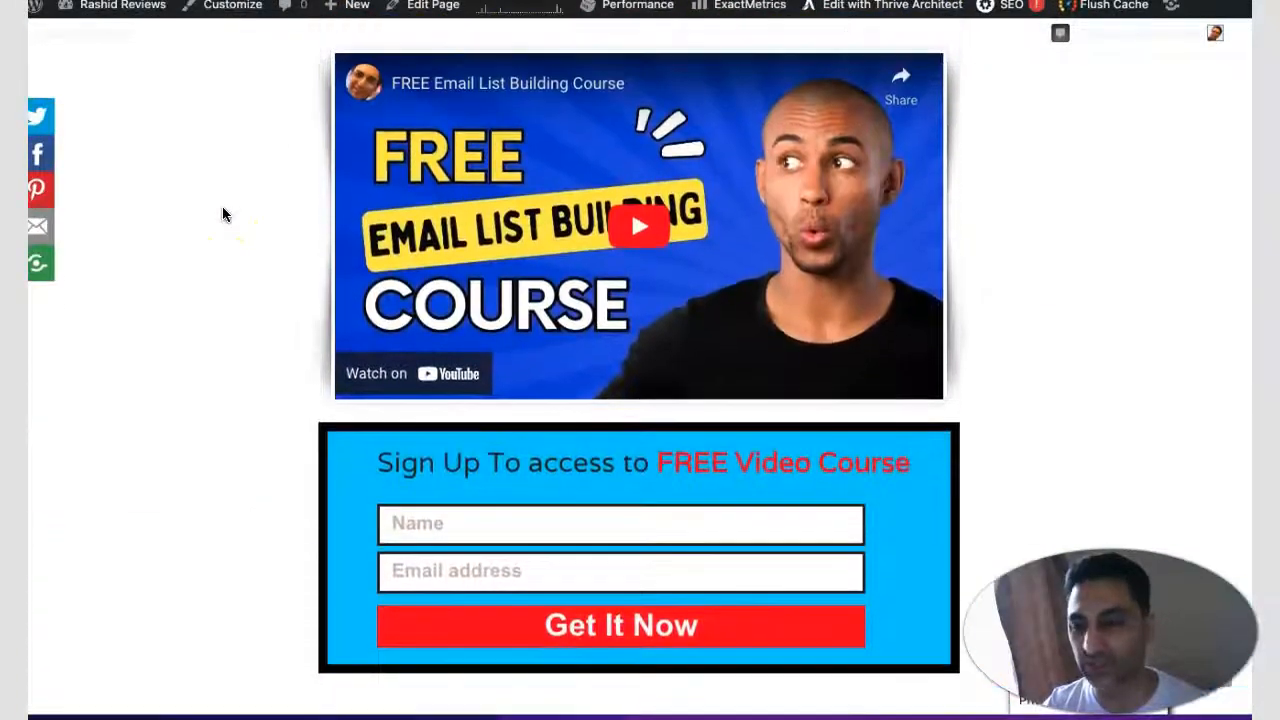
{"action": "scroll", "scroll_direction": "up", "scroll_amount": 3}
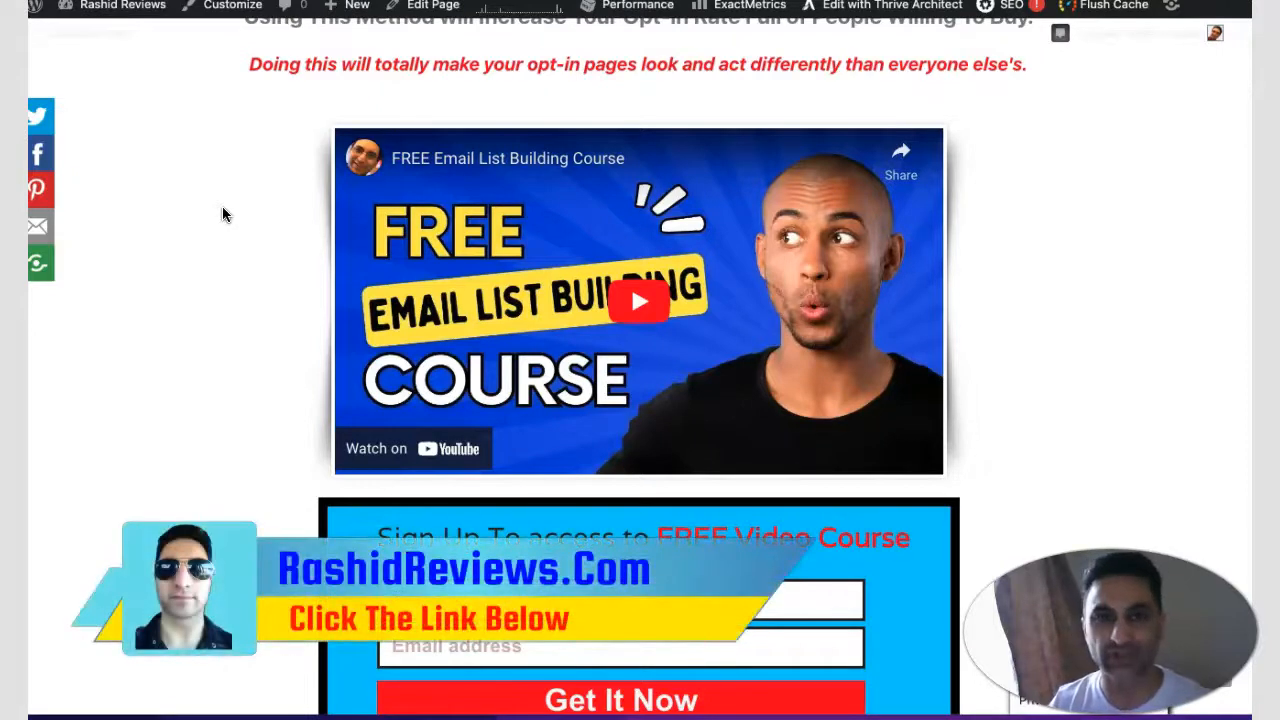
{"action": "scroll", "scroll_direction": "up", "scroll_amount": 3}
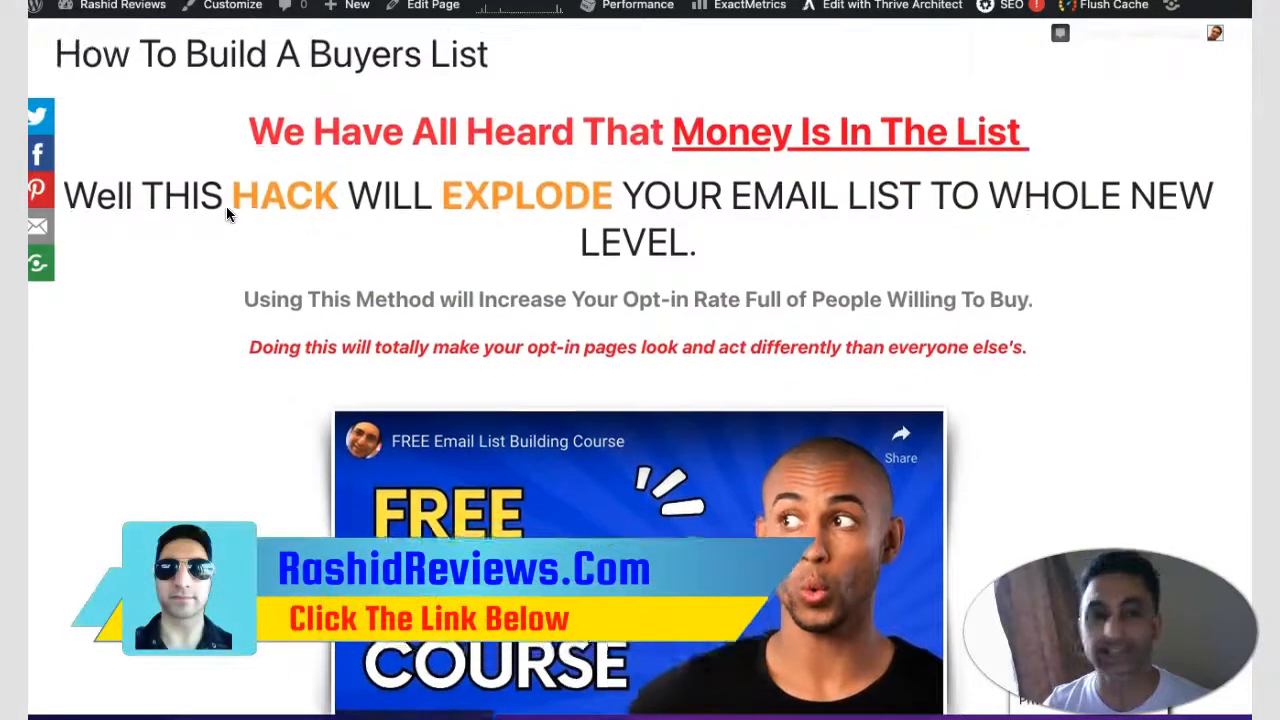
{"action": "scroll", "scroll_direction": "up", "scroll_amount": 3}
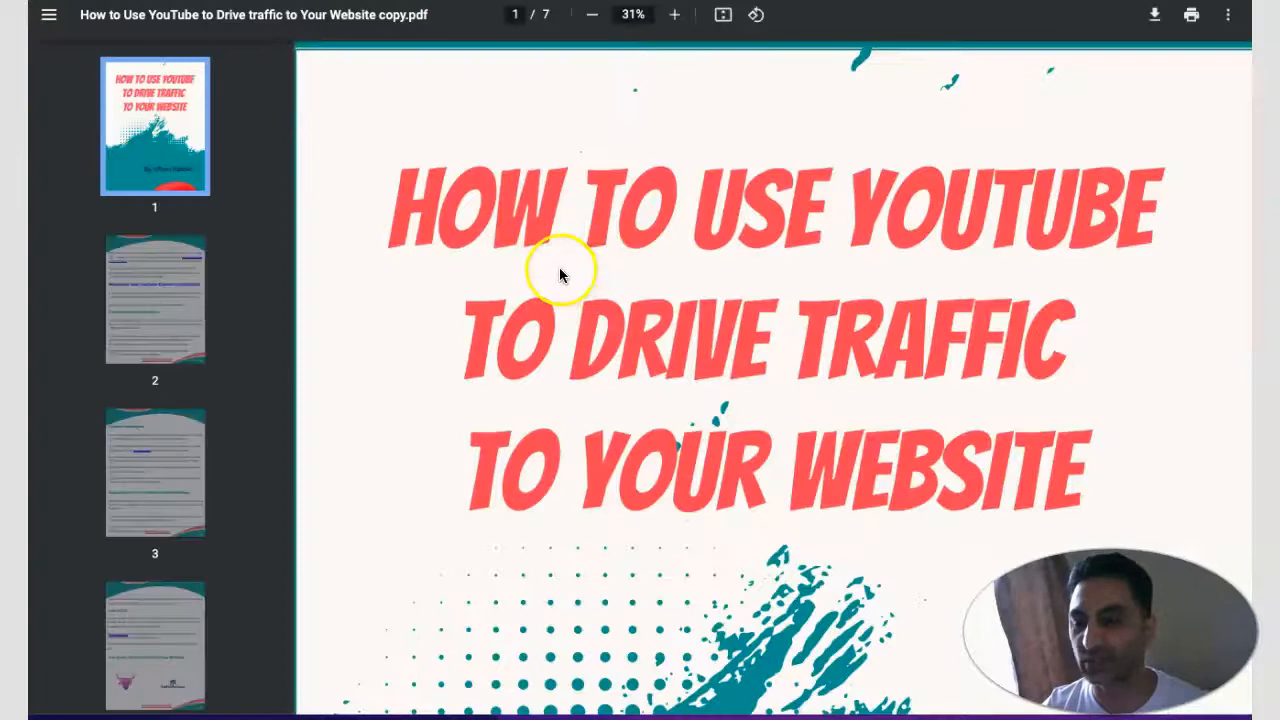
{"action": "mouse_move", "coordinate": [1095, 175]}
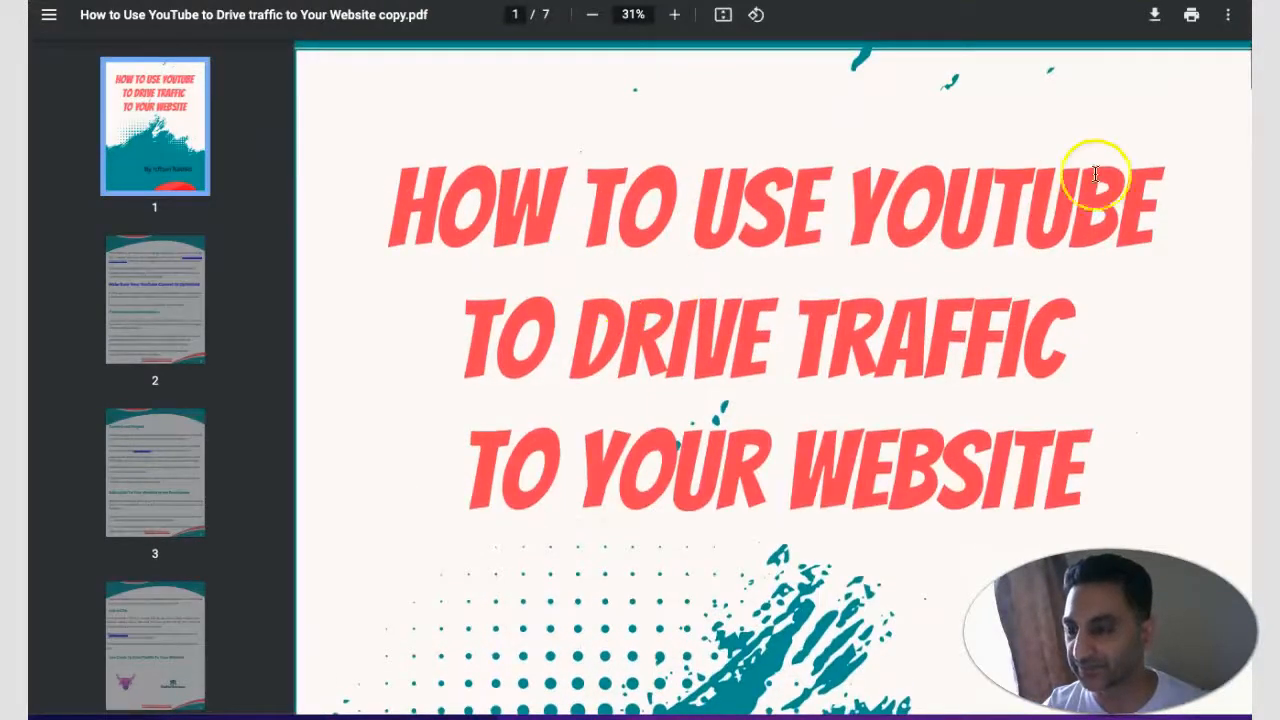
{"action": "scroll", "scroll_direction": "down", "scroll_amount": 3}
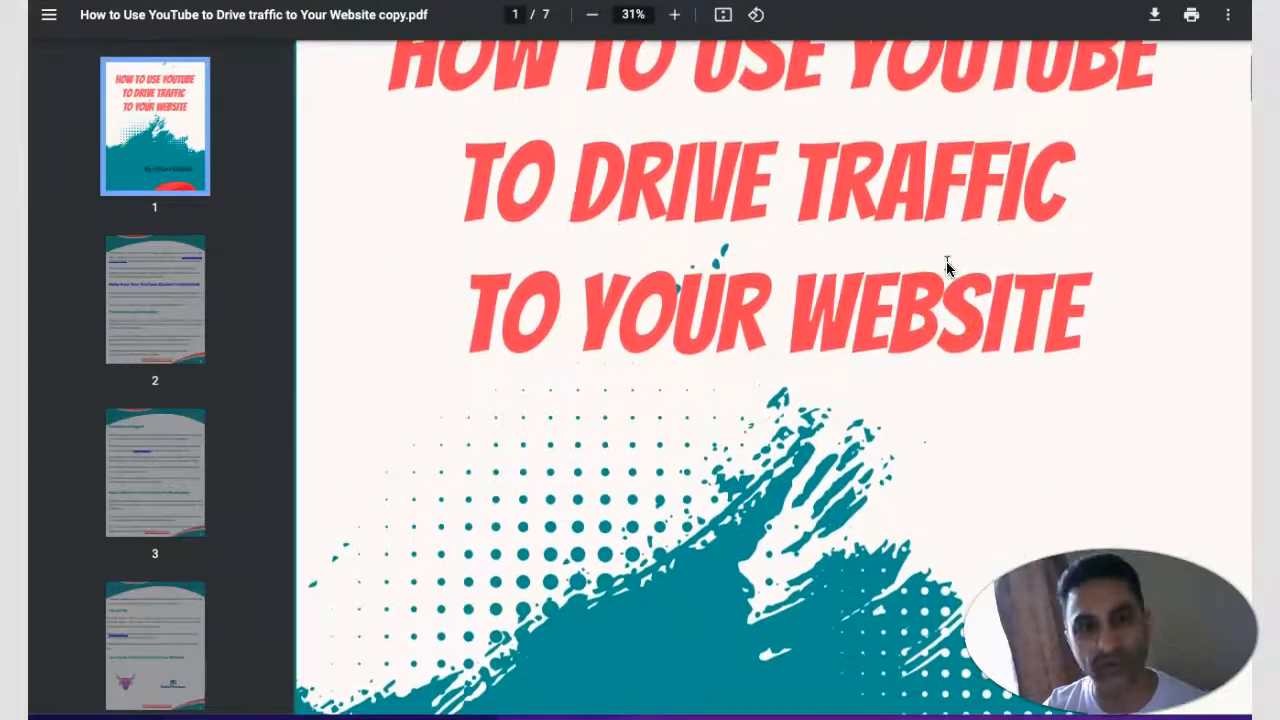
{"action": "scroll", "scroll_direction": "down", "scroll_amount": 3}
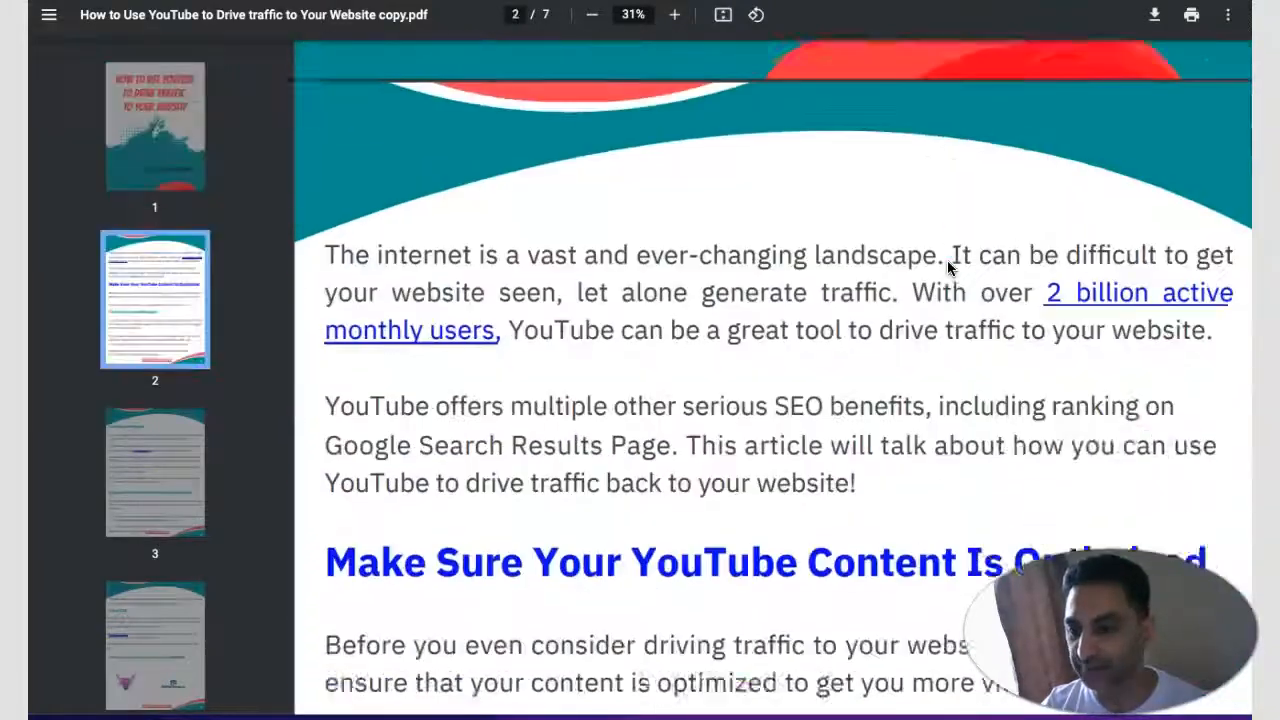
{"action": "scroll", "scroll_direction": "down", "scroll_amount": 3}
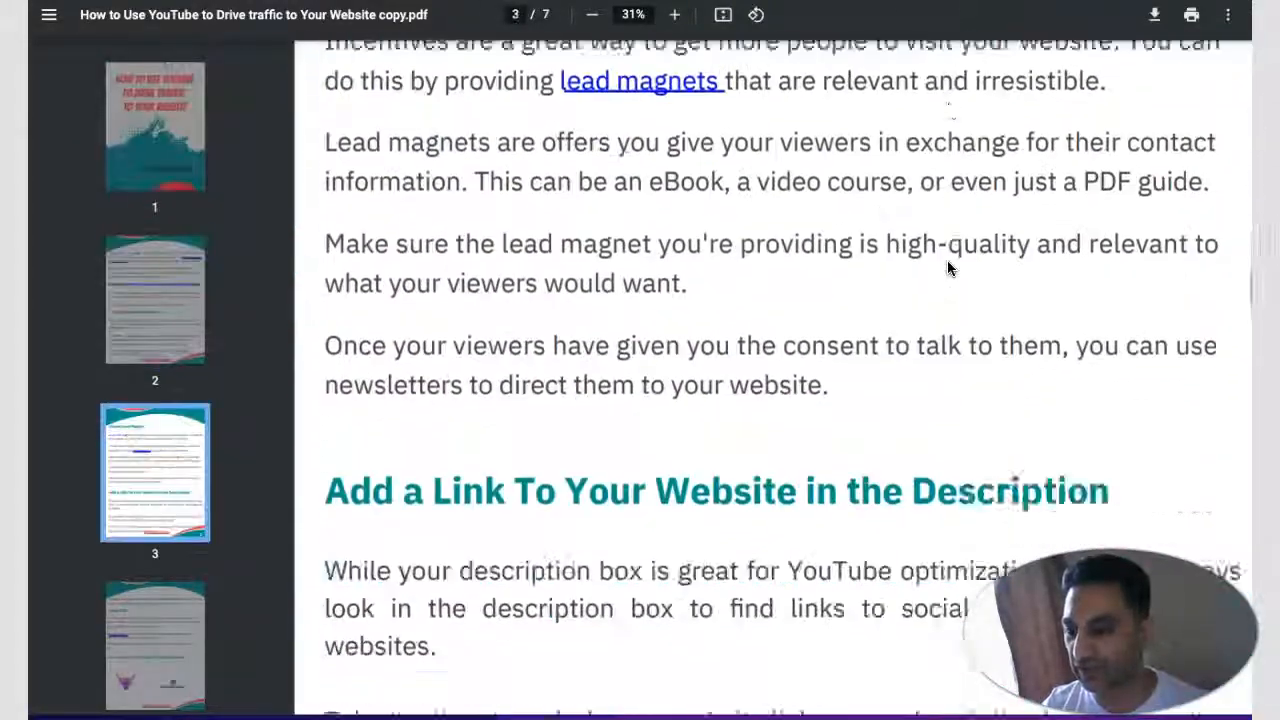
{"action": "scroll", "scroll_direction": "down", "scroll_amount": 3}
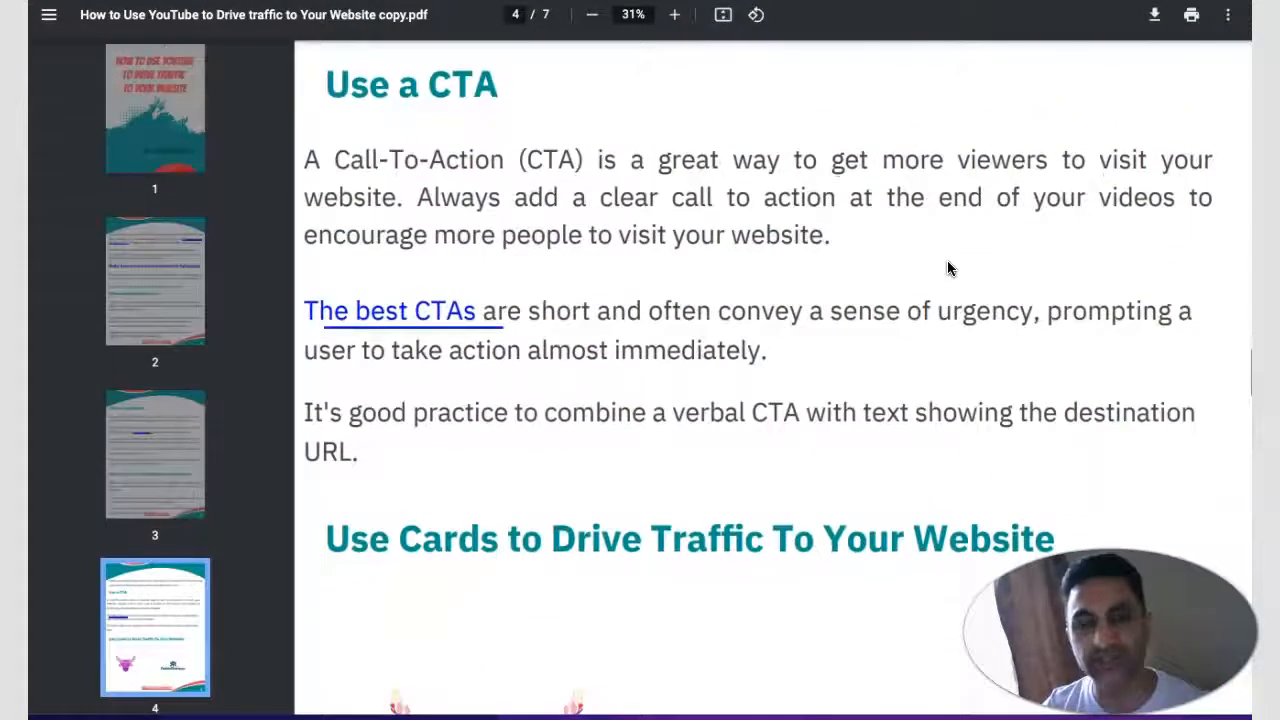
{"action": "left_click", "coordinate": [155, 125]}
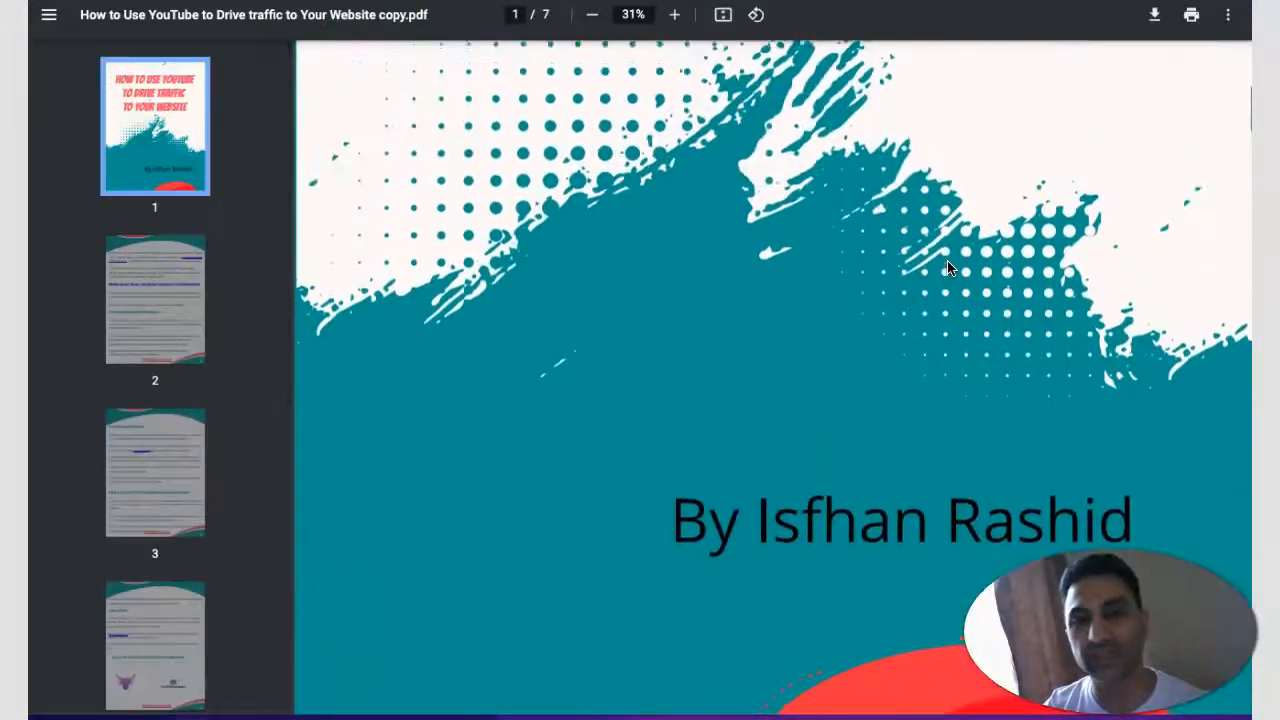